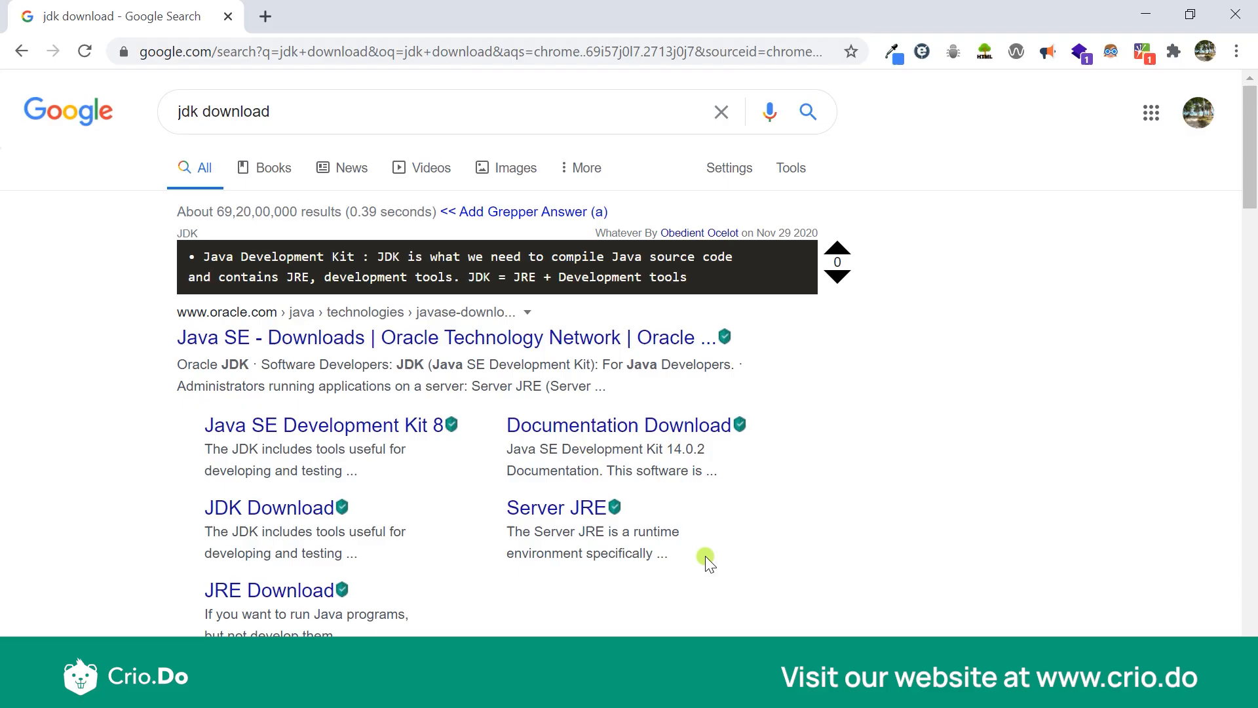
mouse_move(899, 422)
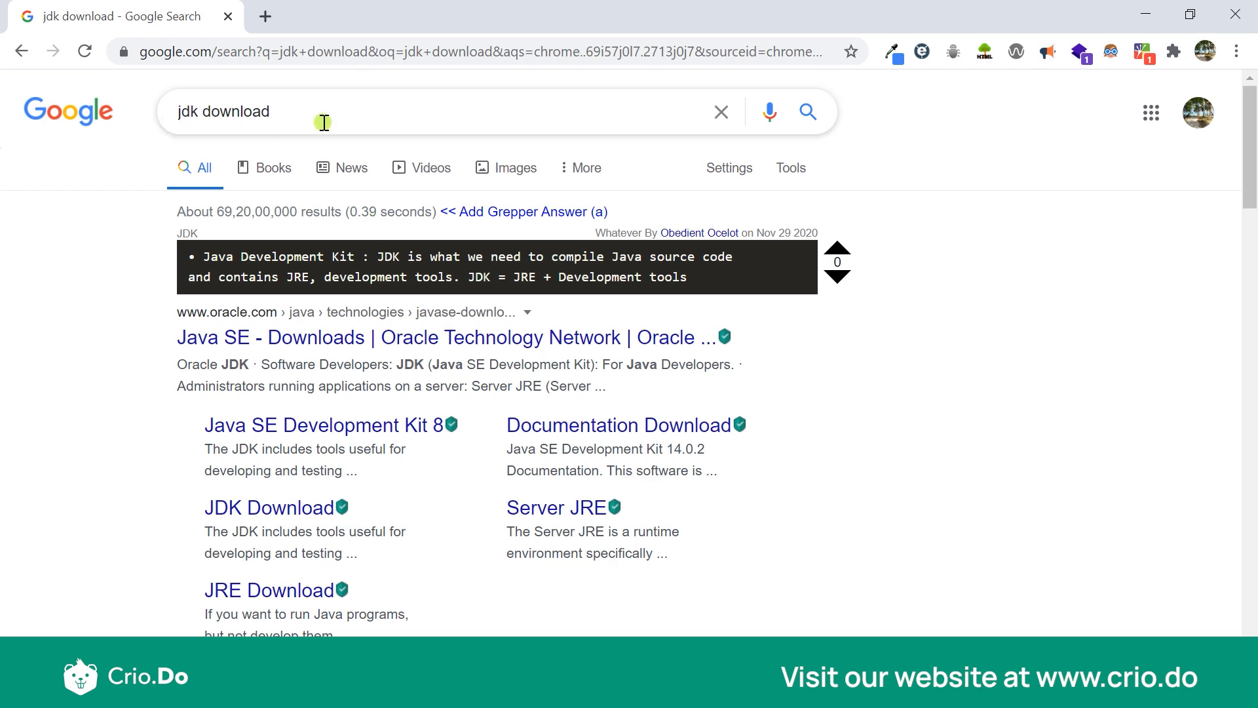
- Open Oracle's Java SE Downloads result, landing on the page listing Java SE 15
scroll(down, 3)
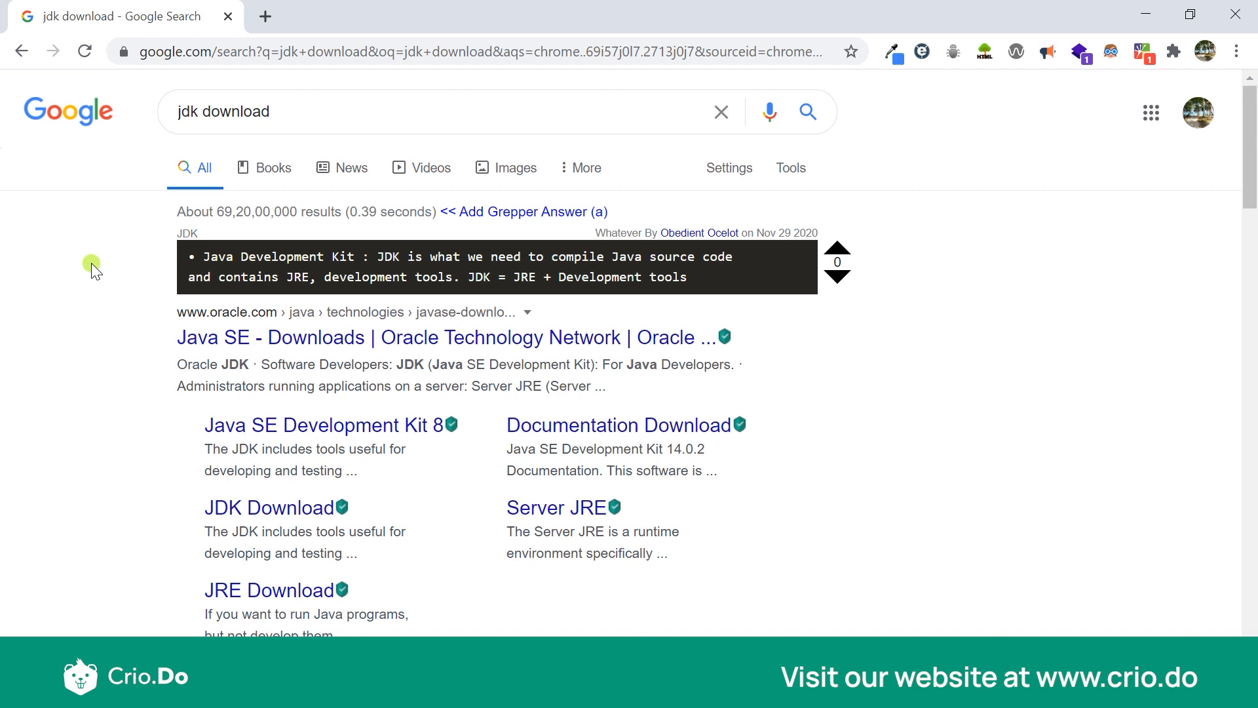
mouse_move(451, 296)
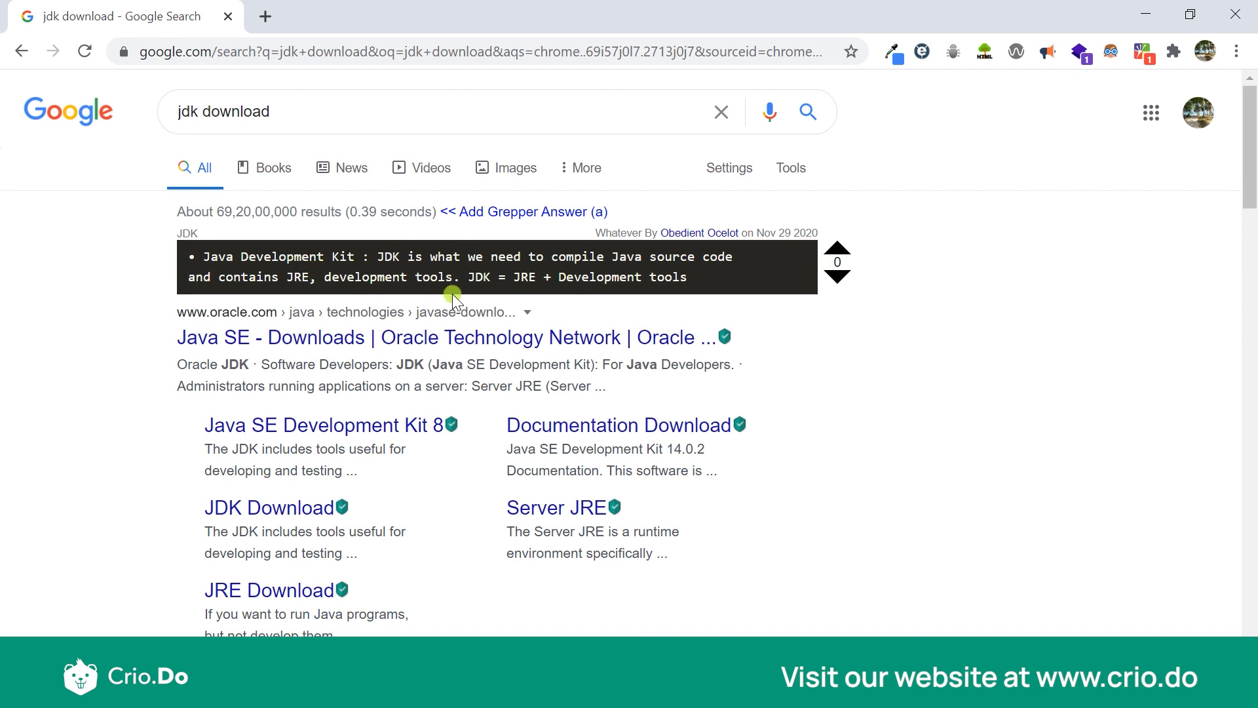
mouse_move(839, 280)
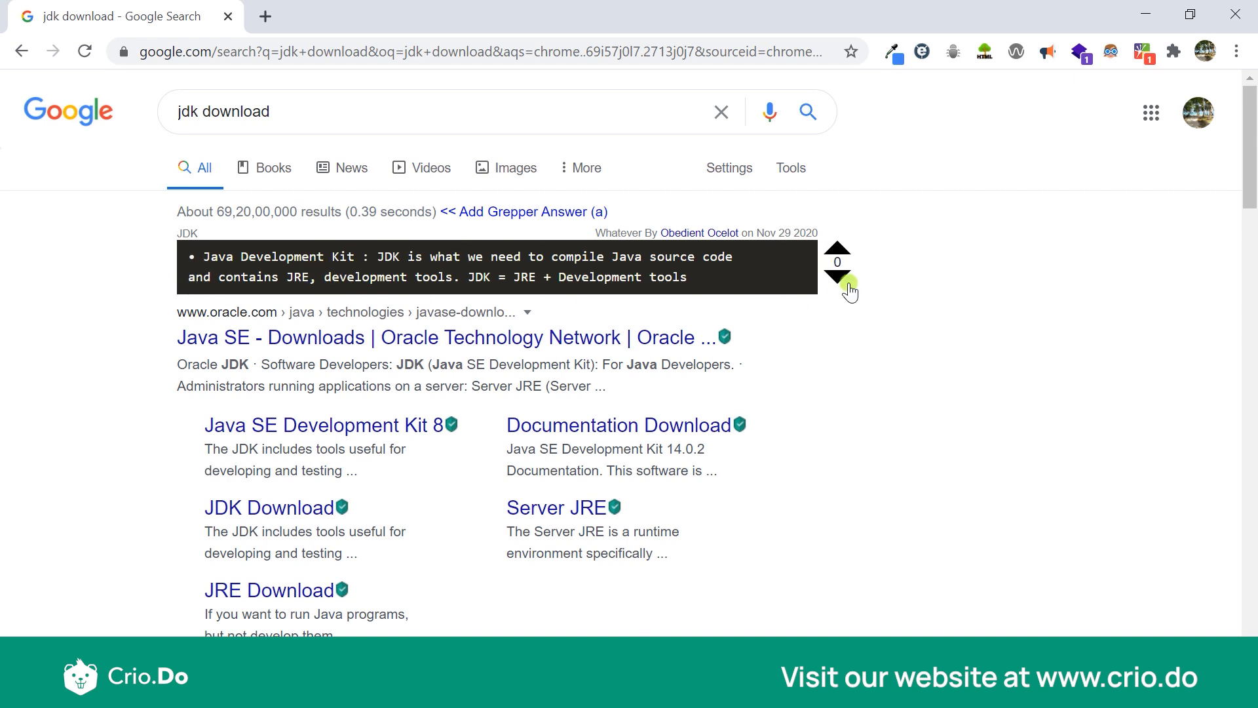
mouse_move(719, 291)
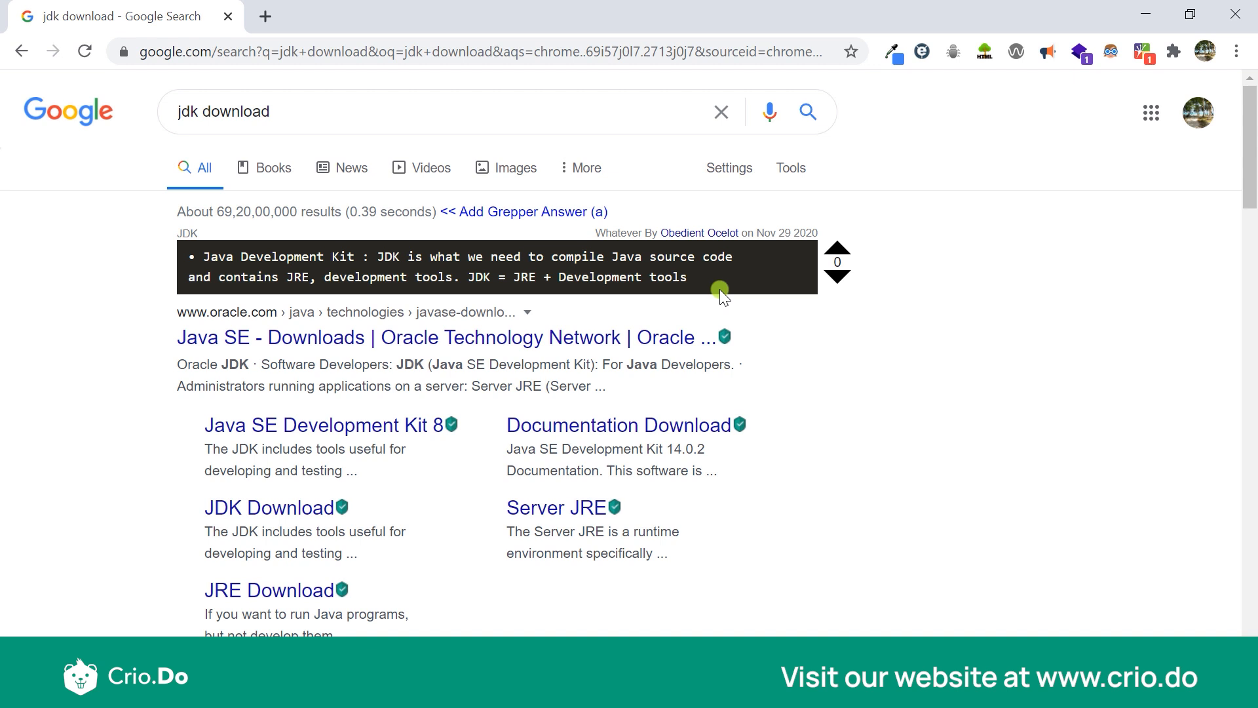
mouse_move(152, 222)
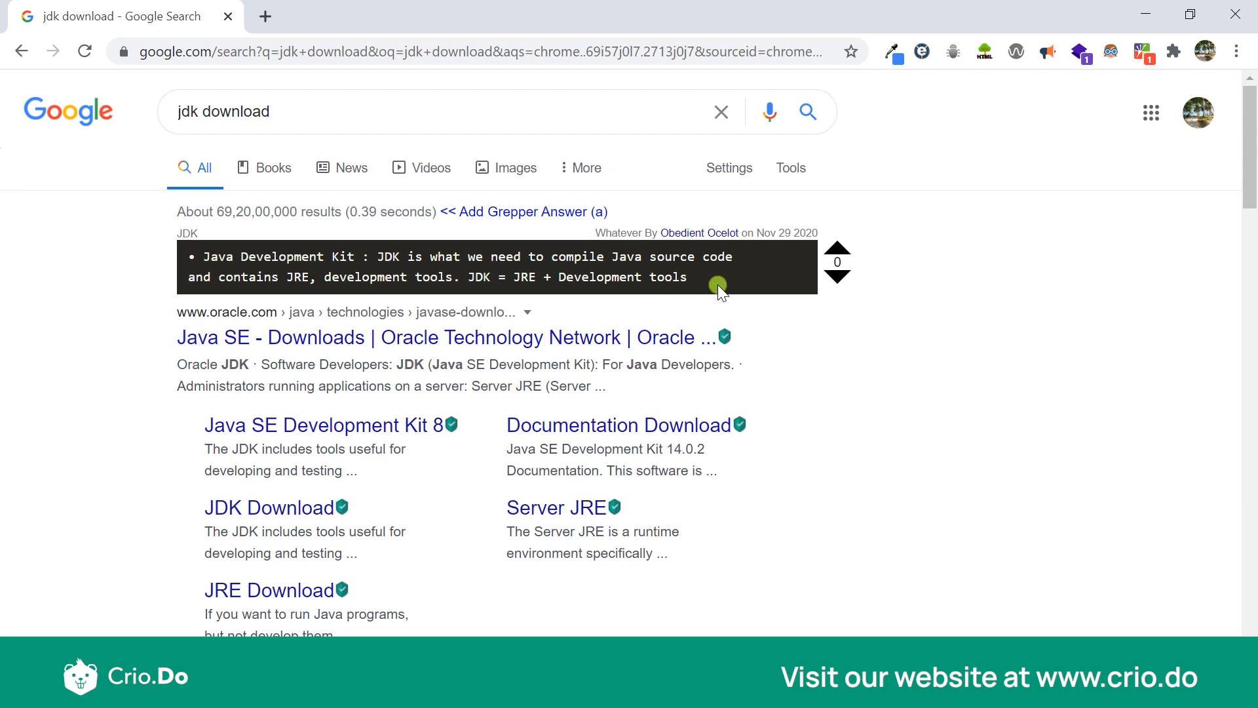
mouse_move(746, 283)
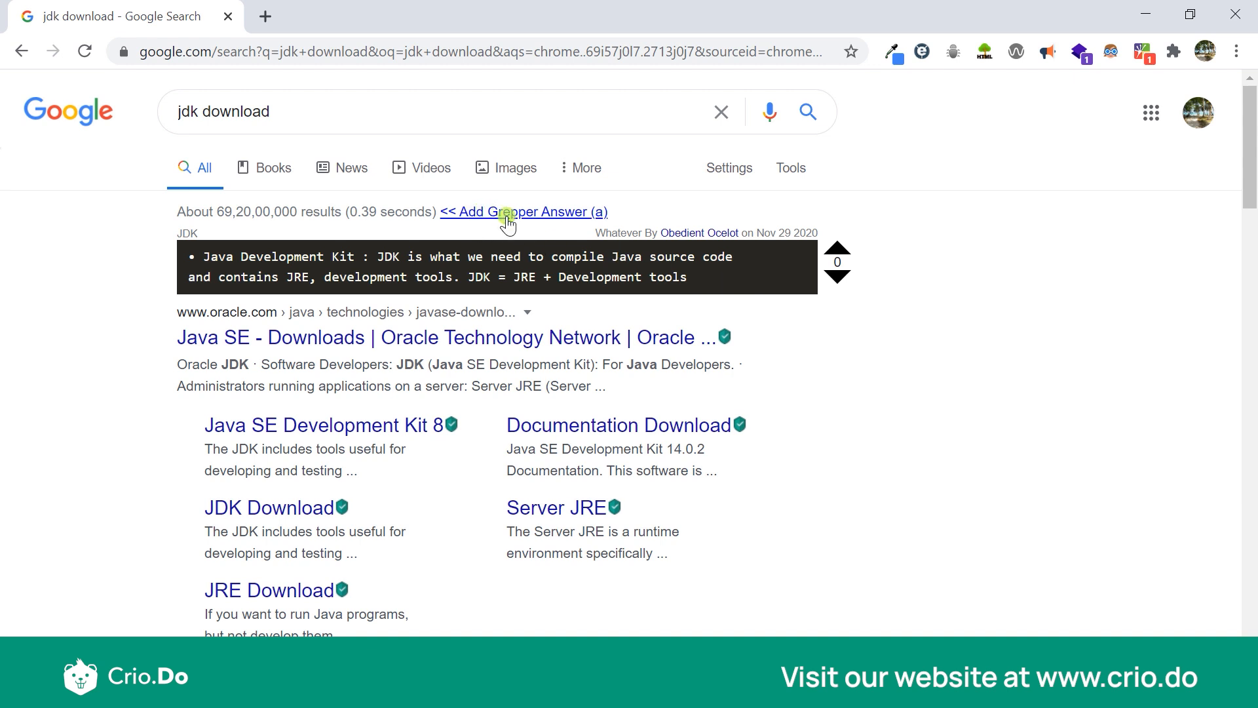
mouse_move(532, 221)
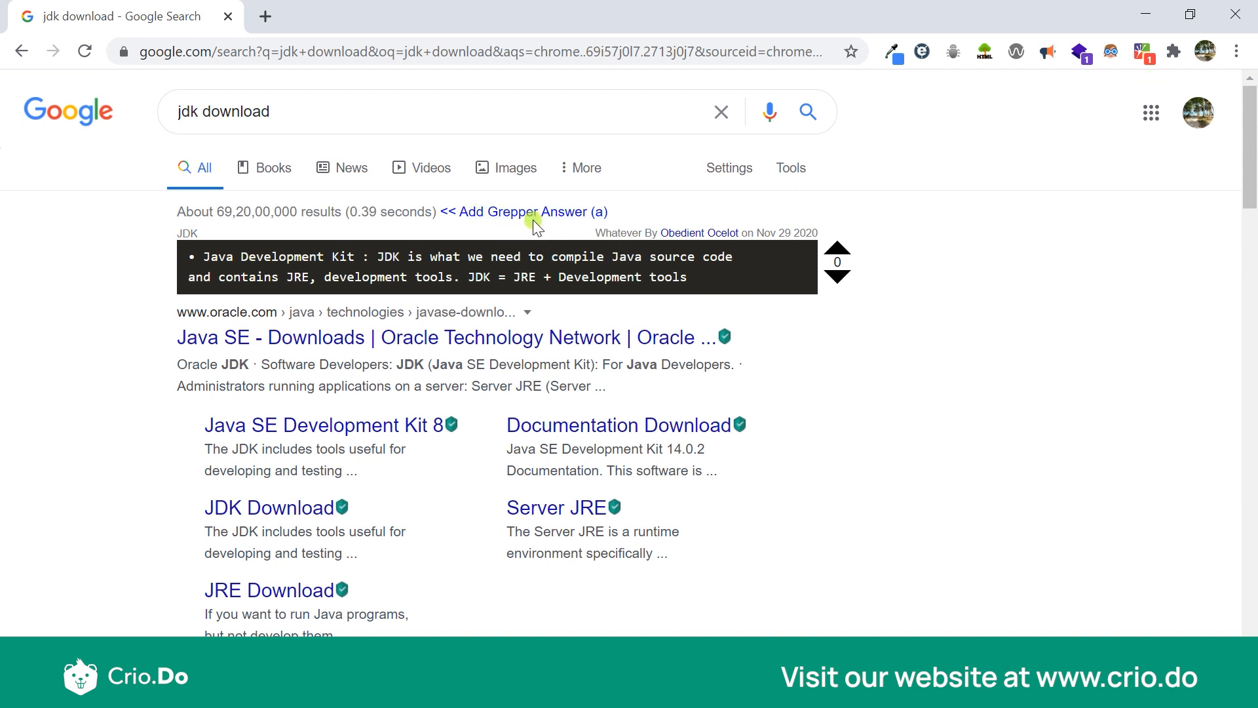
mouse_move(1122, 59)
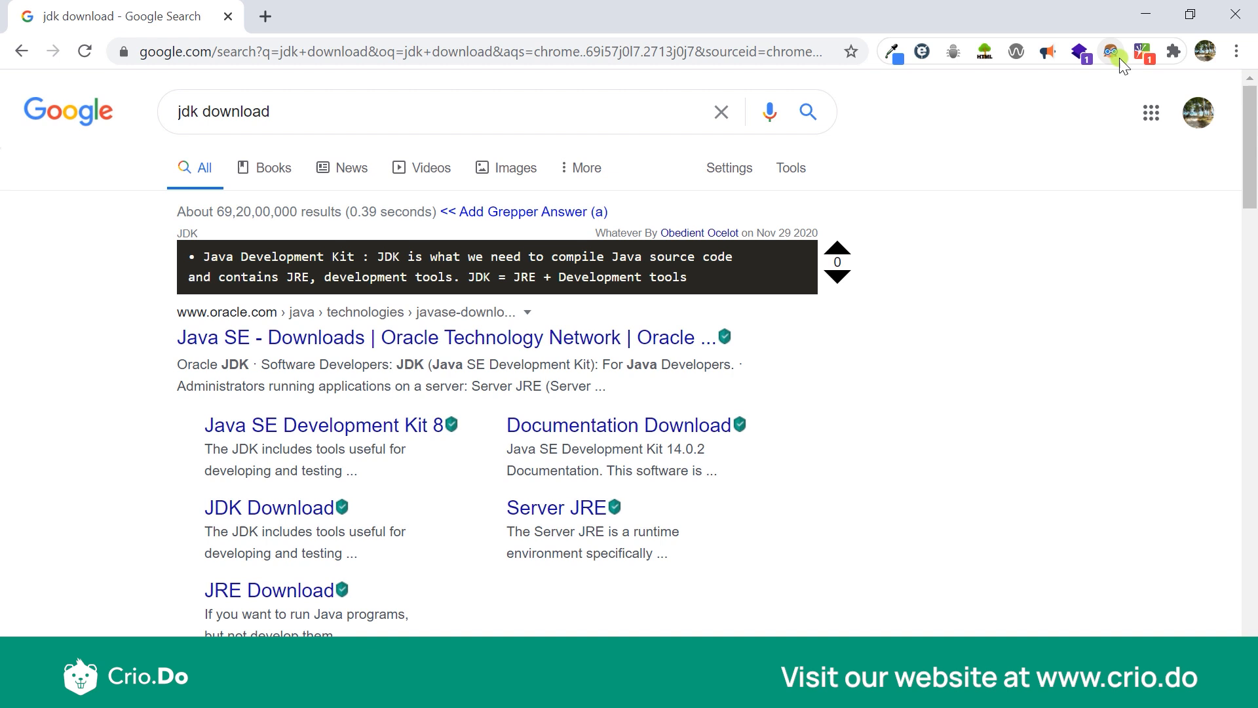
mouse_move(1140, 51)
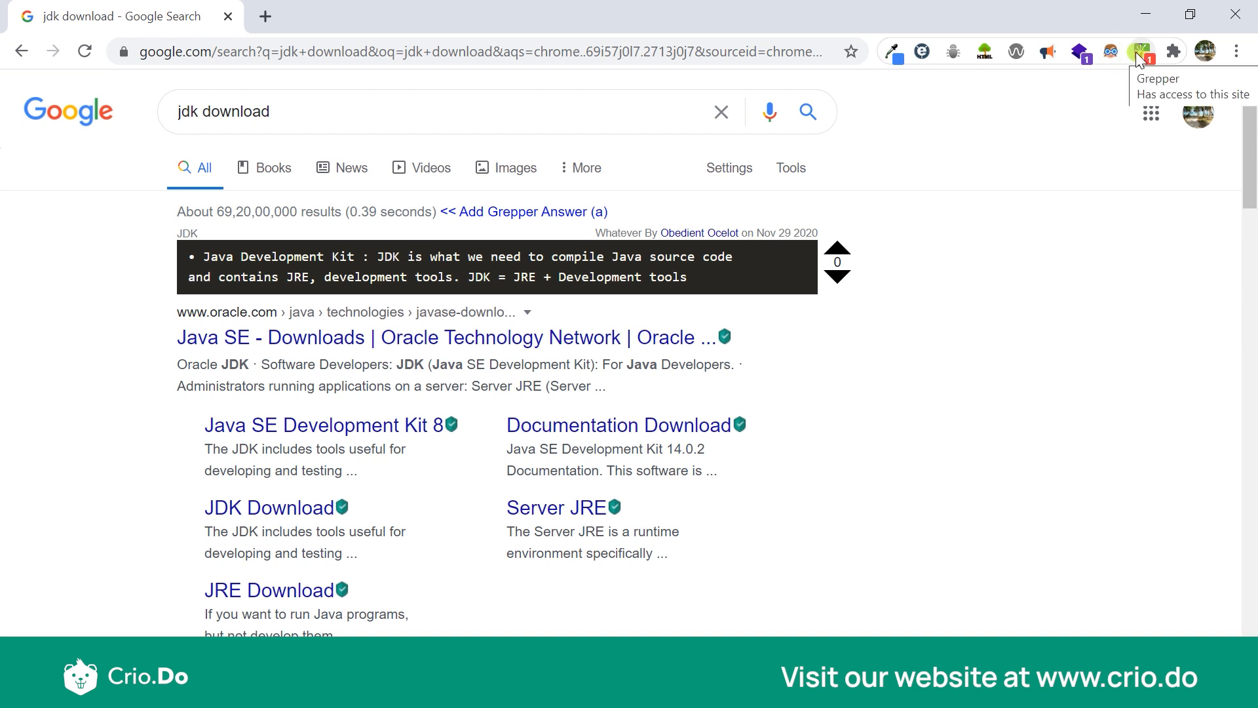
mouse_move(1127, 66)
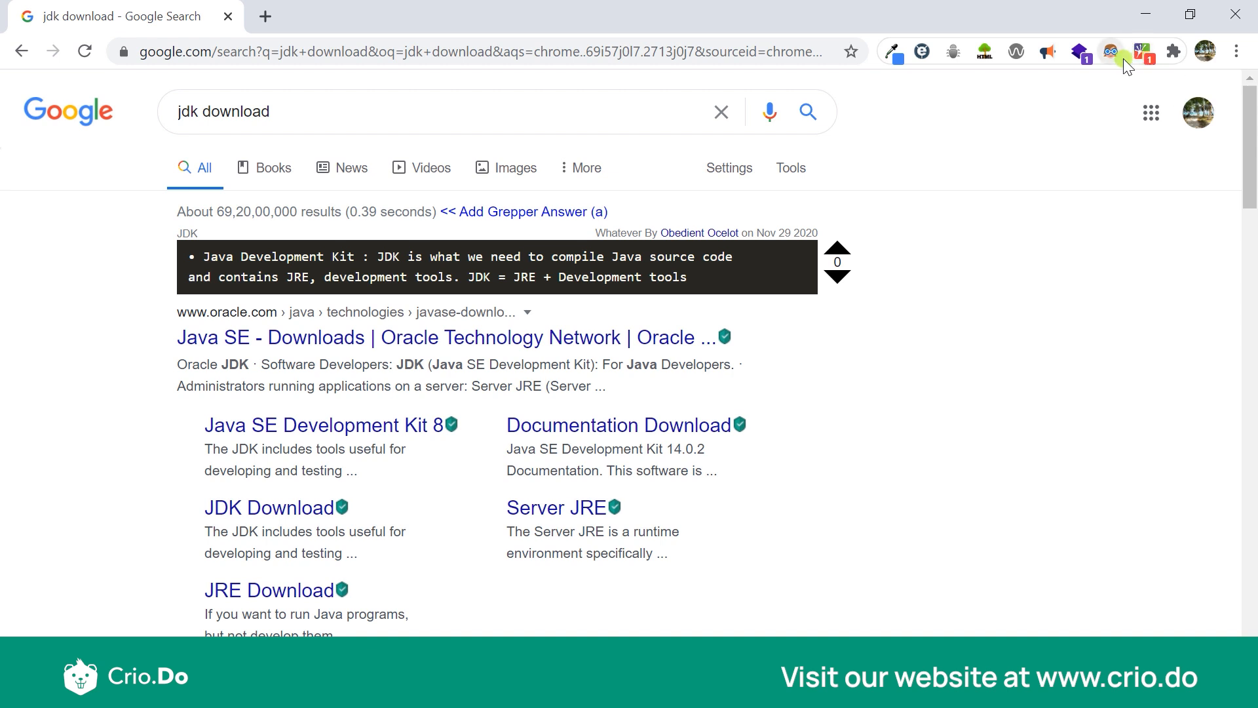
mouse_move(1141, 51)
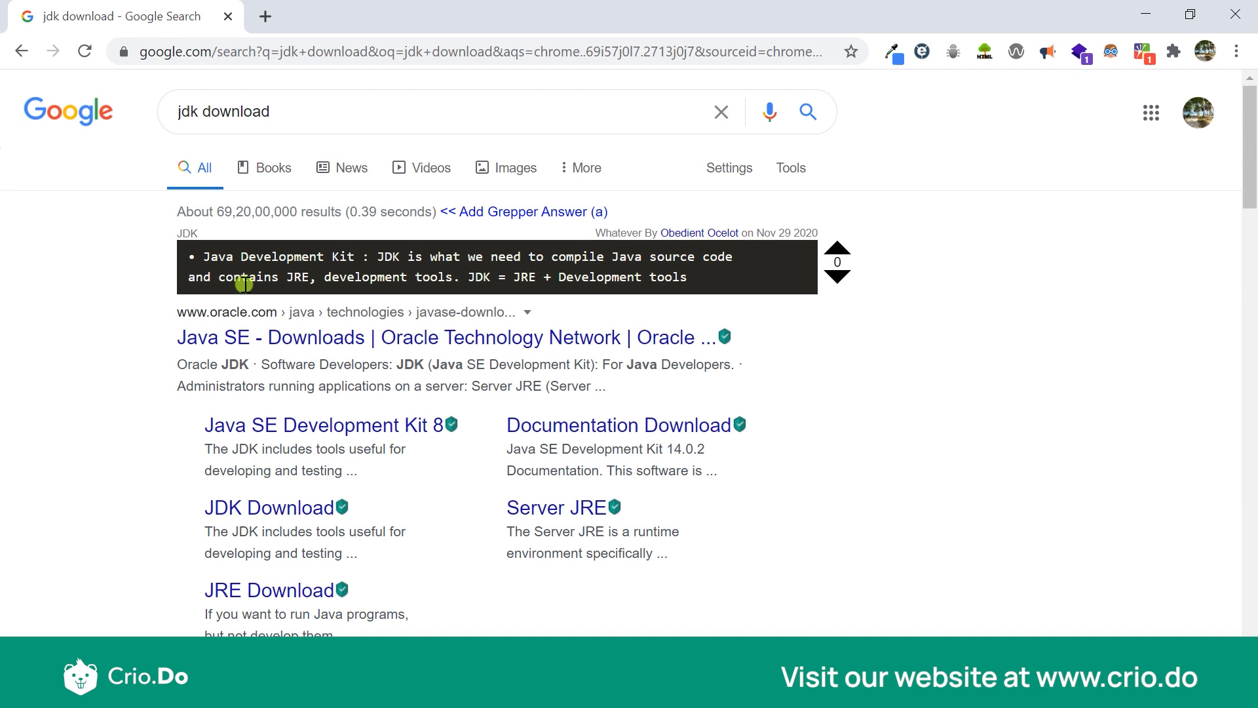
mouse_move(51, 417)
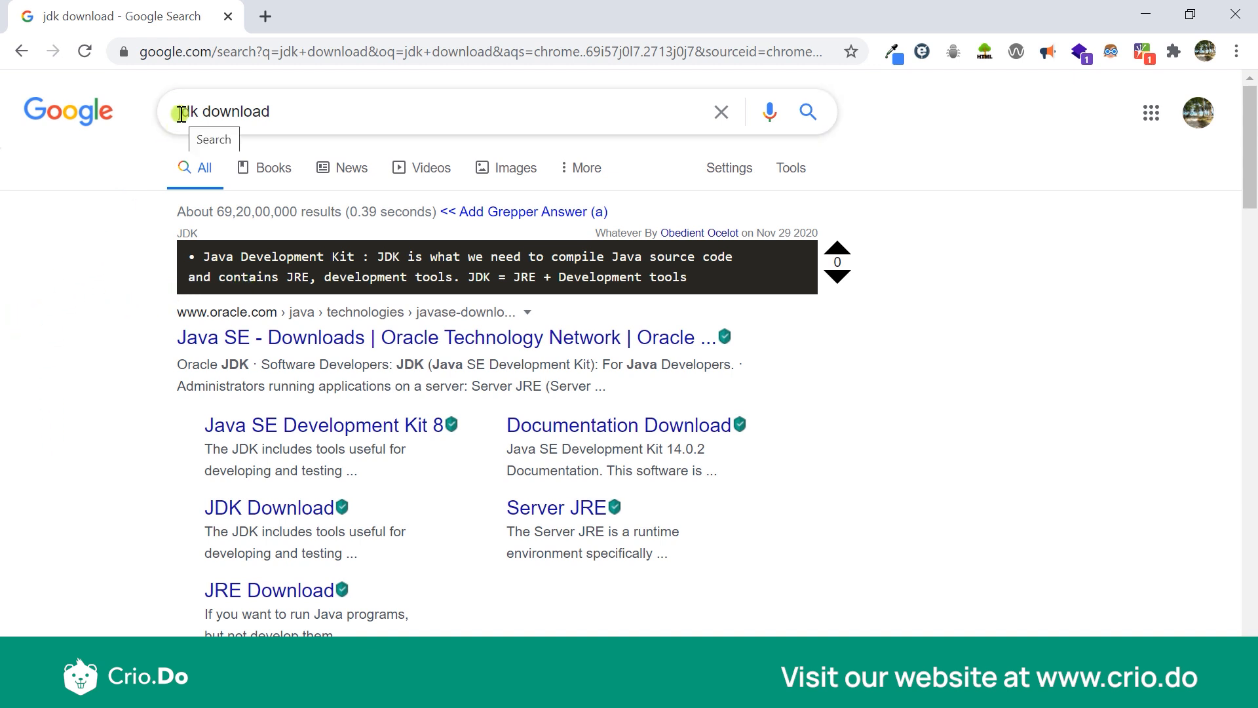
mouse_move(126, 335)
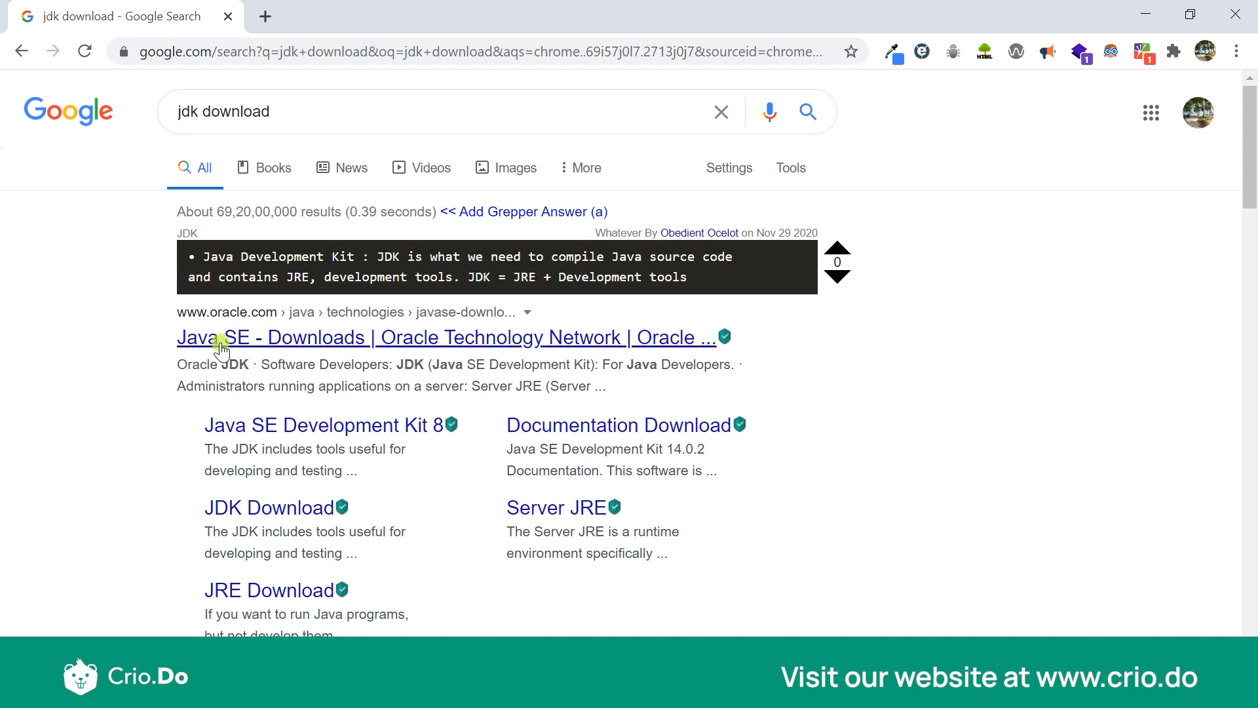
click(218, 338)
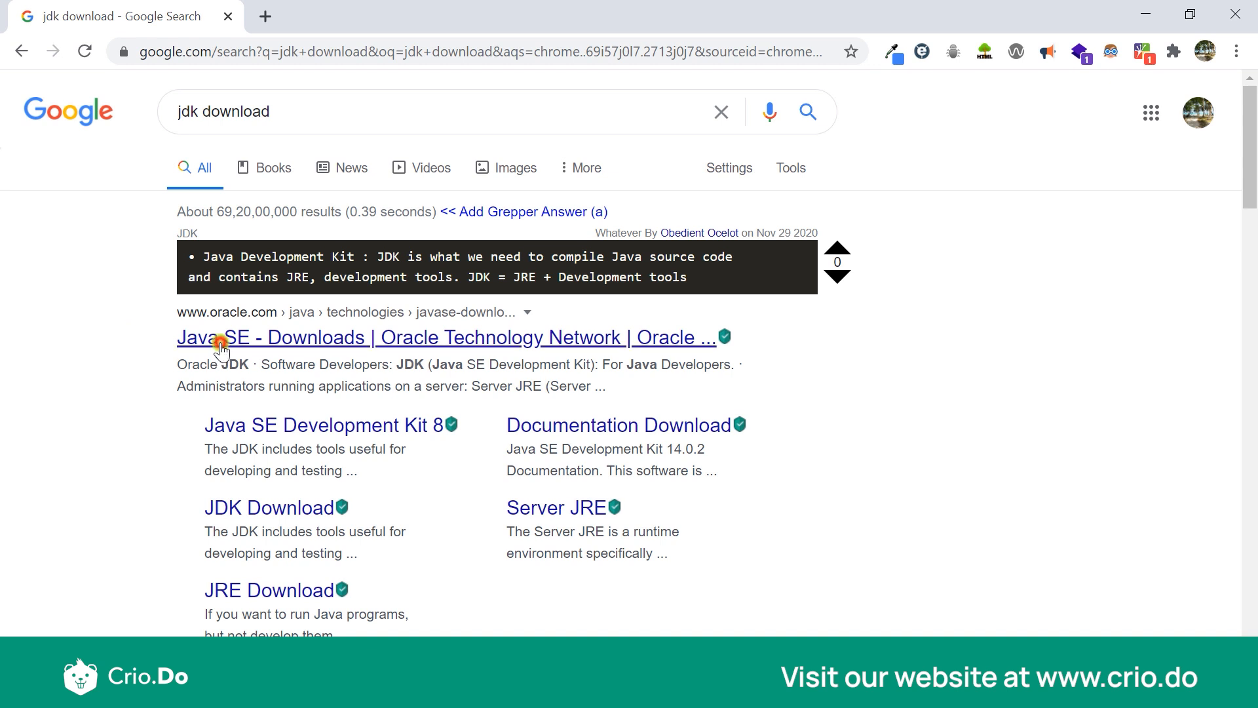
click(229, 336)
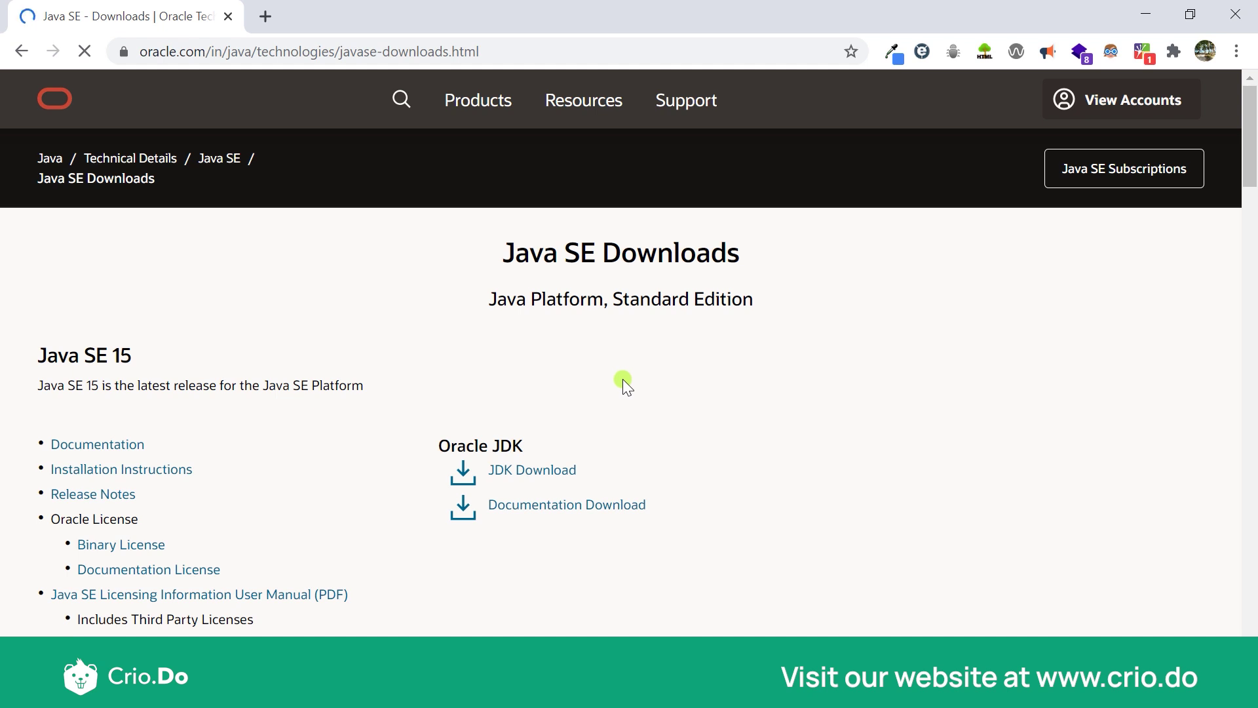
scroll(down, 3)
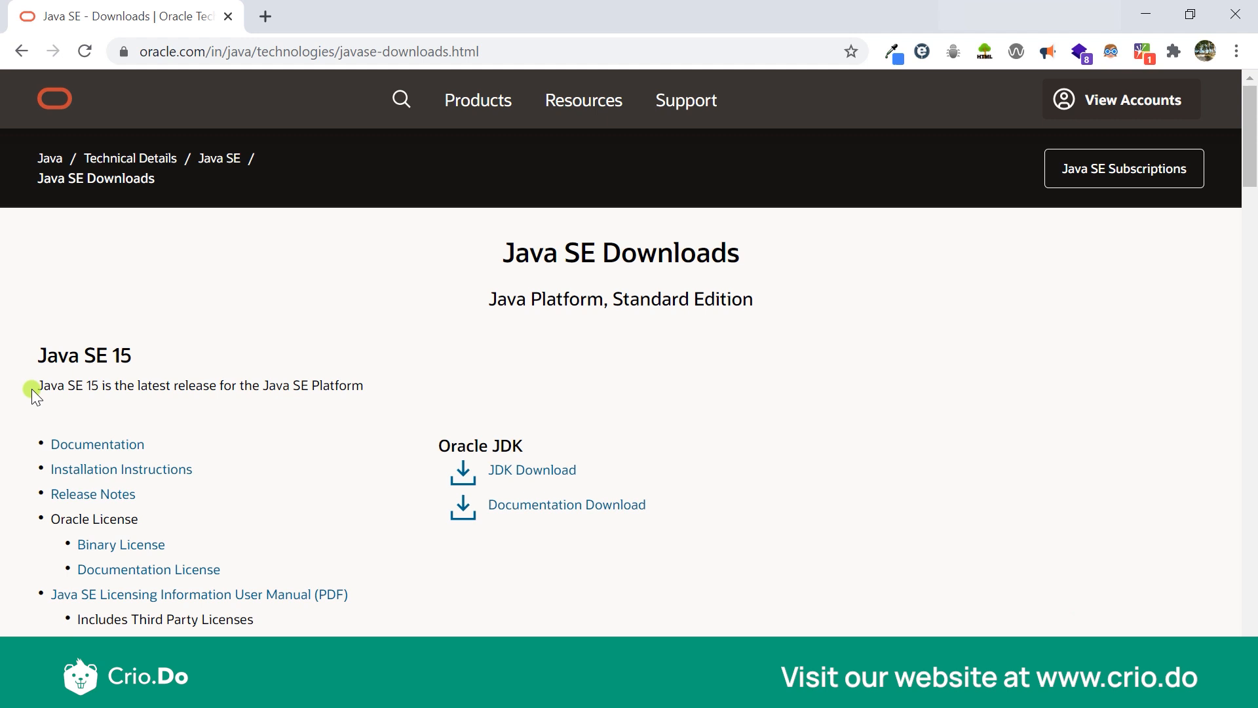
mouse_move(422, 368)
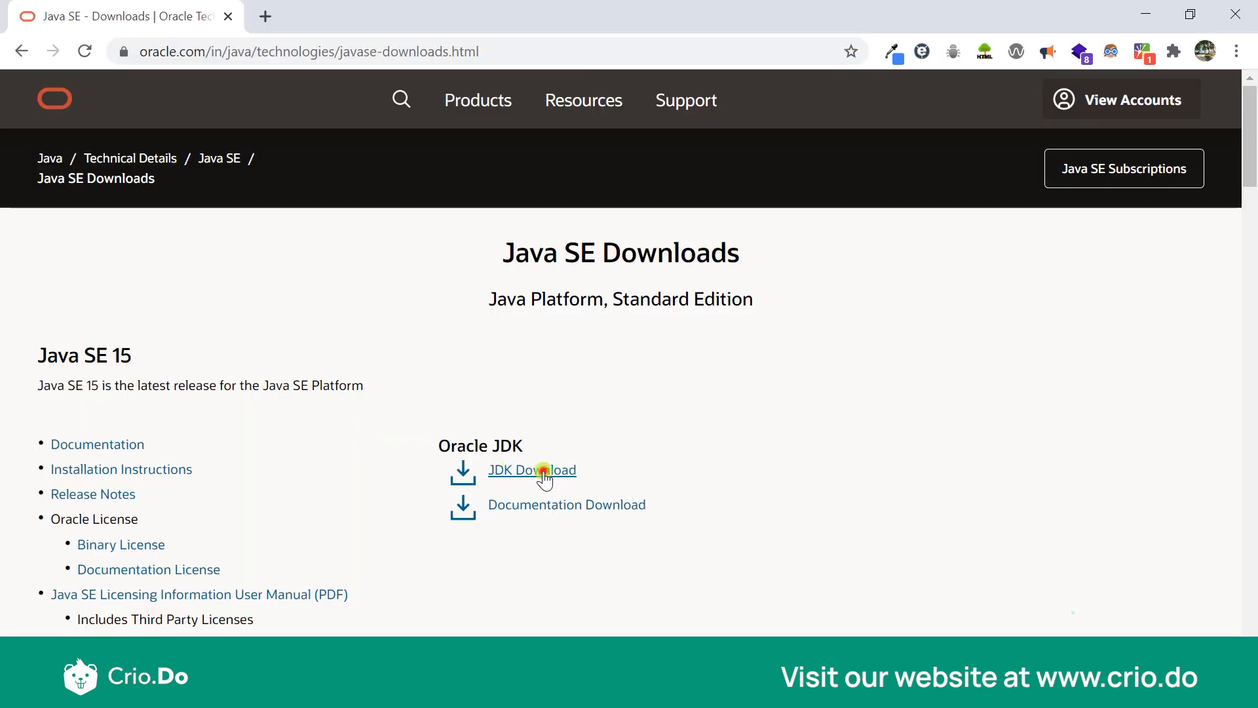
- Go to the JDK 15.0.1 download table and scroll to the Windows x64 installer link
click(532, 470)
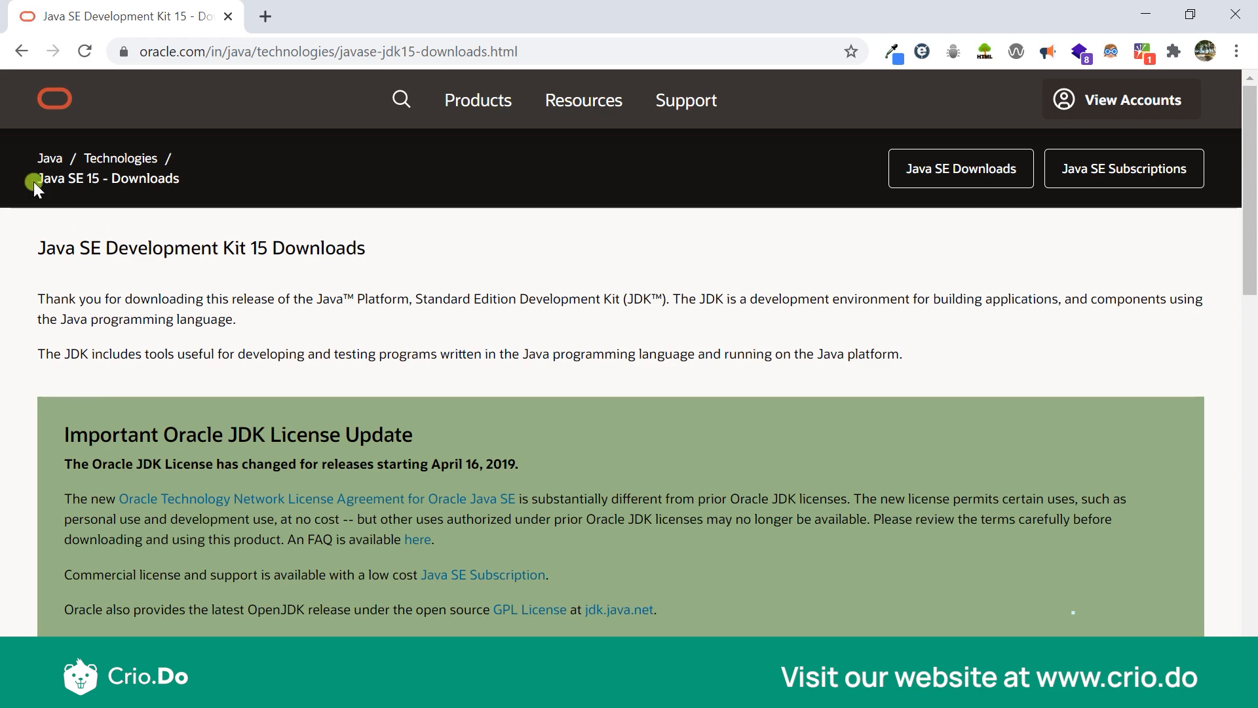
scroll(down, 3)
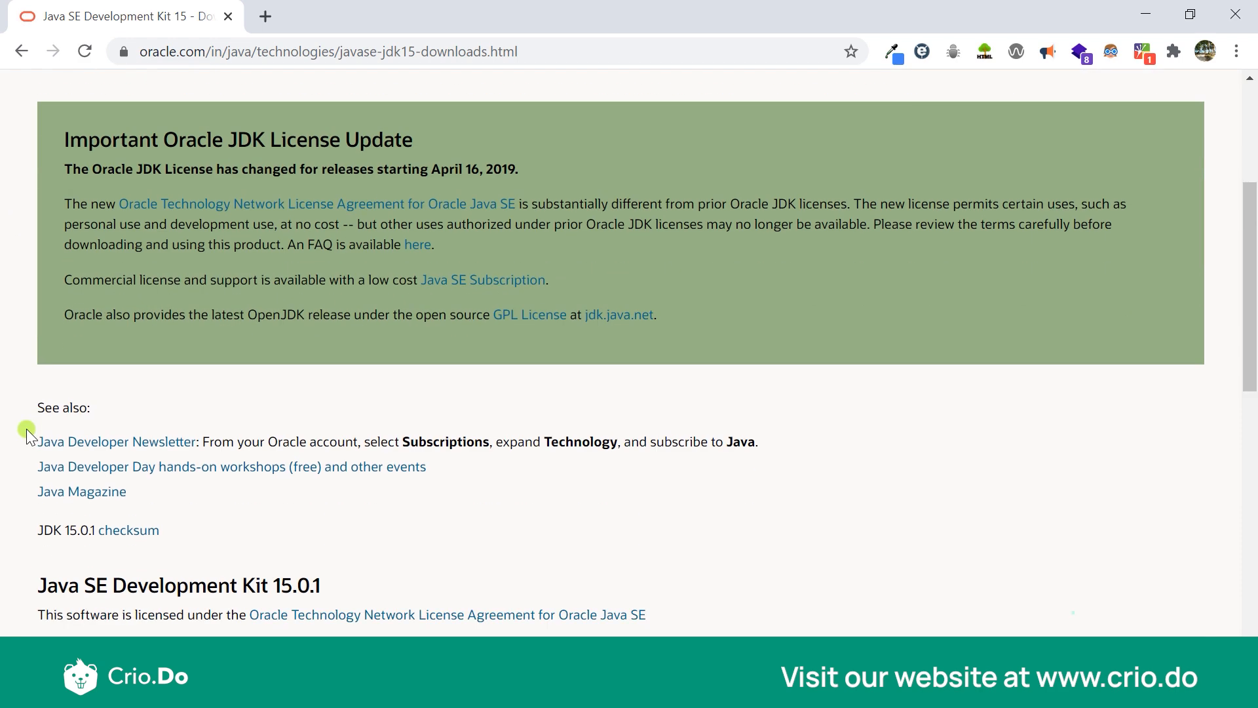
scroll(down, 3)
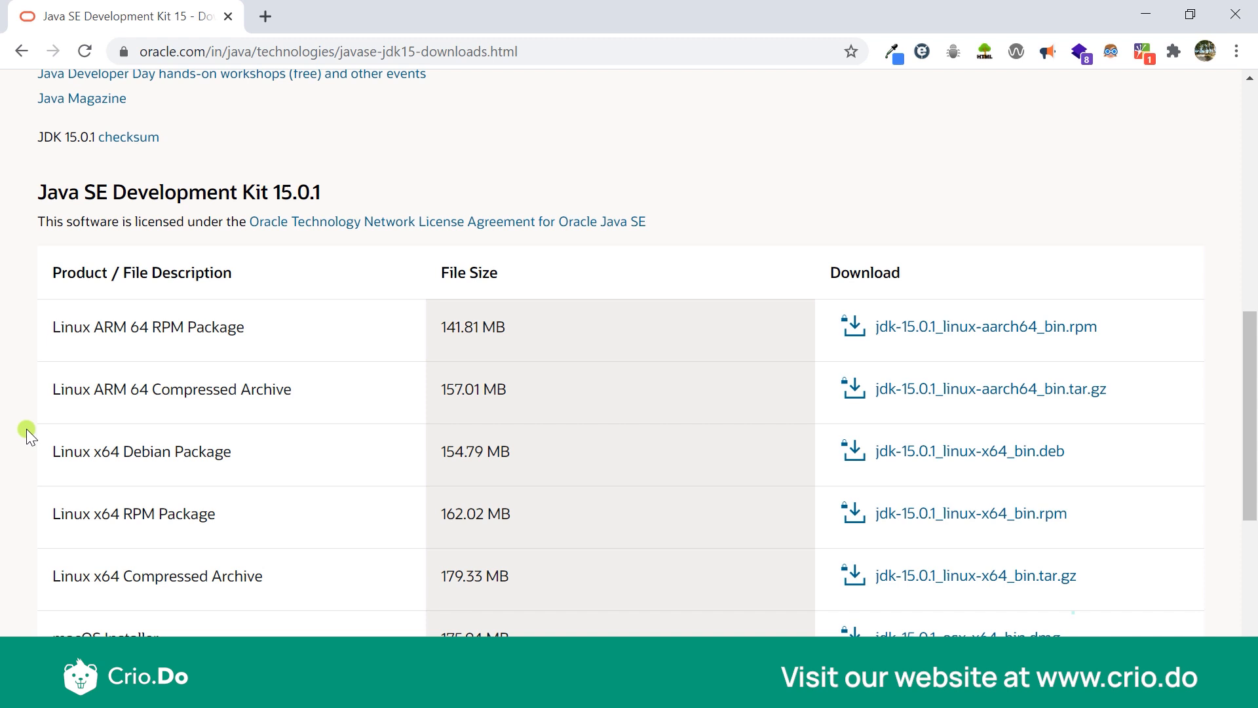
scroll(down, 3)
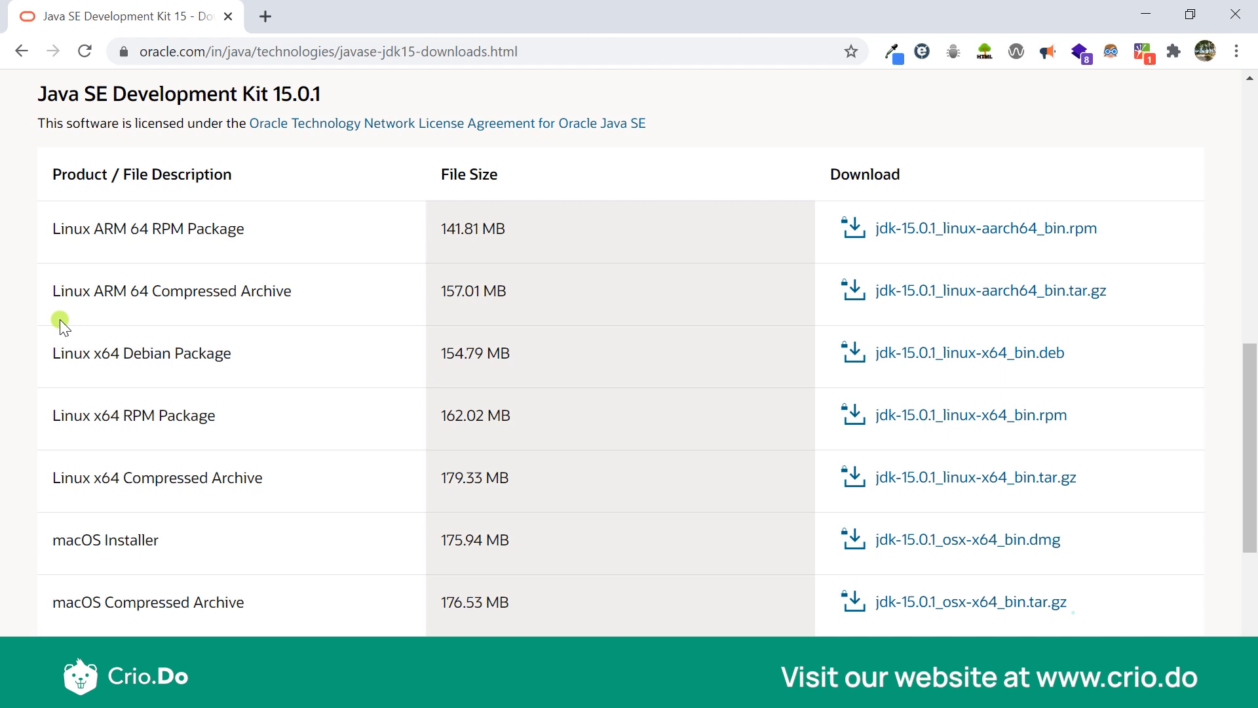
mouse_move(117, 624)
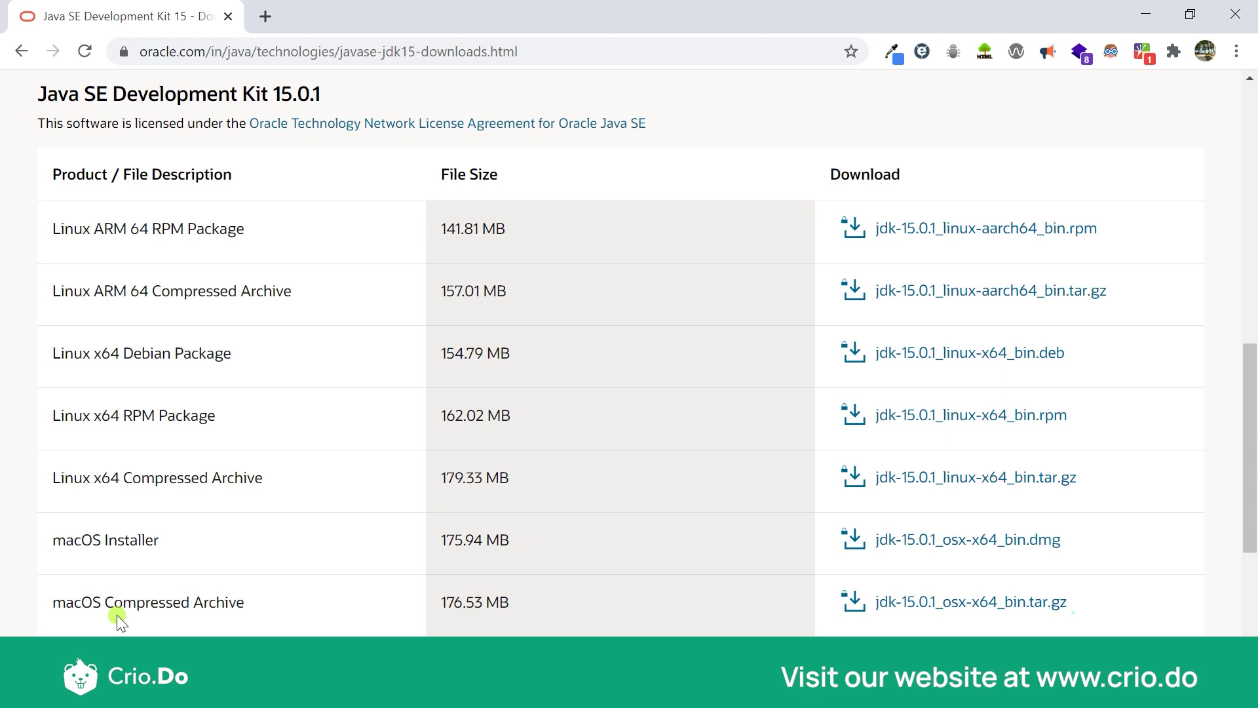
mouse_move(65, 260)
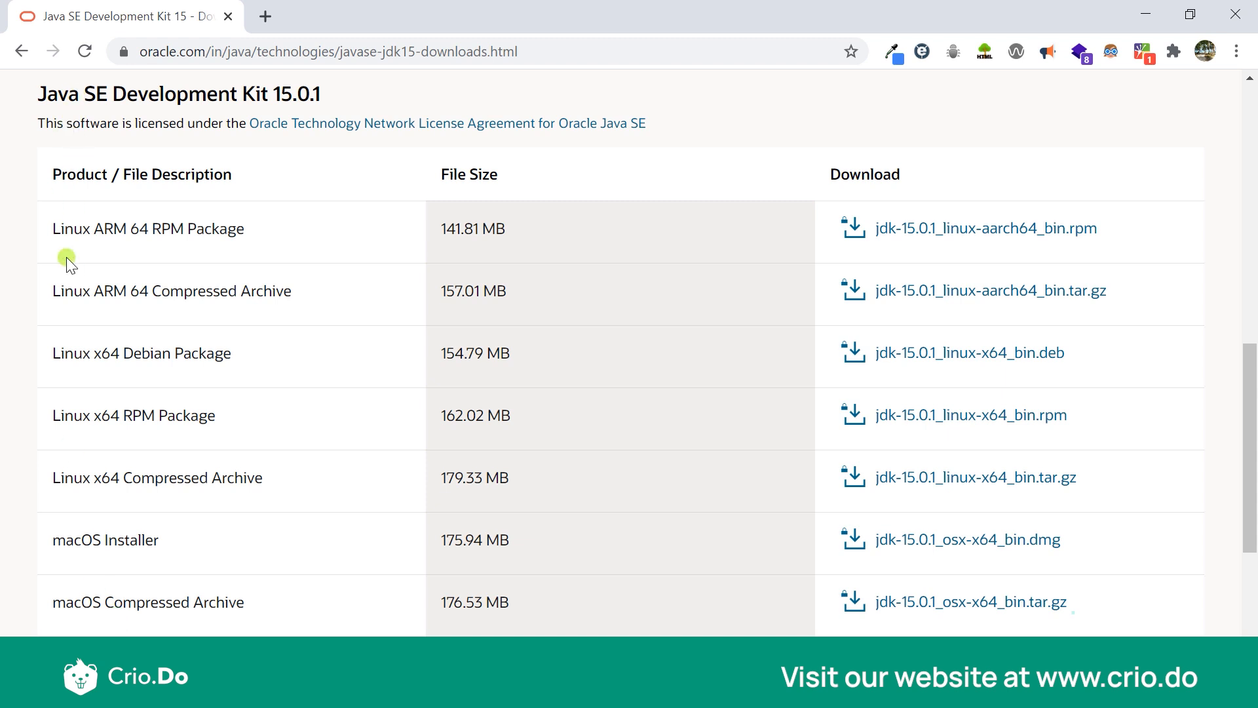
mouse_move(46, 231)
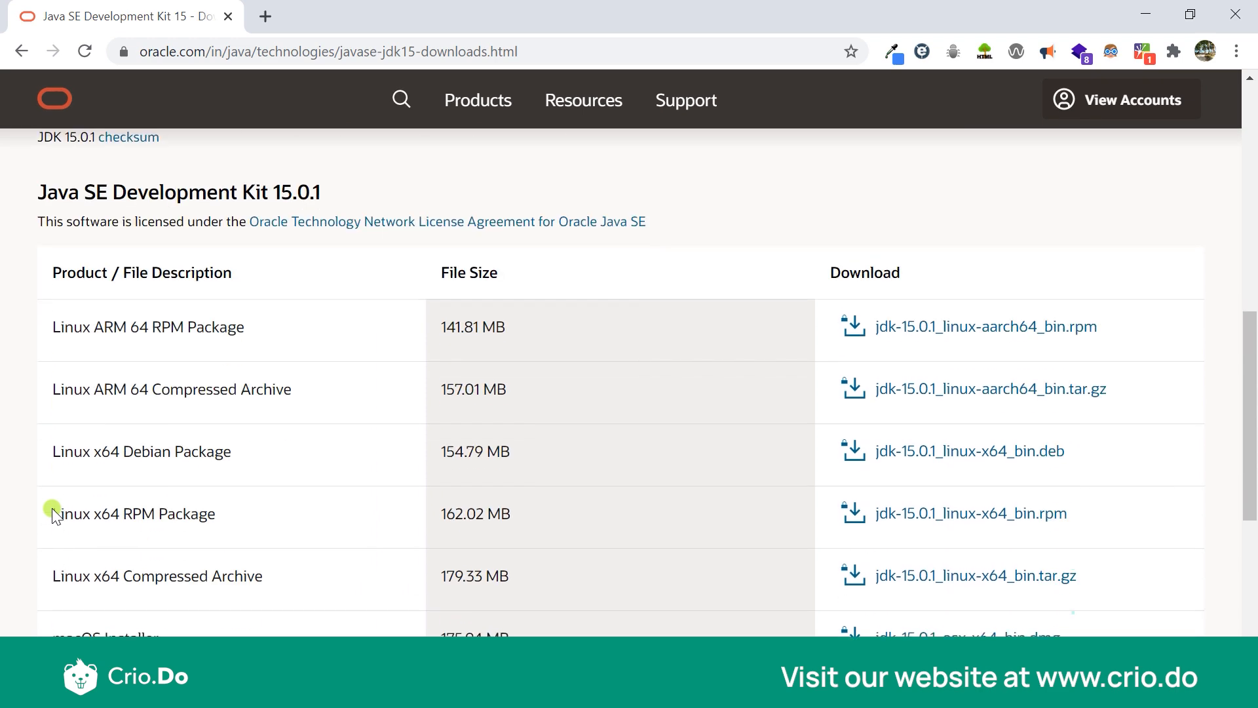
scroll(down, 3)
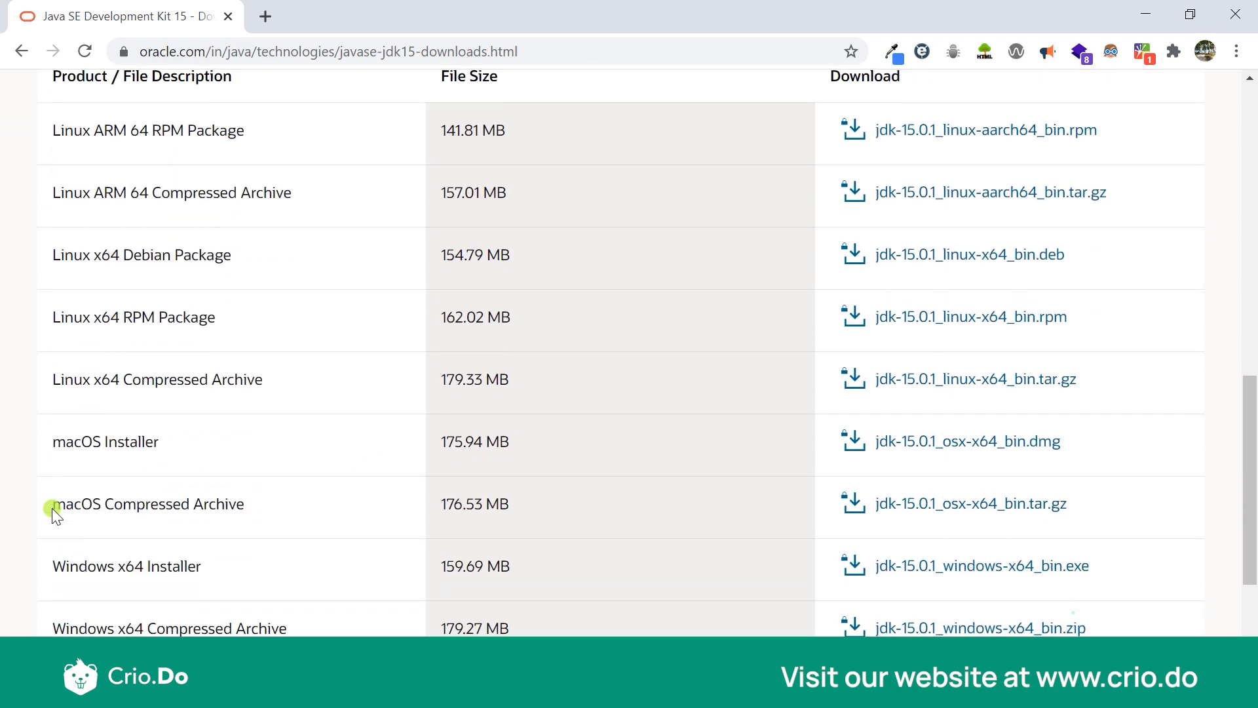
mouse_move(46, 605)
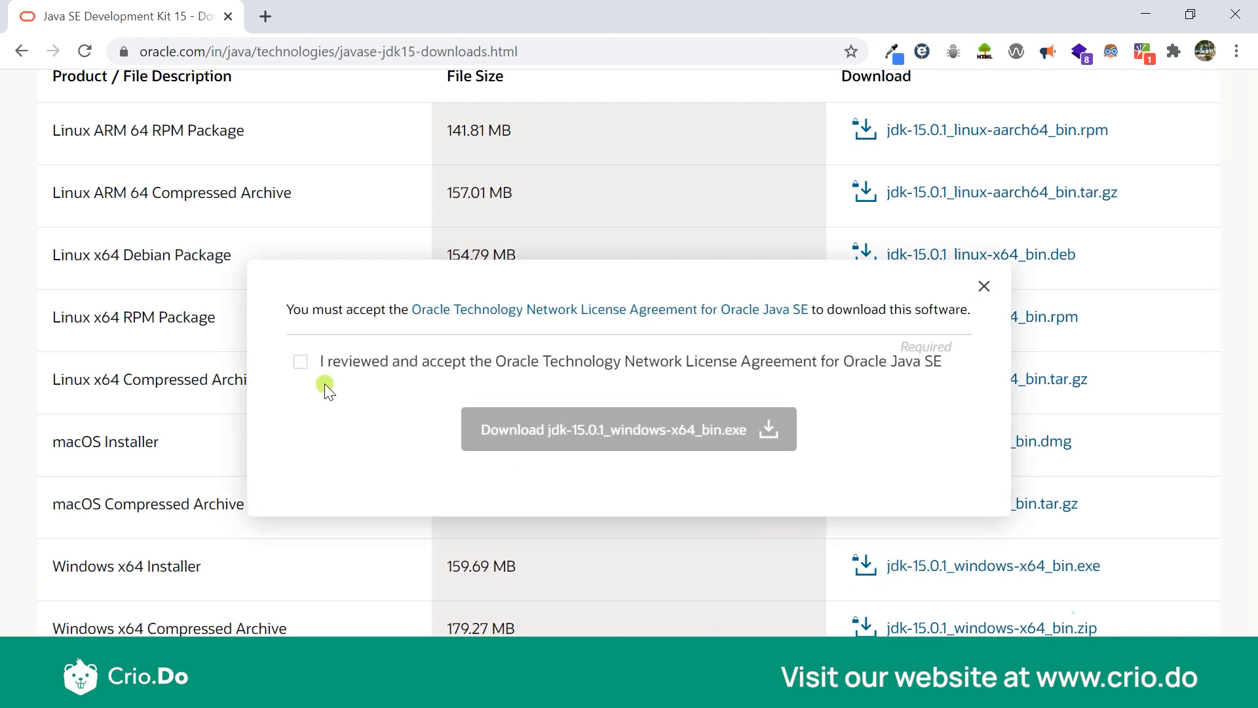
click(300, 362)
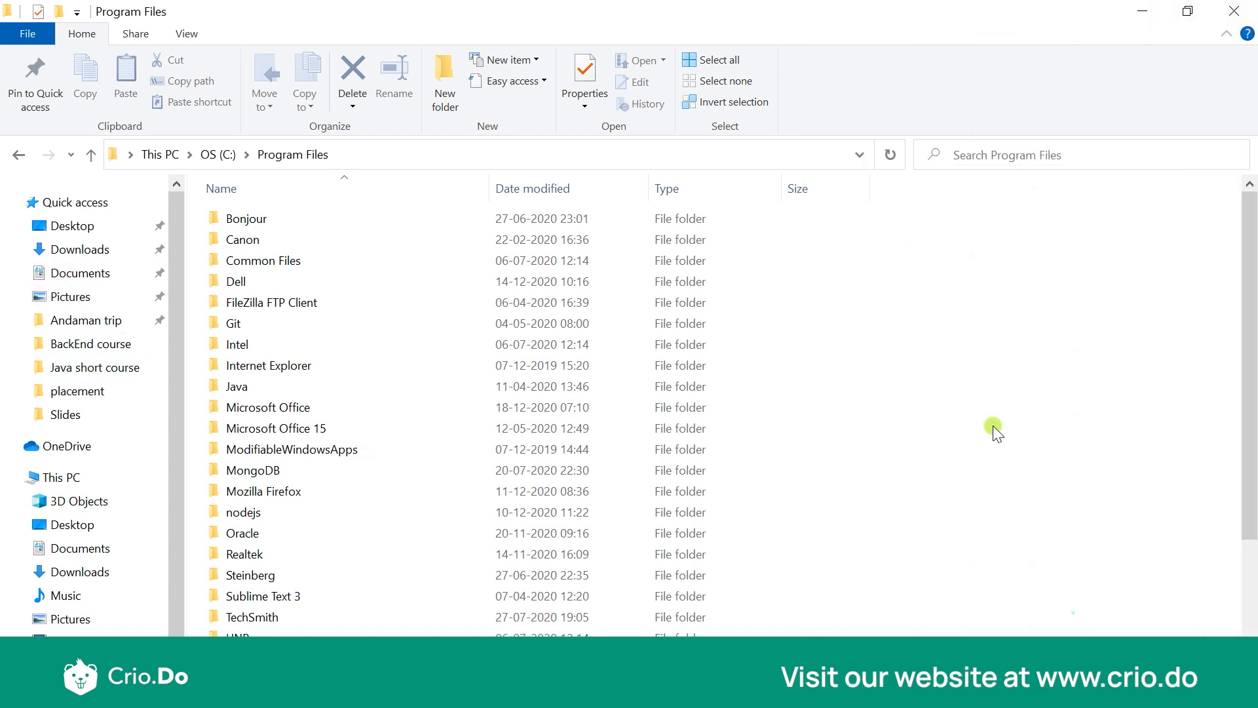
mouse_move(154, 161)
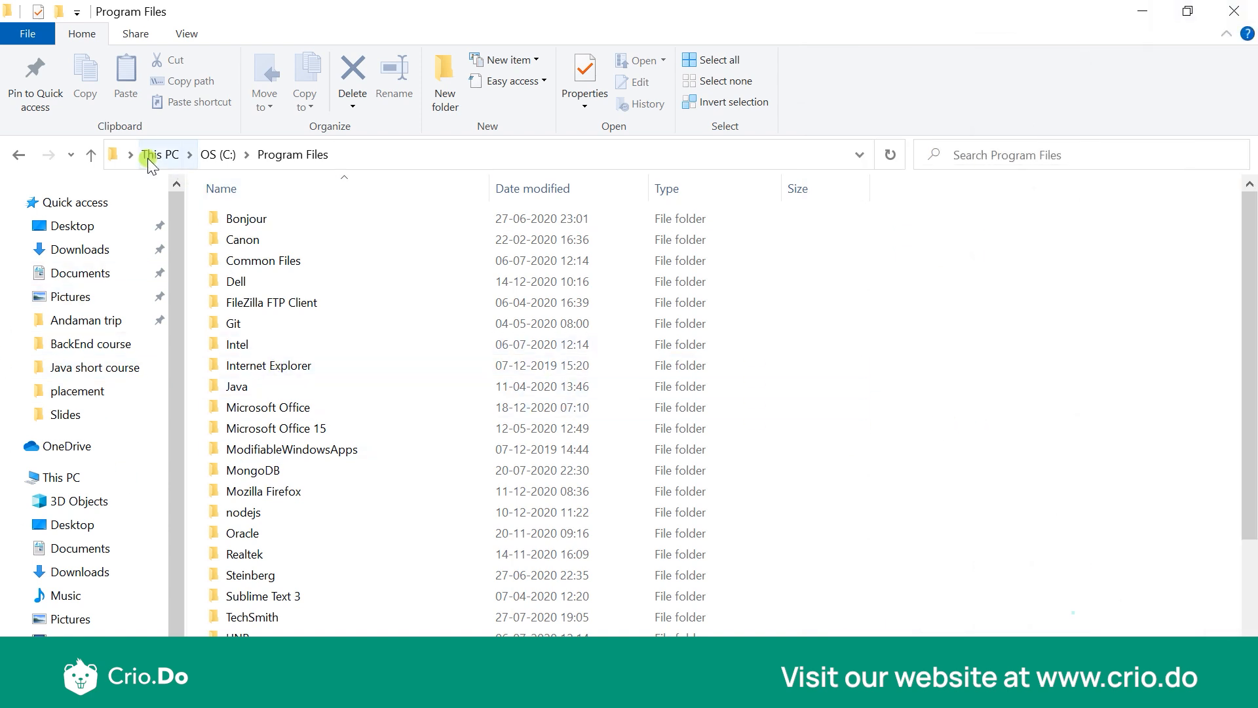
- Browse Program Files\Java\jdk-14\bin and select the java application there
click(243, 553)
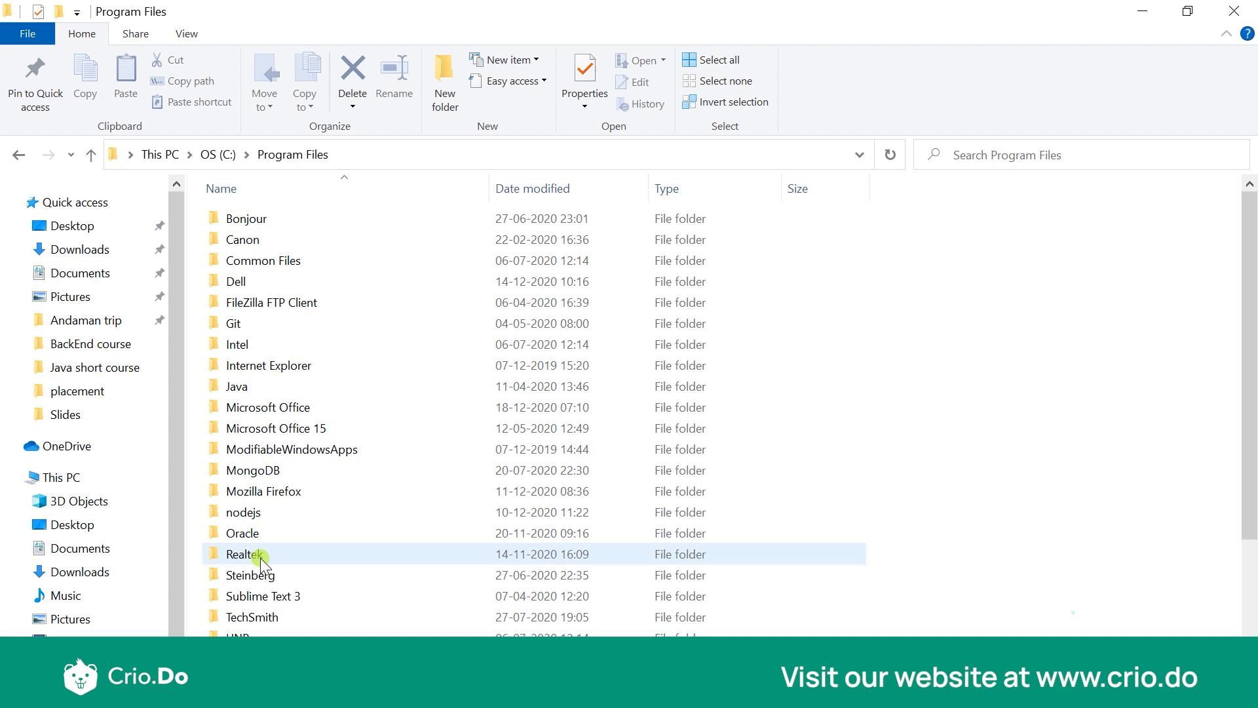
click(236, 385)
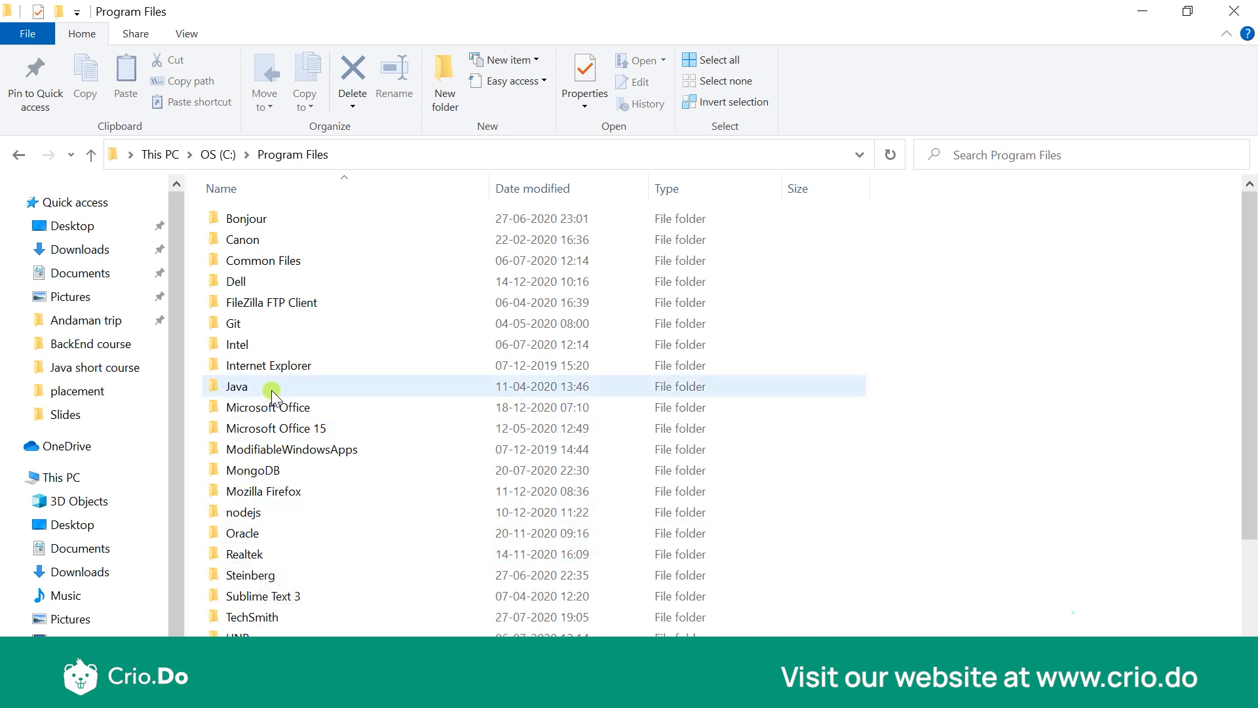
double_click(236, 385)
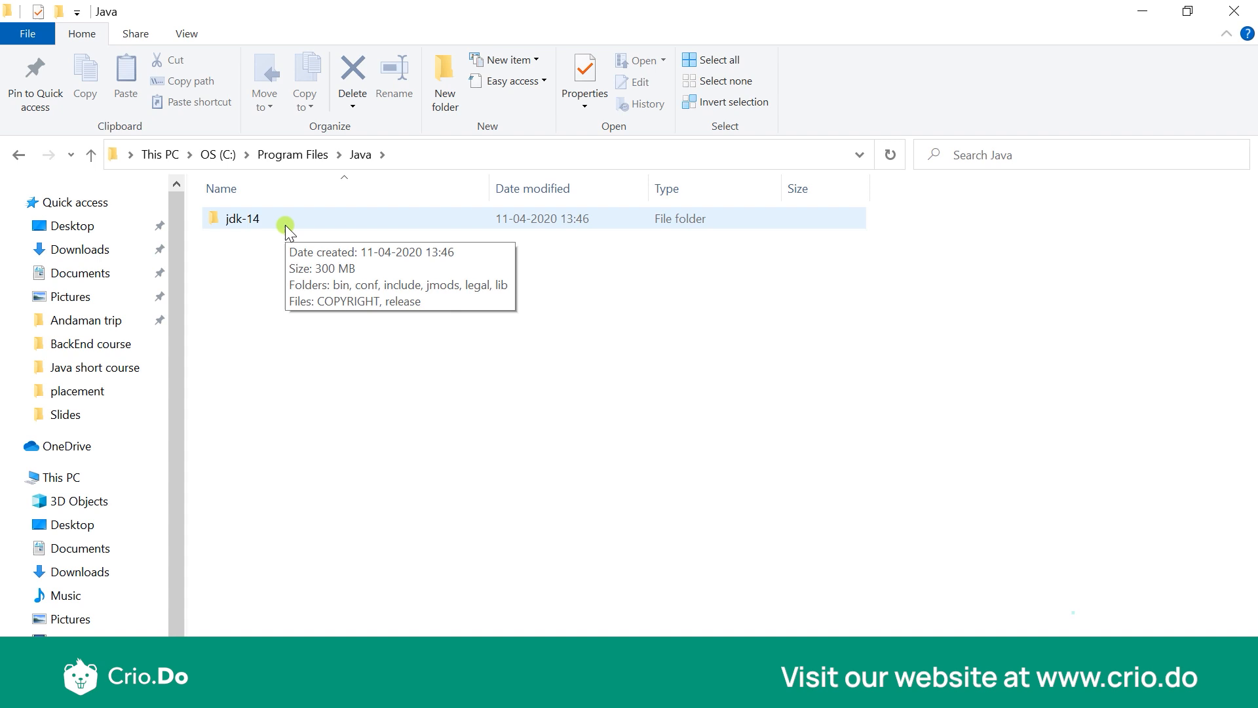
mouse_move(296, 225)
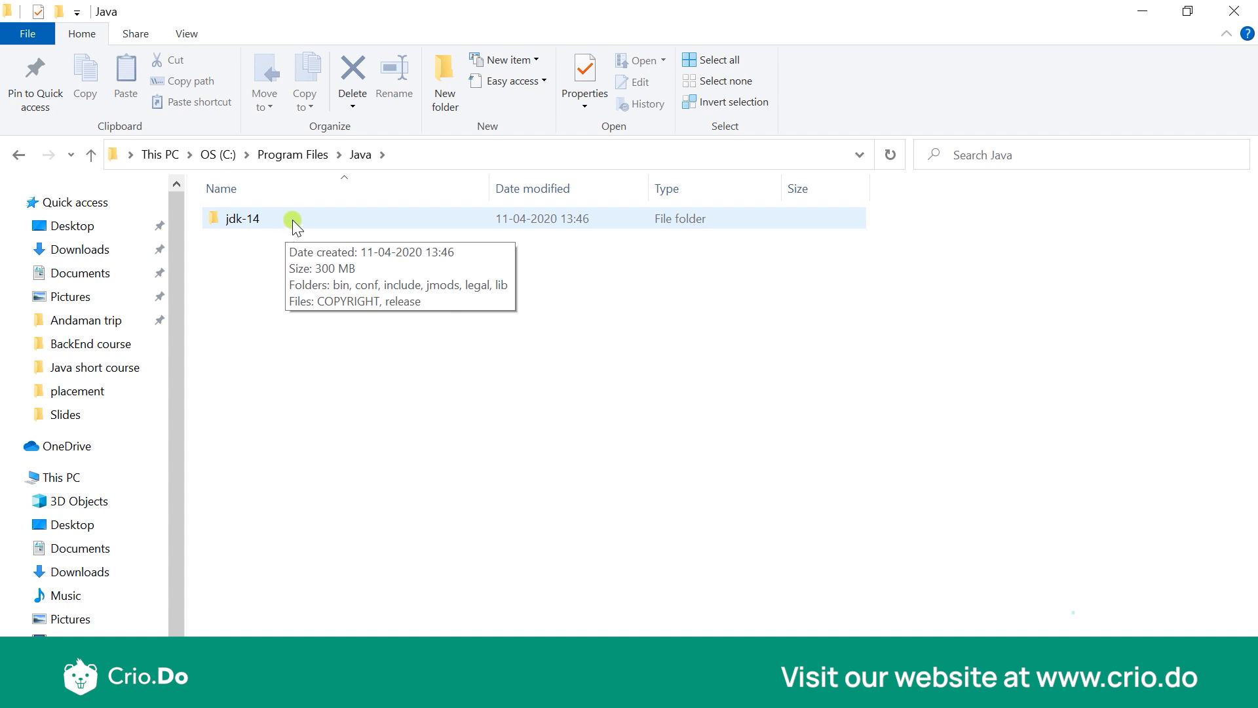
mouse_move(294, 231)
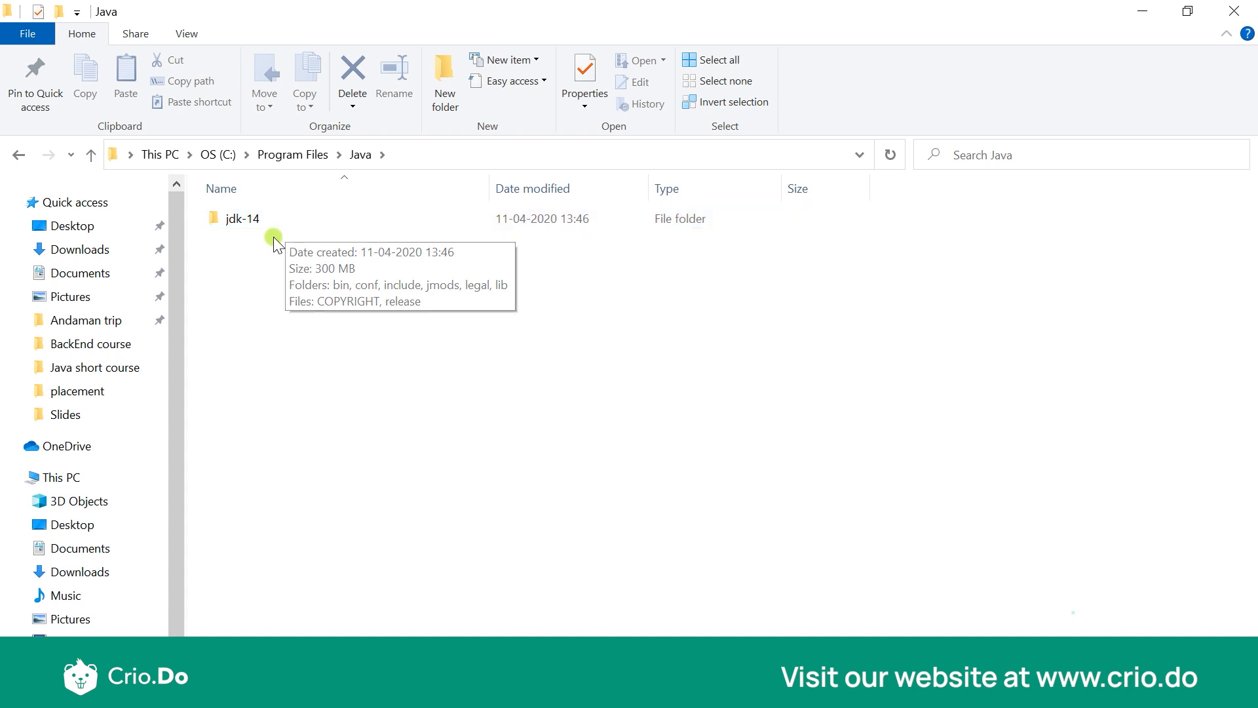
click(241, 218)
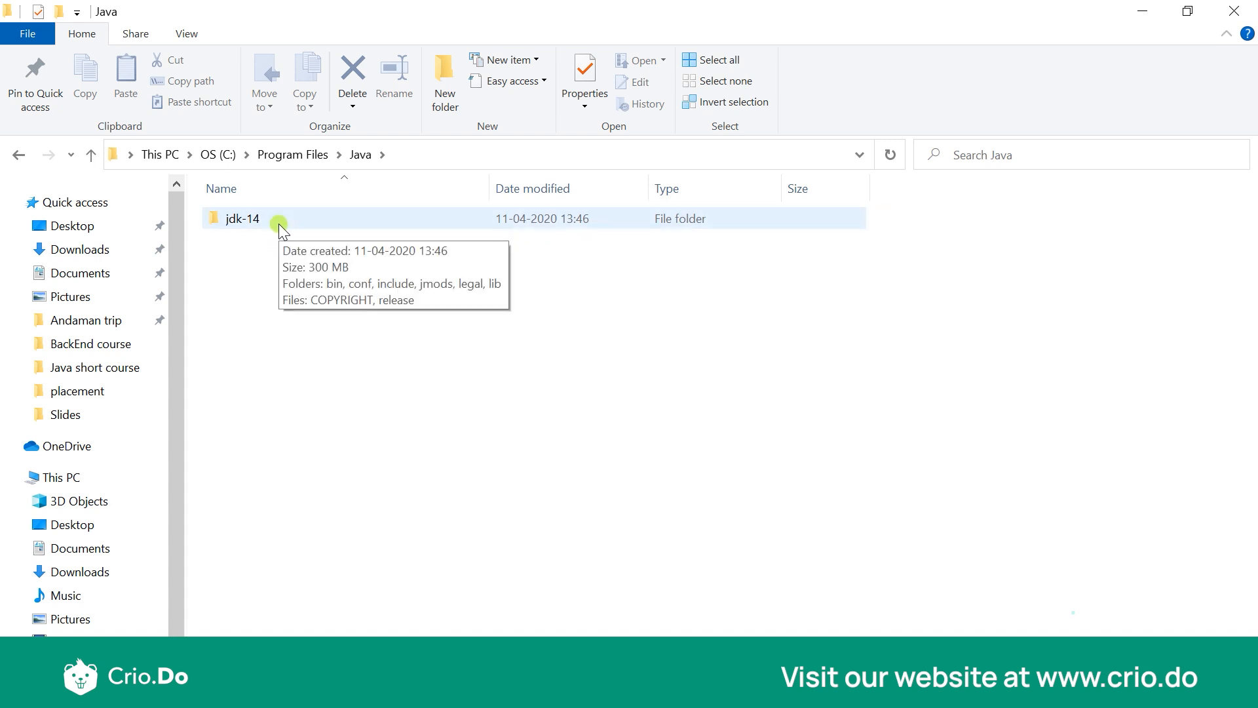
mouse_move(287, 220)
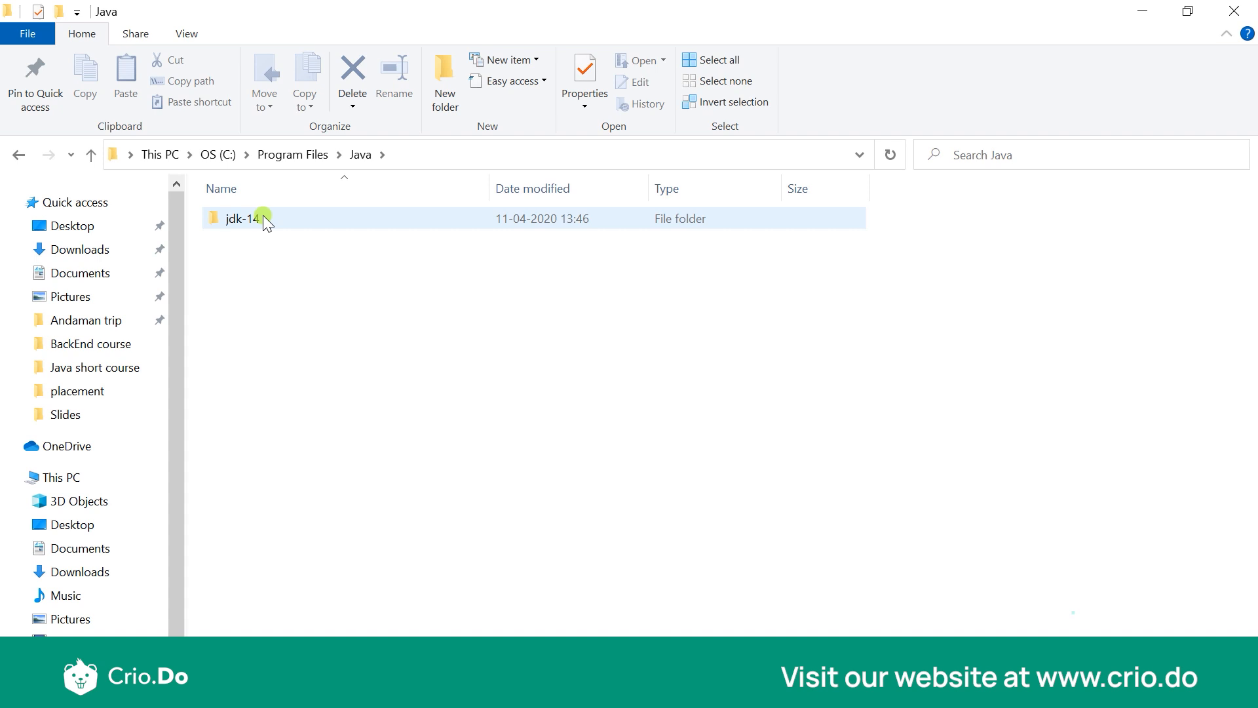
double_click(241, 218)
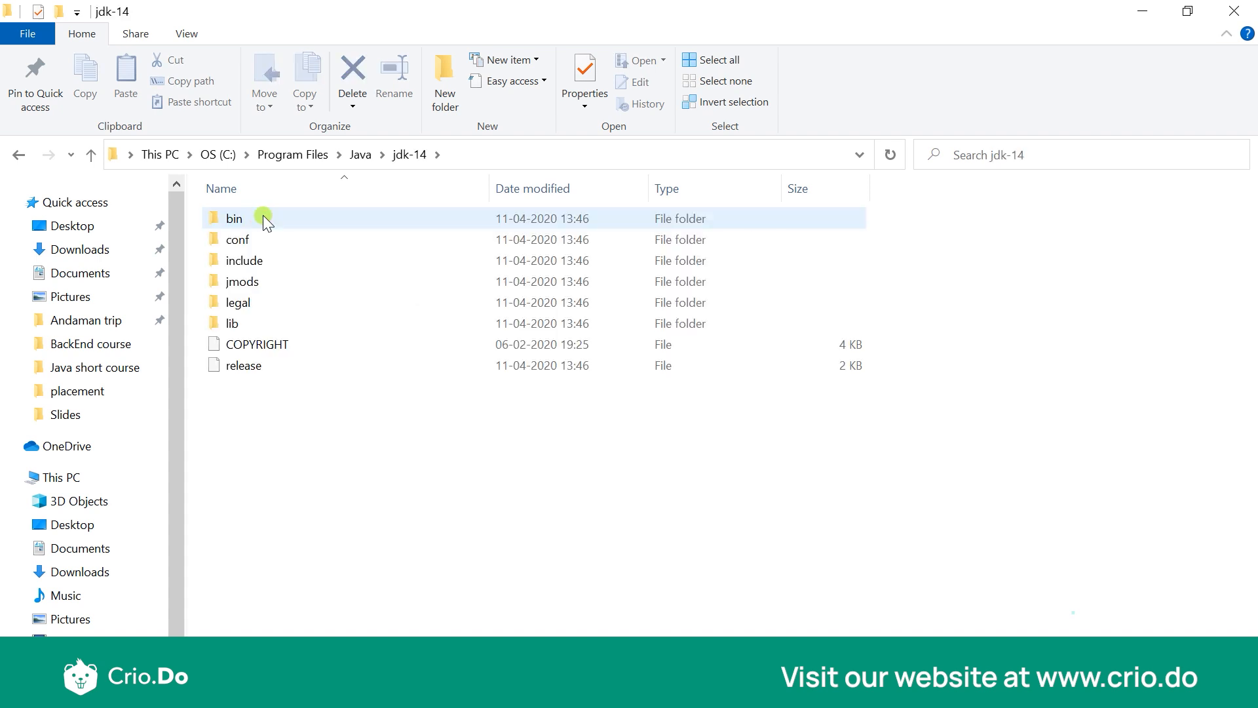
mouse_move(296, 212)
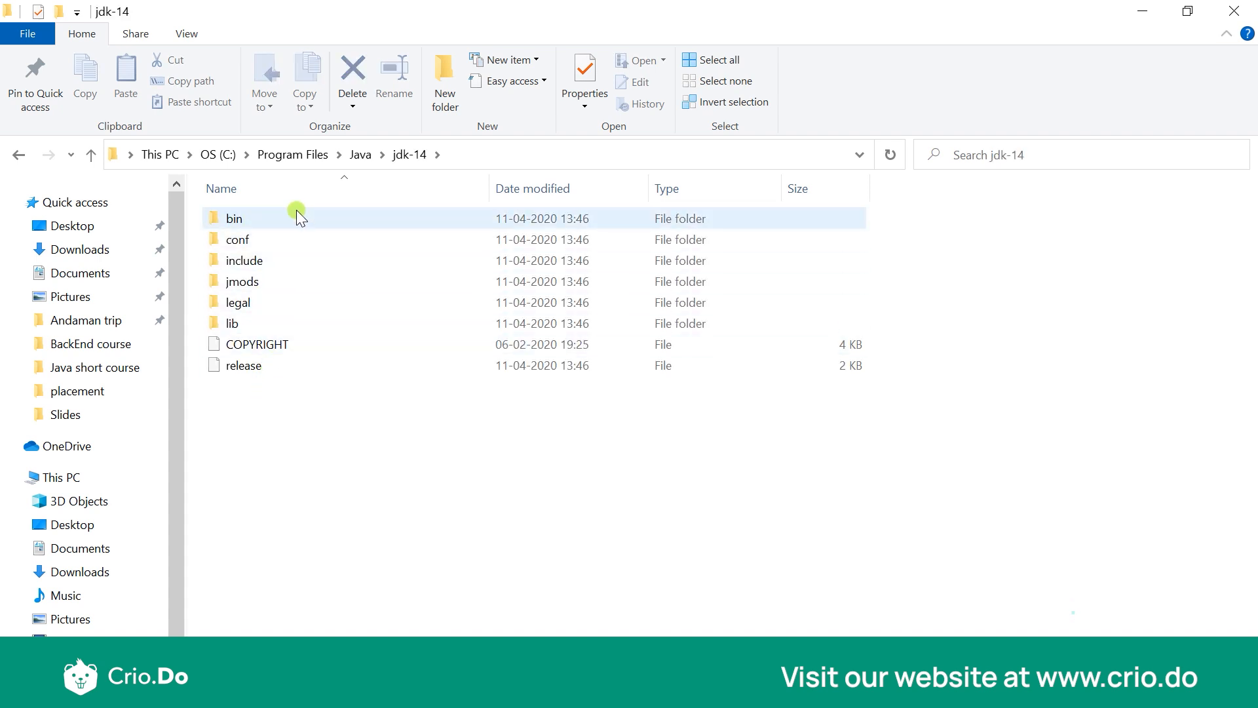
double_click(234, 218)
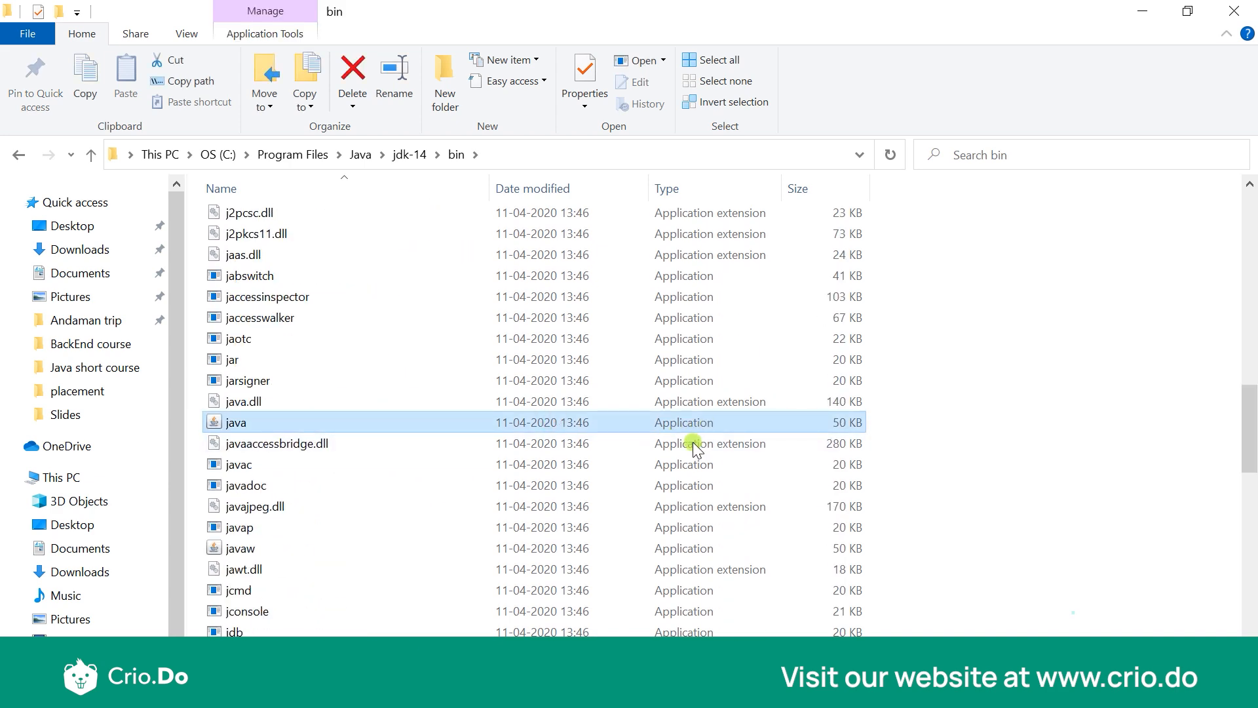
click(238, 463)
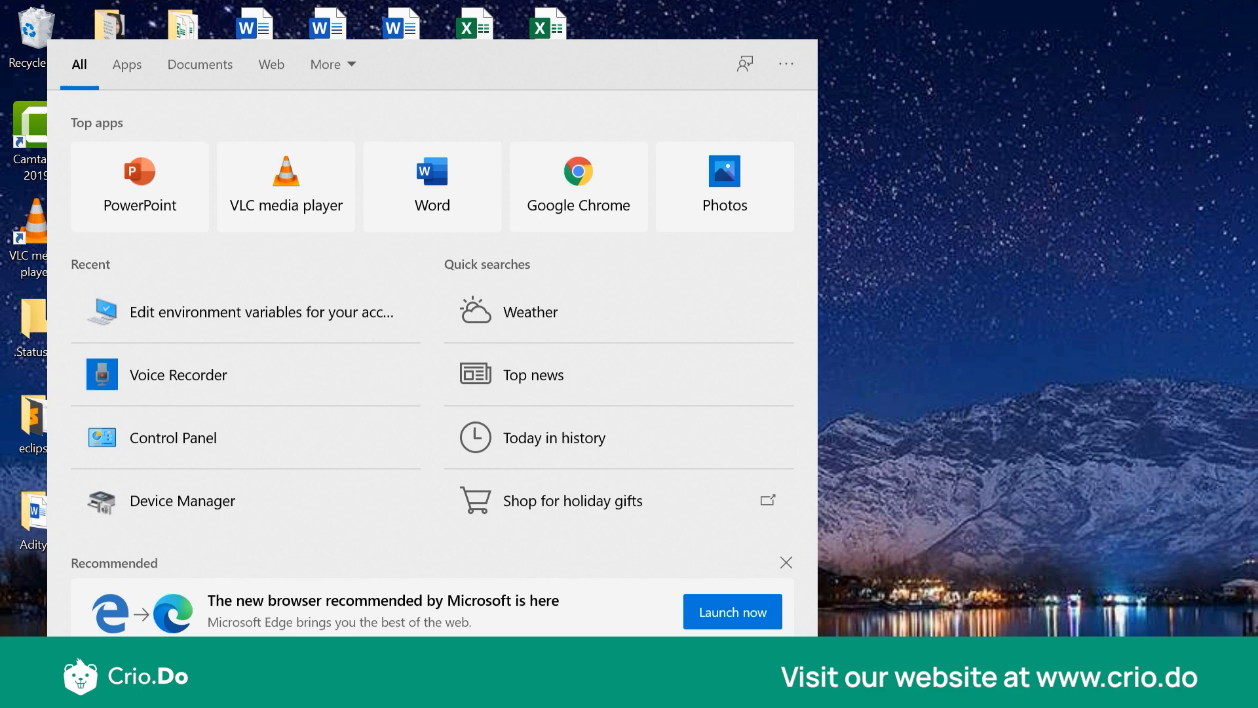
- Find Environment Variables via search and append \bin to the user Path's jdk-14 entry
text(envir)
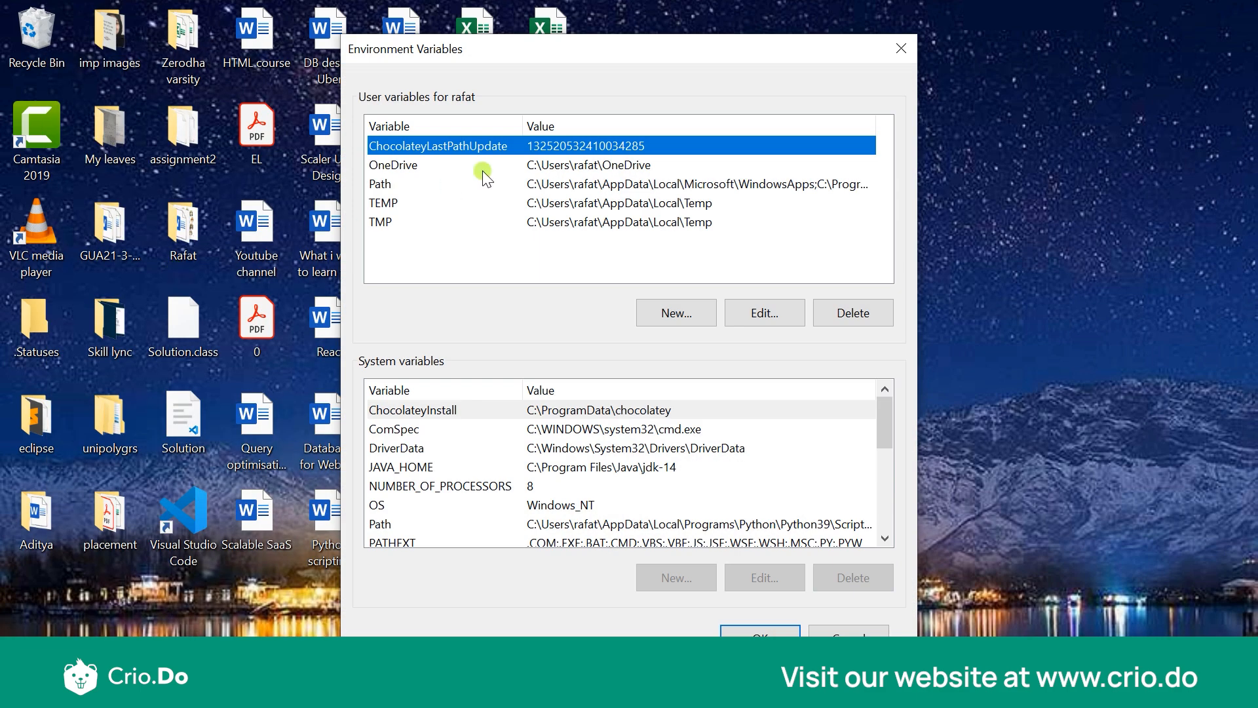
mouse_move(422, 187)
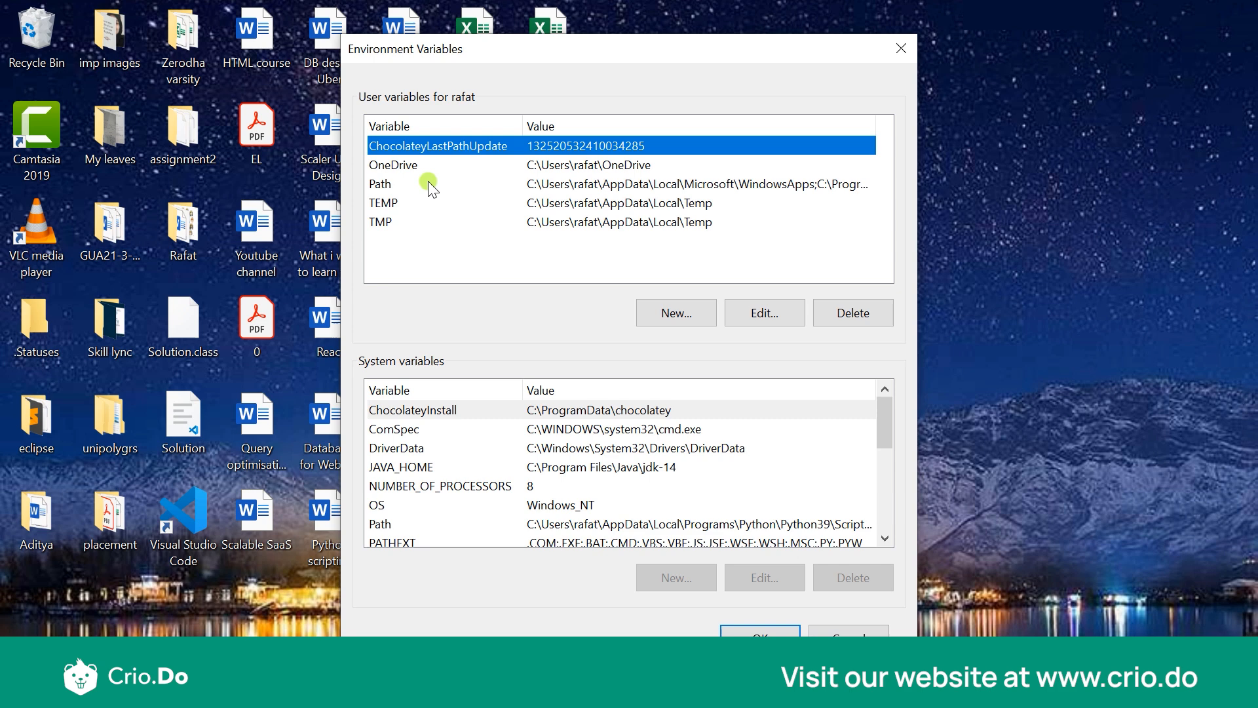
mouse_move(422, 189)
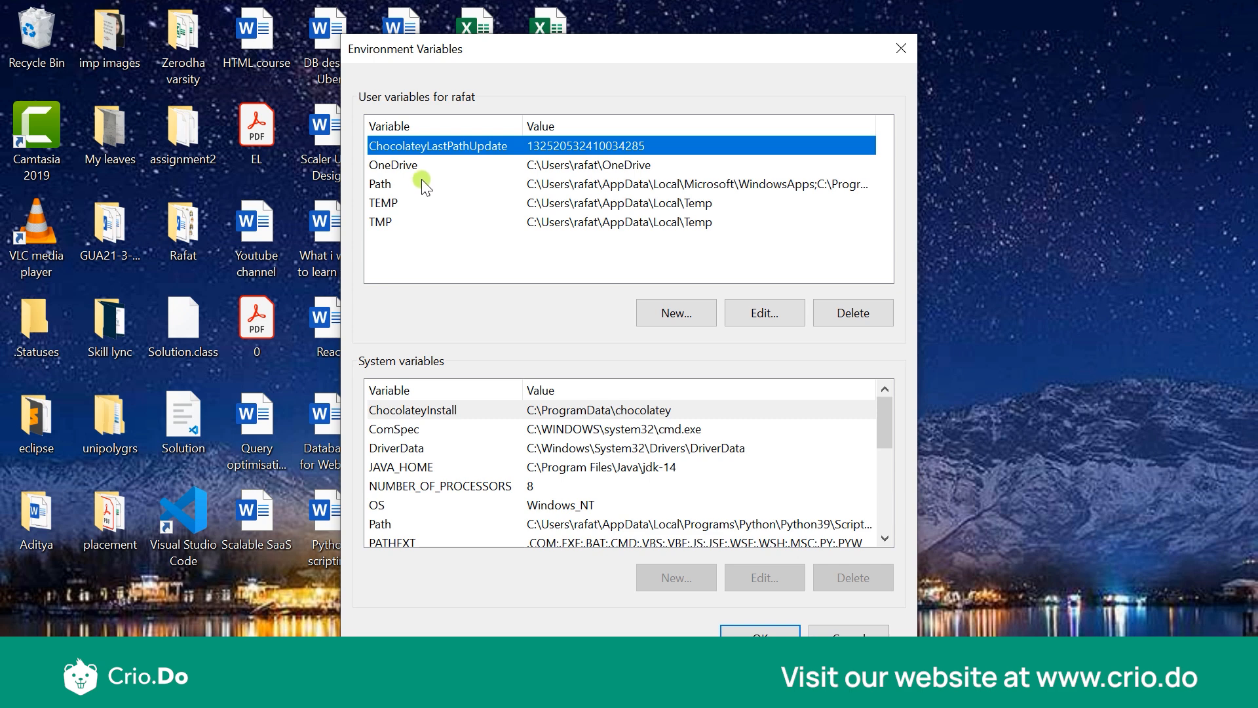
click(397, 183)
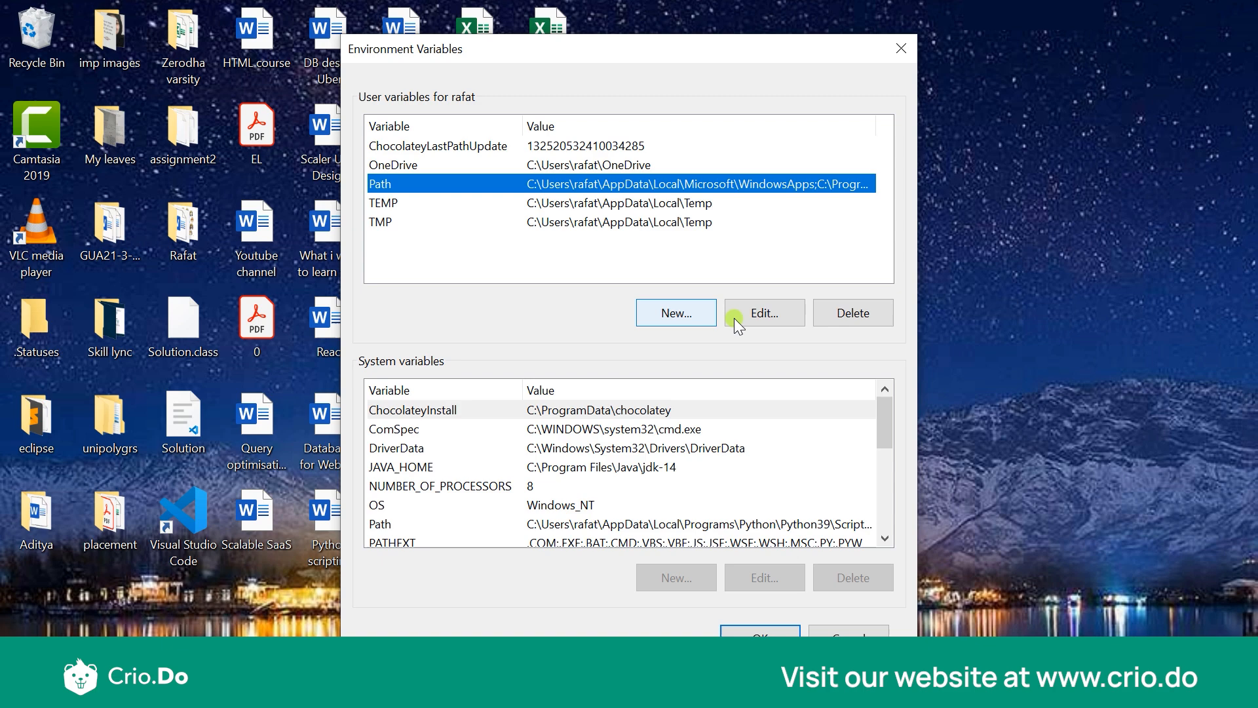
click(764, 312)
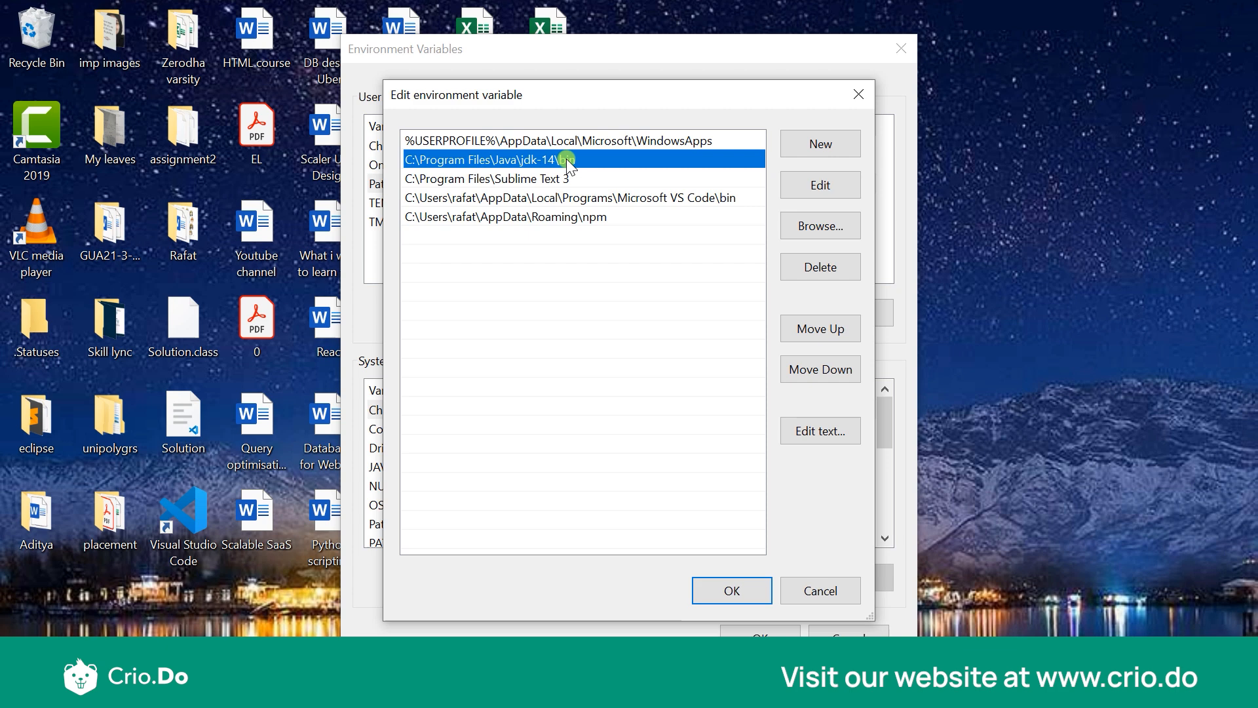
text(\bin)
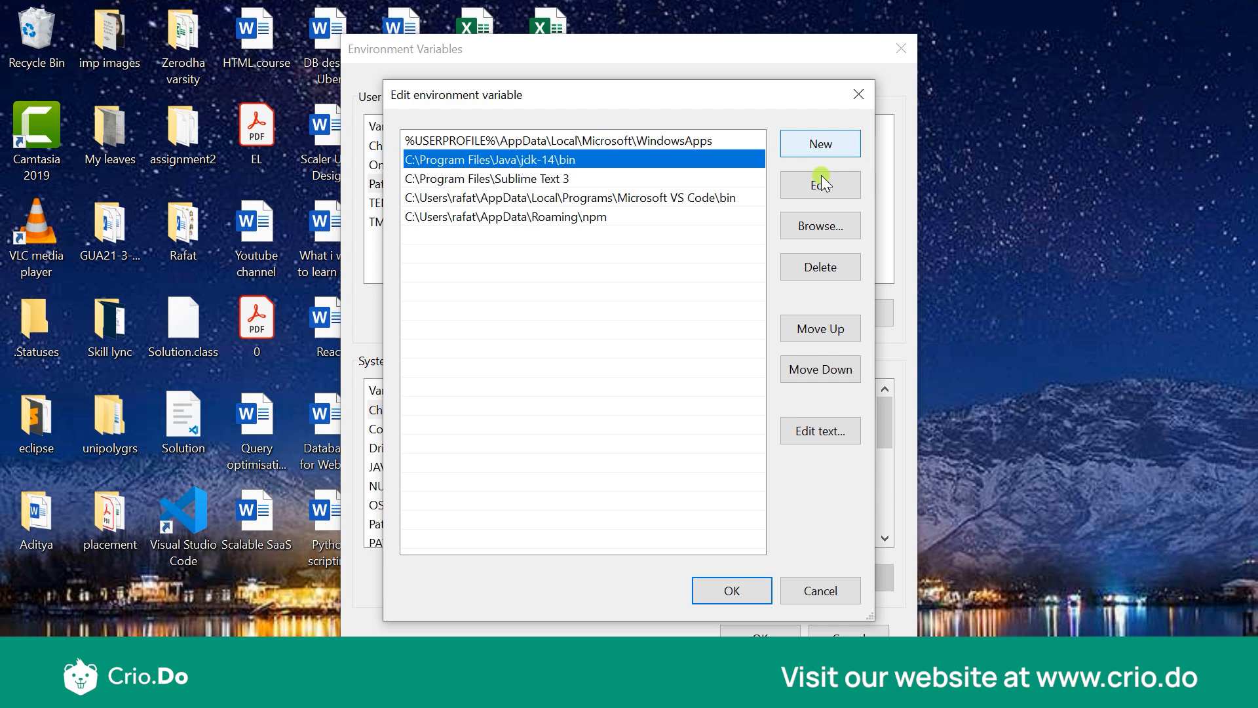
click(819, 145)
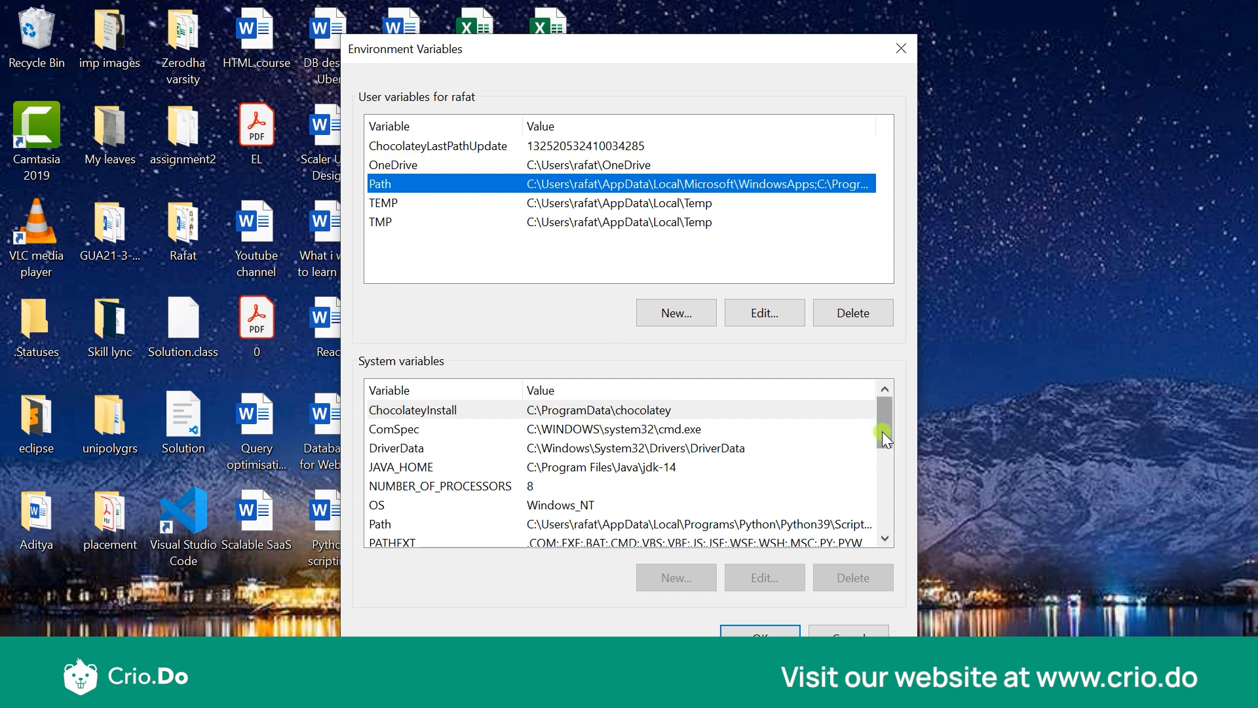
mouse_move(467, 475)
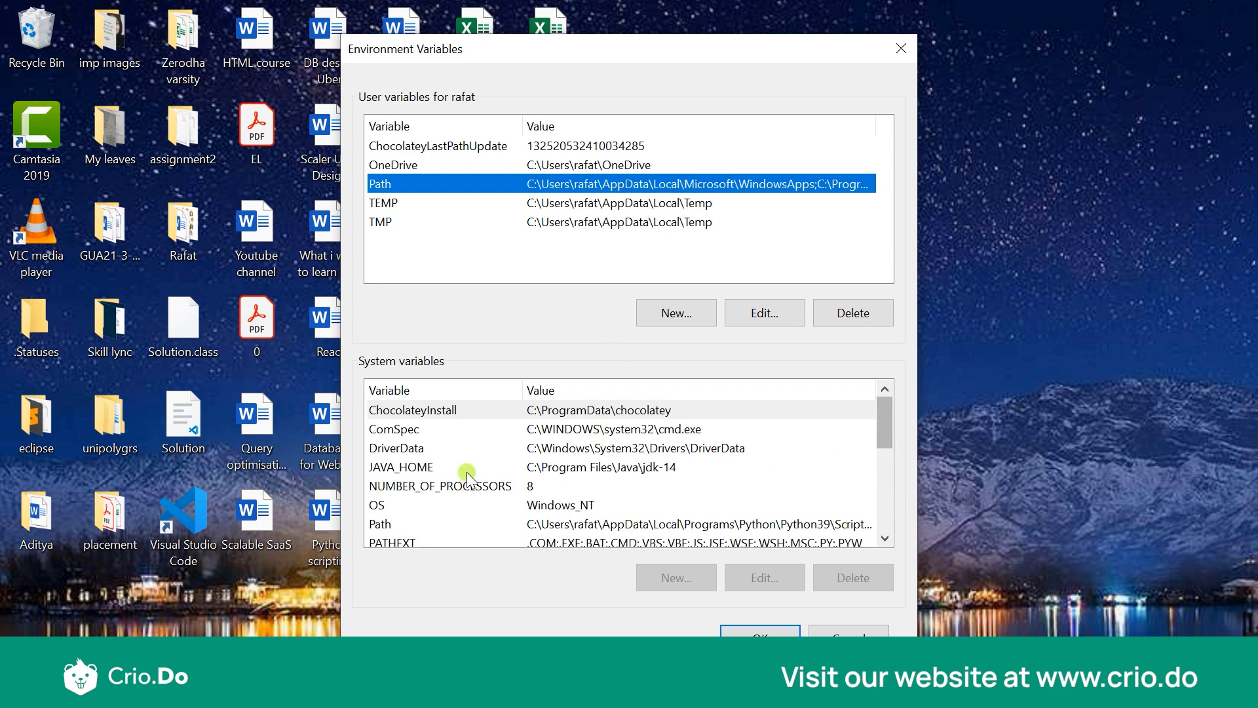
- Select JAVA_HOME (jdk-14) and scroll the system variables to review Path
click(414, 467)
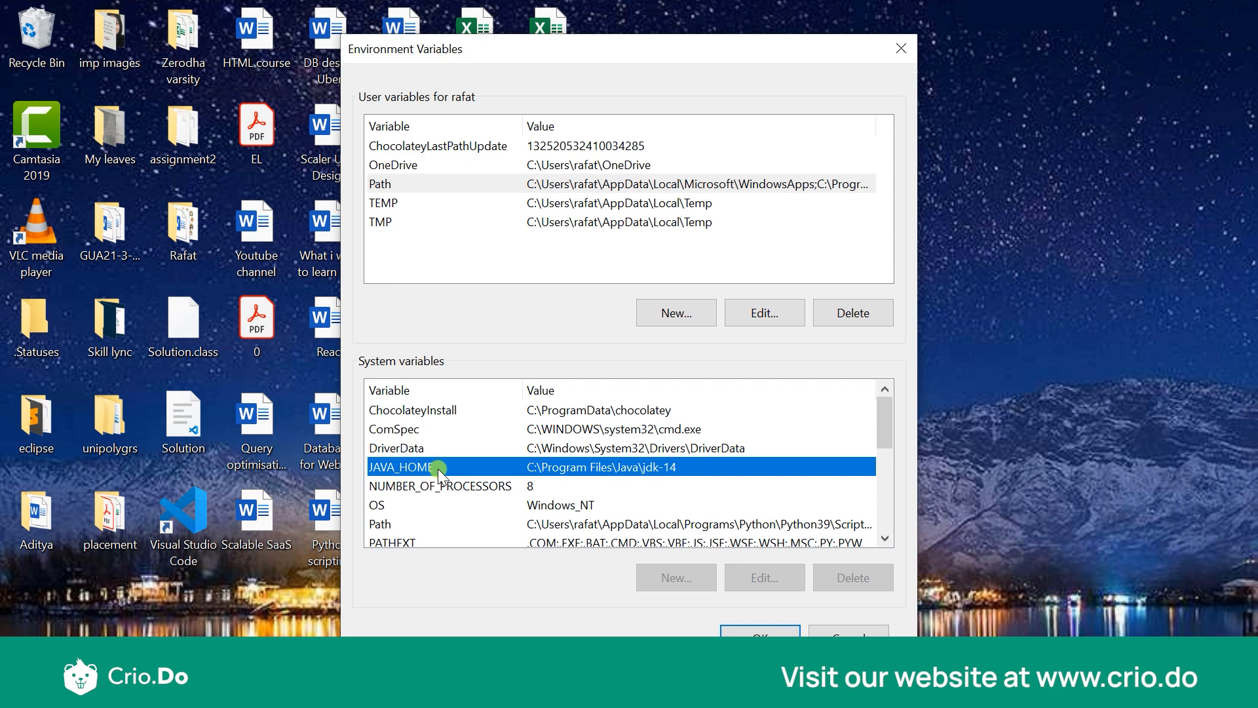
mouse_move(426, 475)
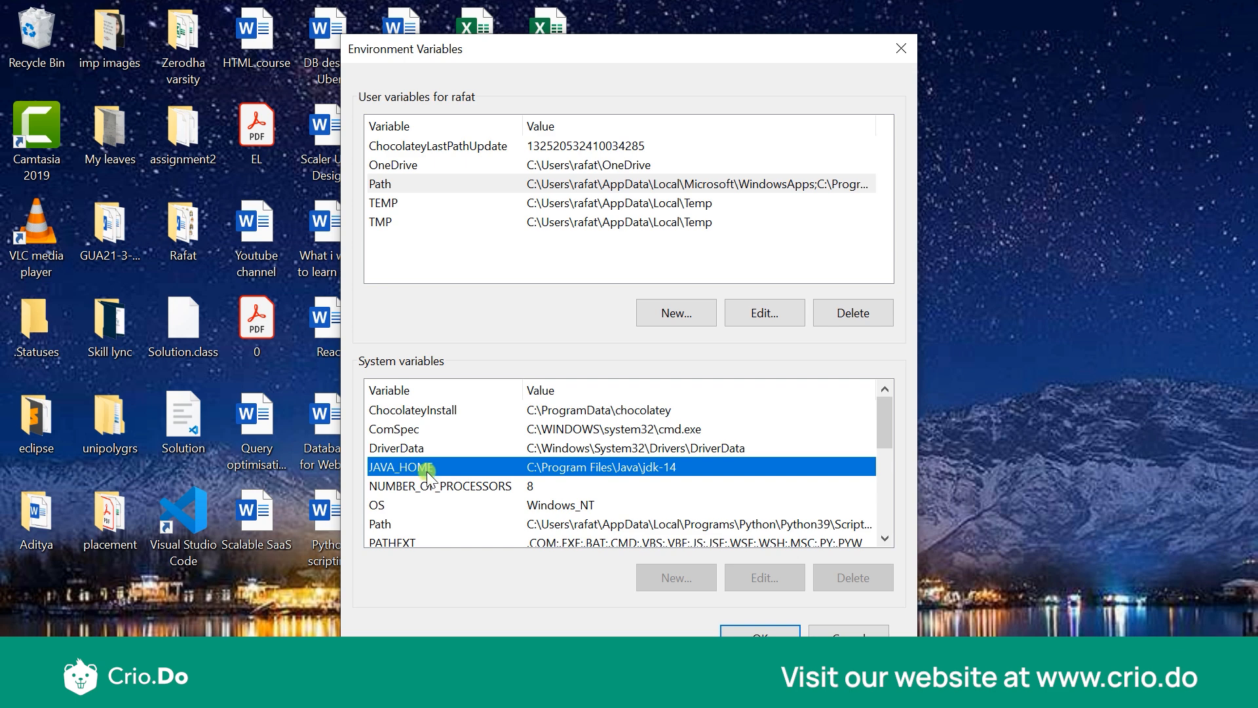
mouse_move(538, 480)
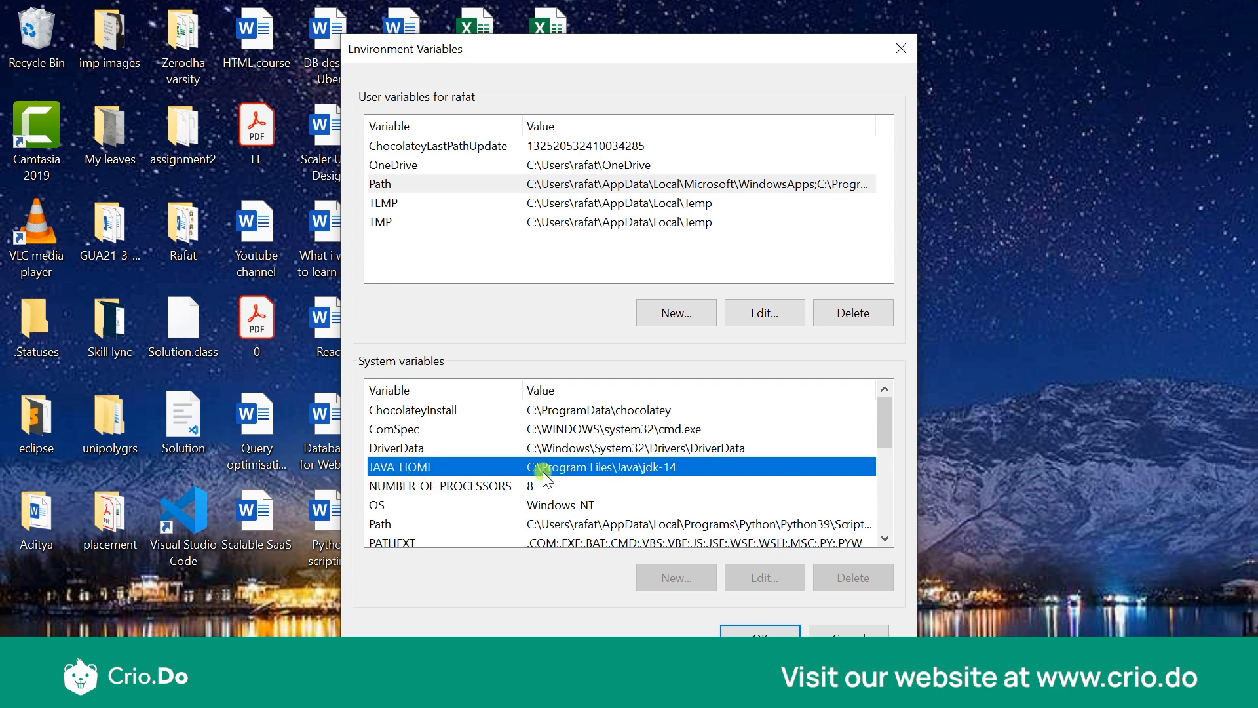
scroll(down, 3)
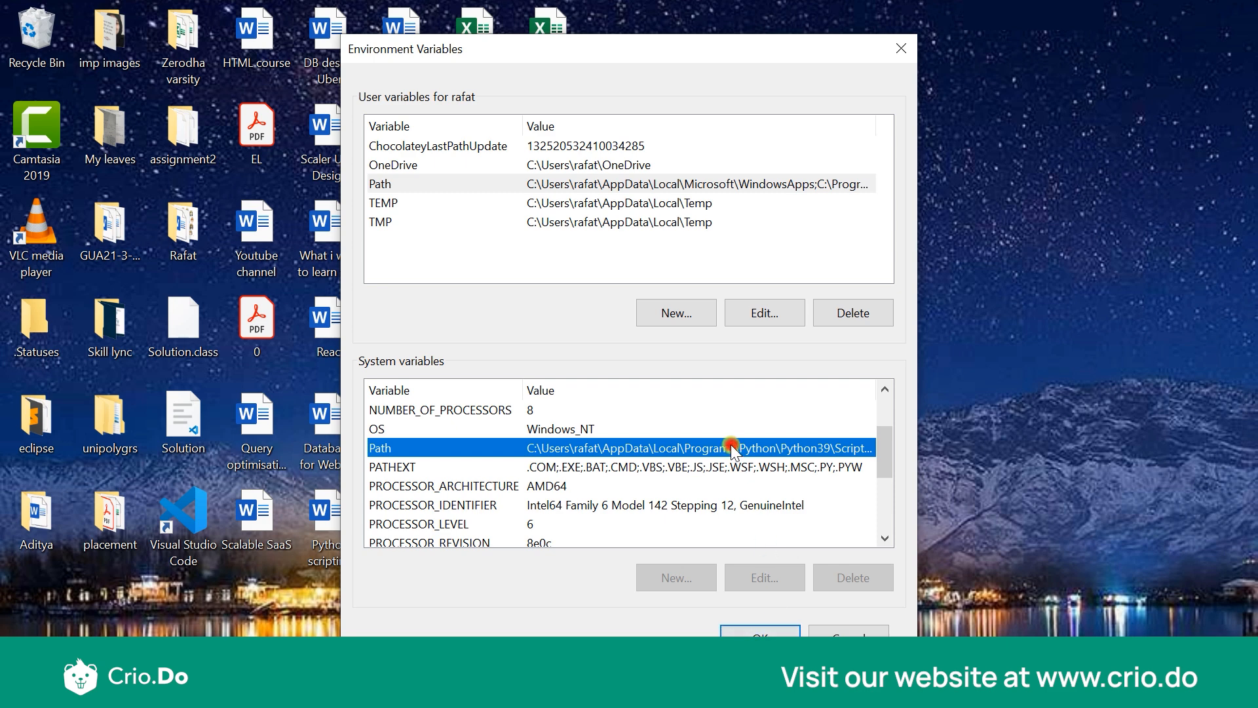
mouse_move(595, 448)
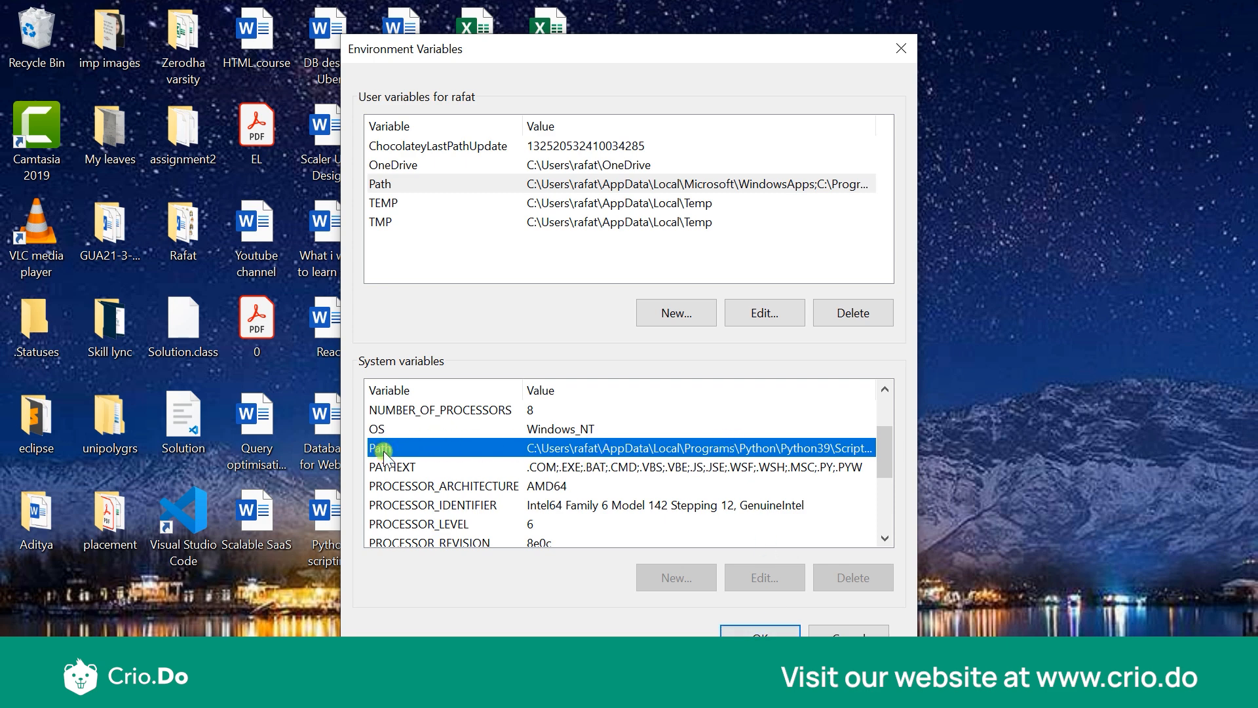
mouse_move(628, 451)
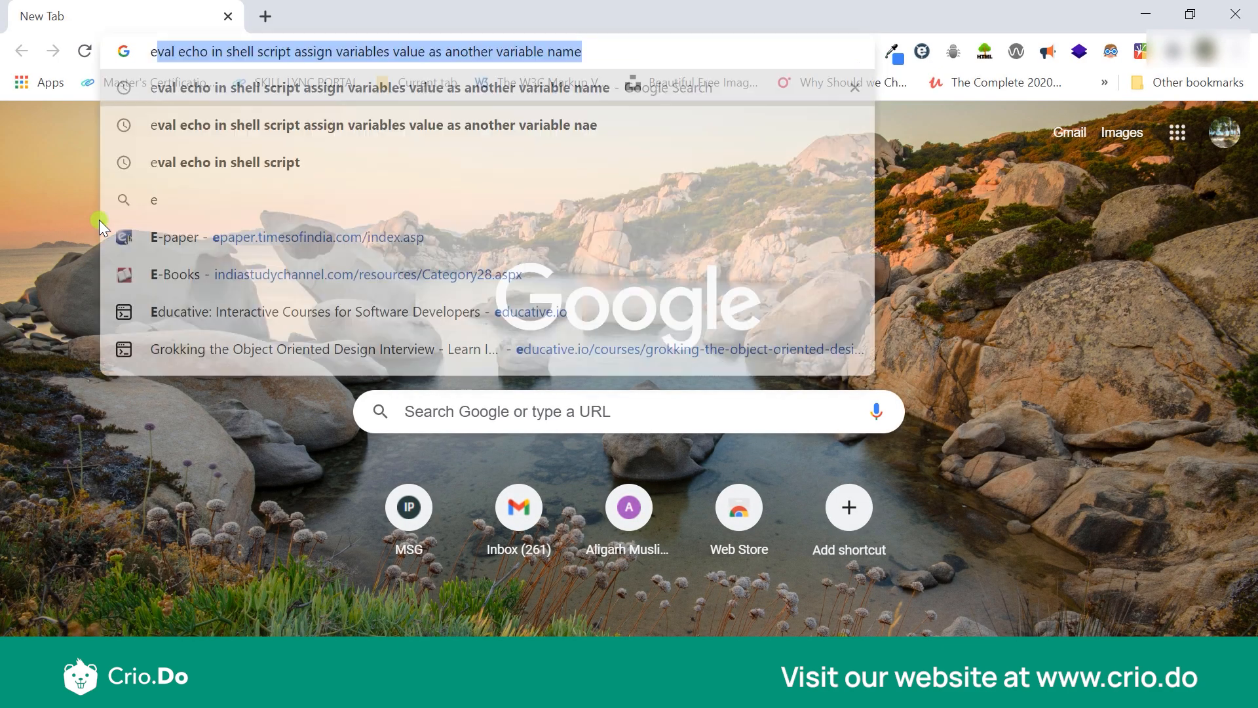
- Search the web for 'eclipse download' and open the Eclipse Foundation downloads page
text(eclipse)
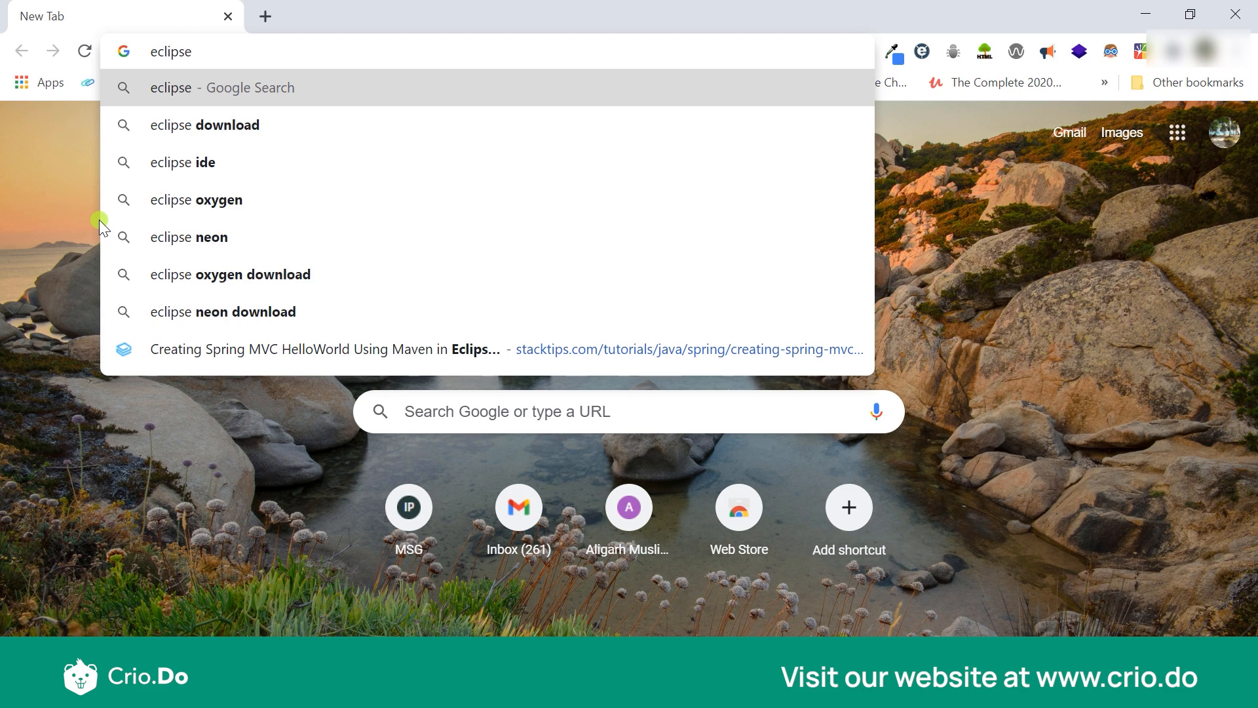
click(204, 126)
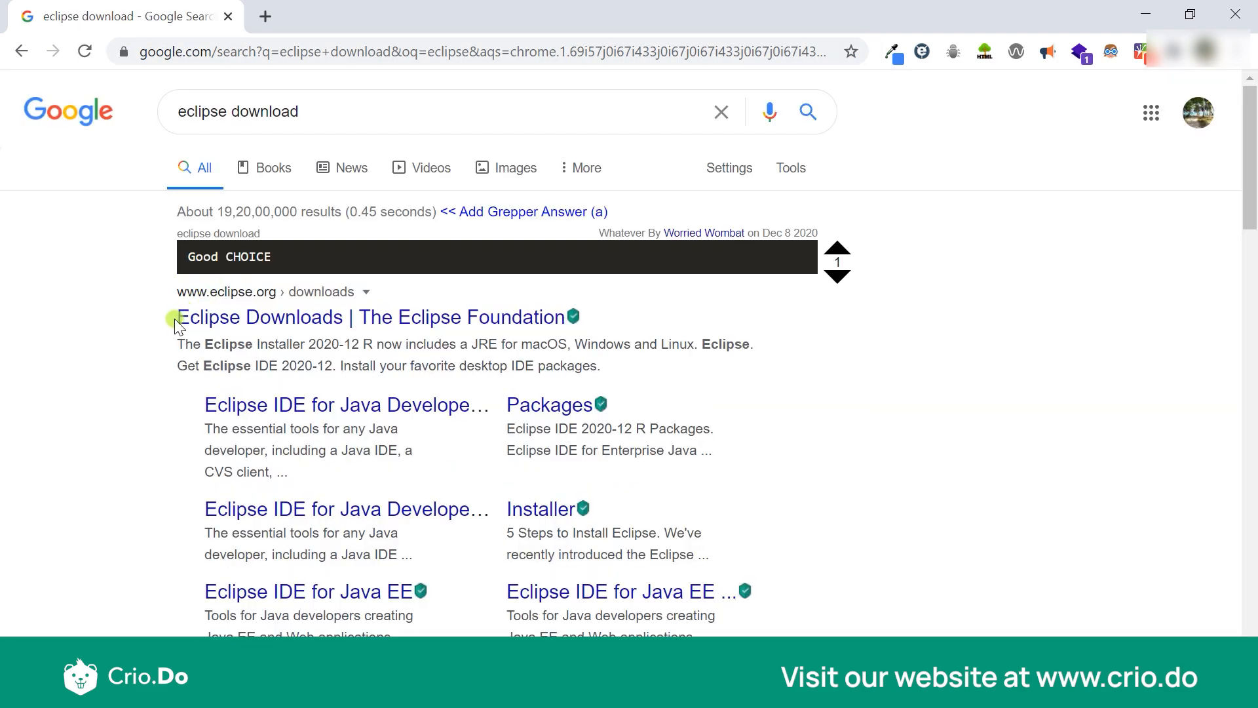
mouse_move(217, 323)
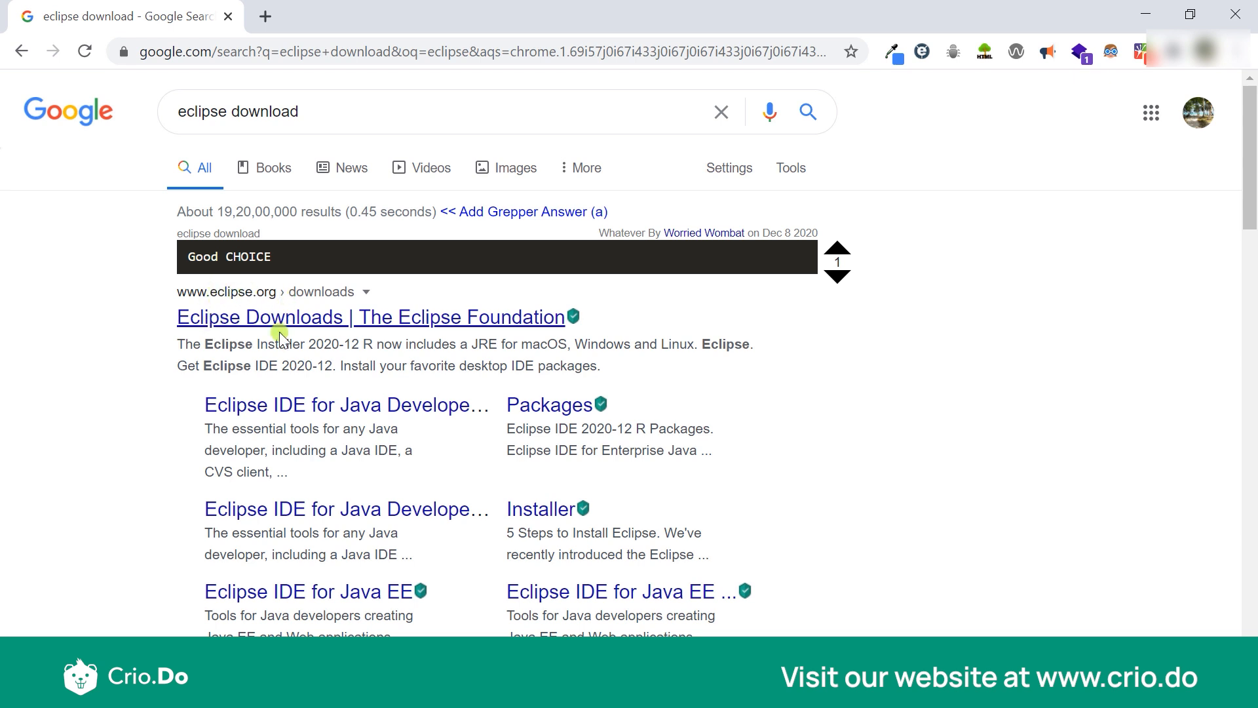
click(286, 317)
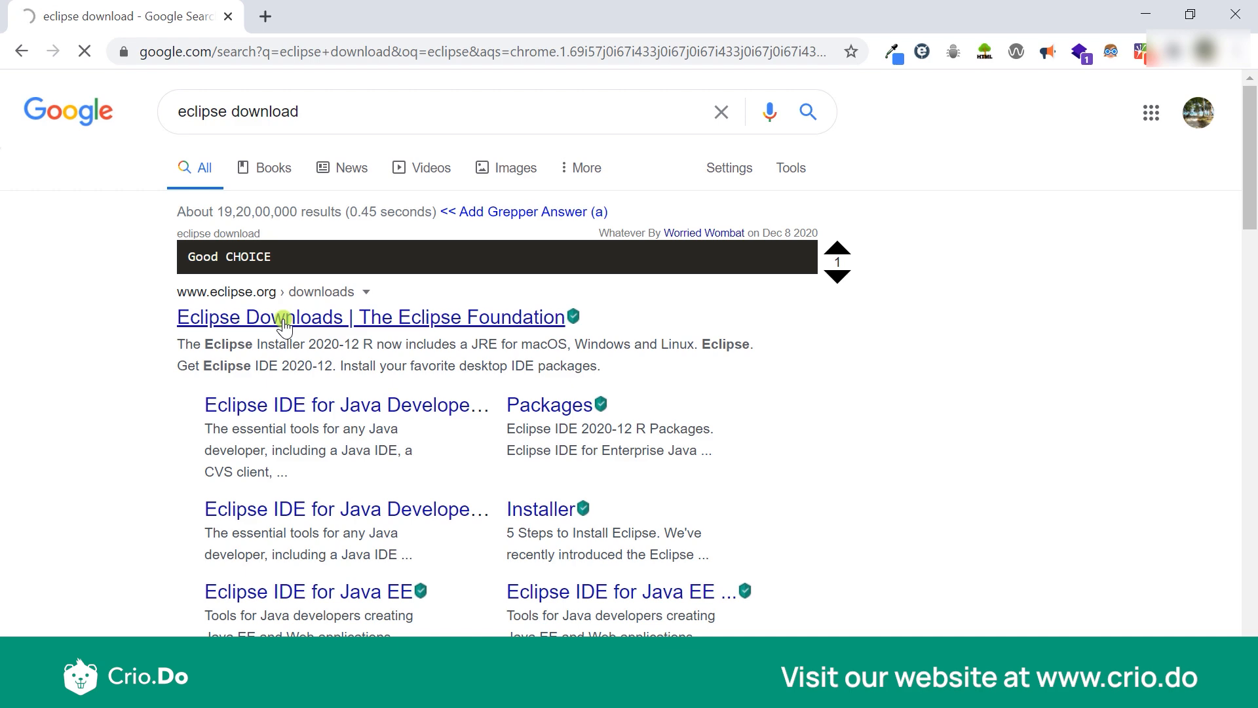
click(286, 317)
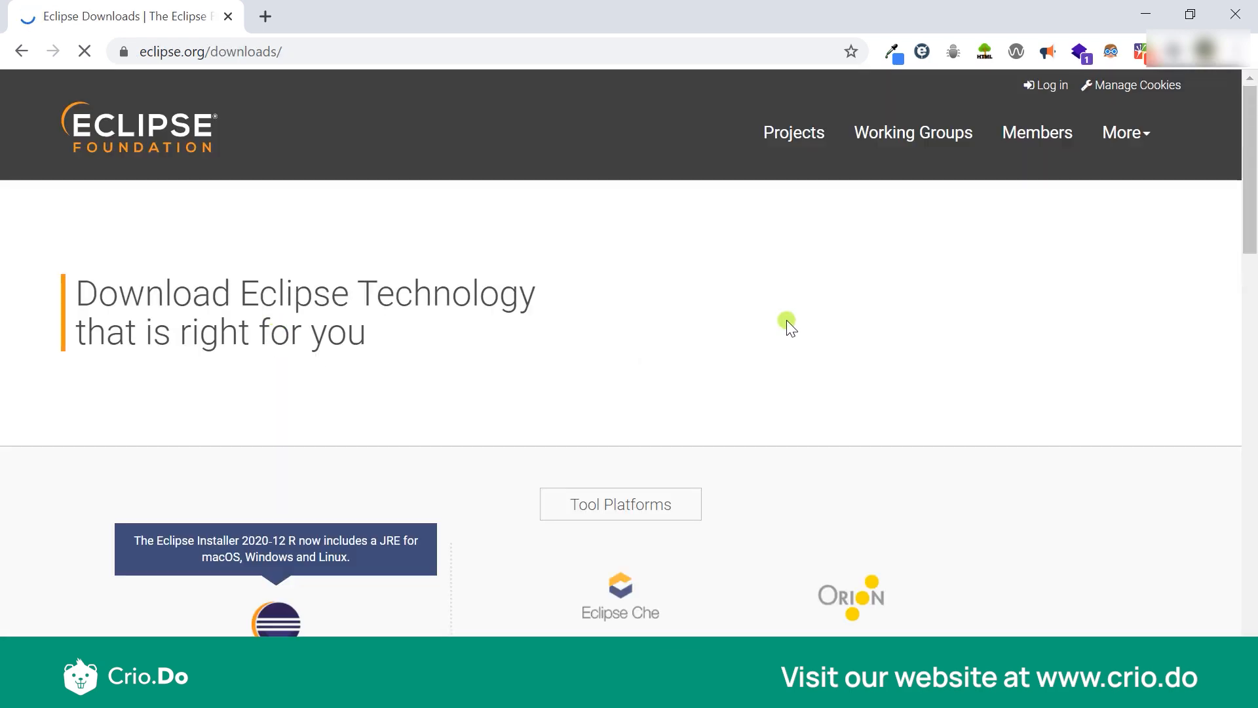
- Choose Download x86_64 for the Eclipse IDE 2020-12 Windows installer, reaching the mirror page
scroll(down, 3)
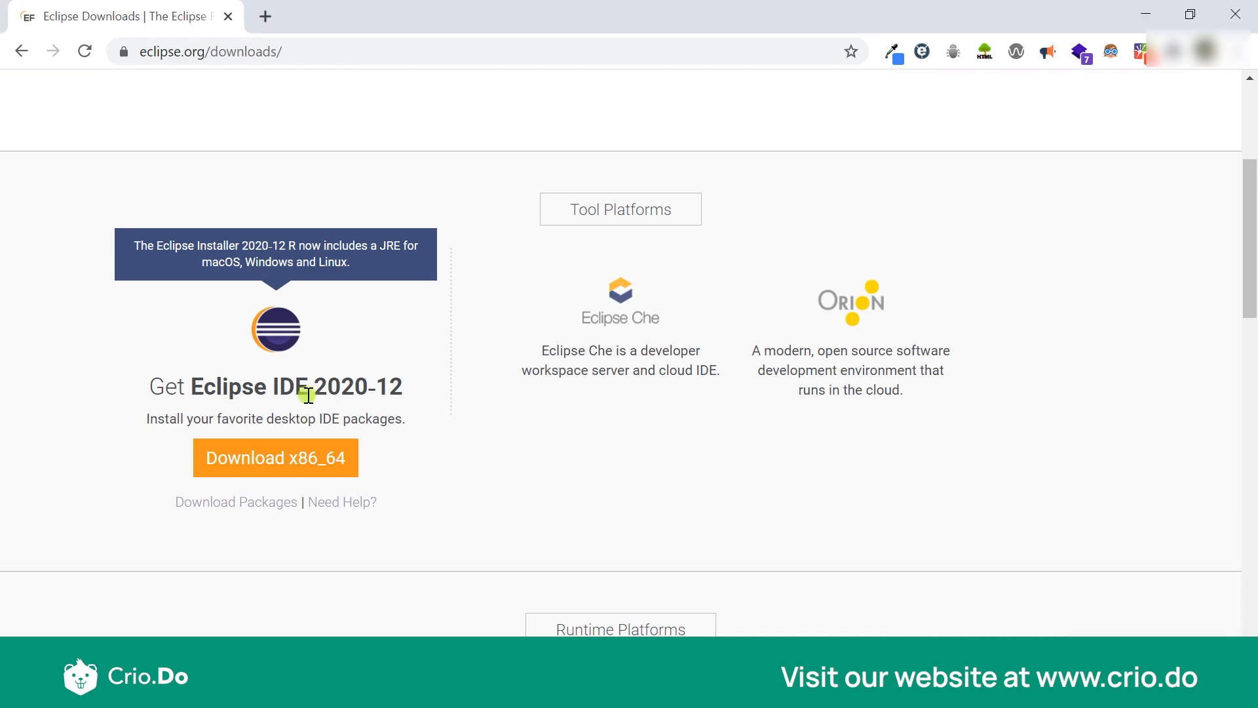
scroll(down, 3)
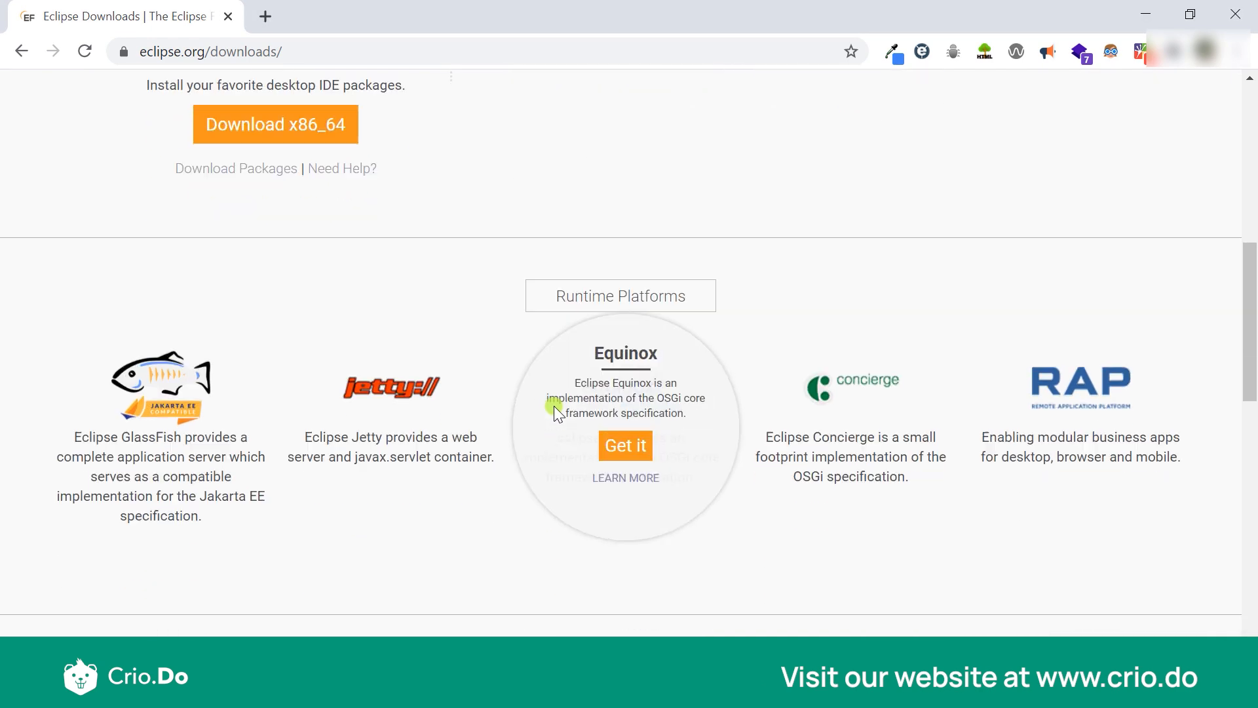
scroll(down, 3)
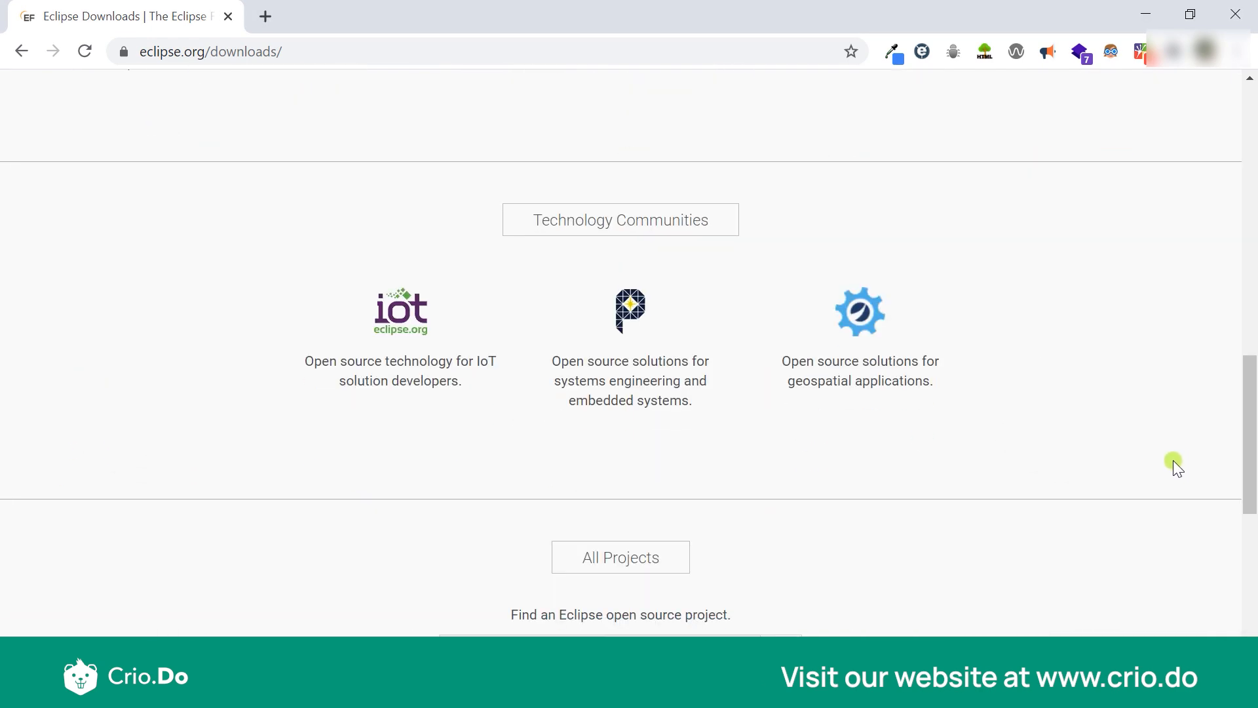
scroll(up, 3)
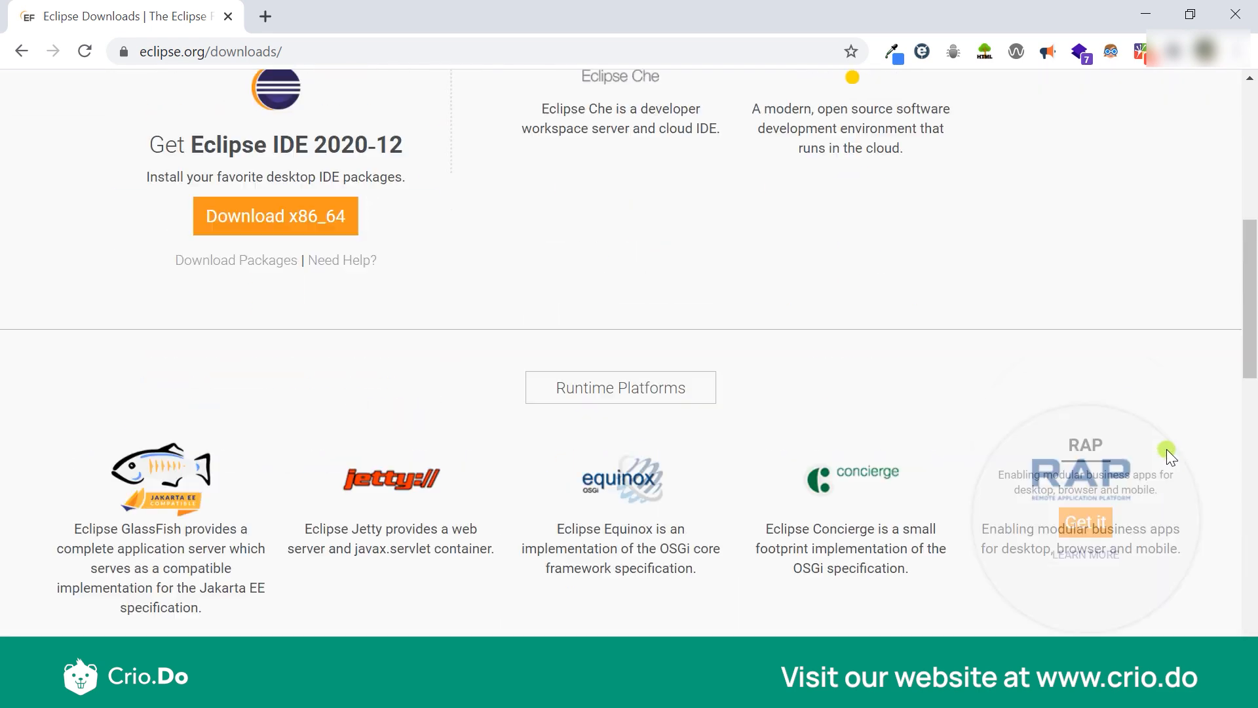
scroll(up, 3)
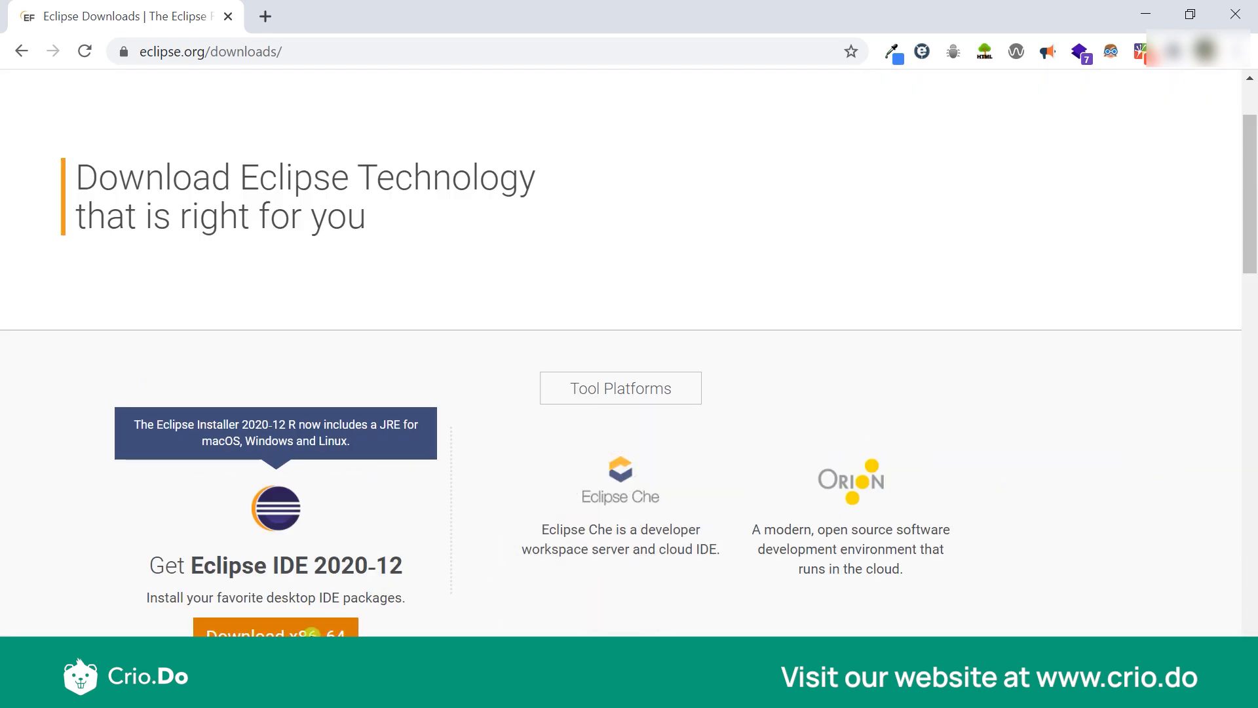
scroll(down, 3)
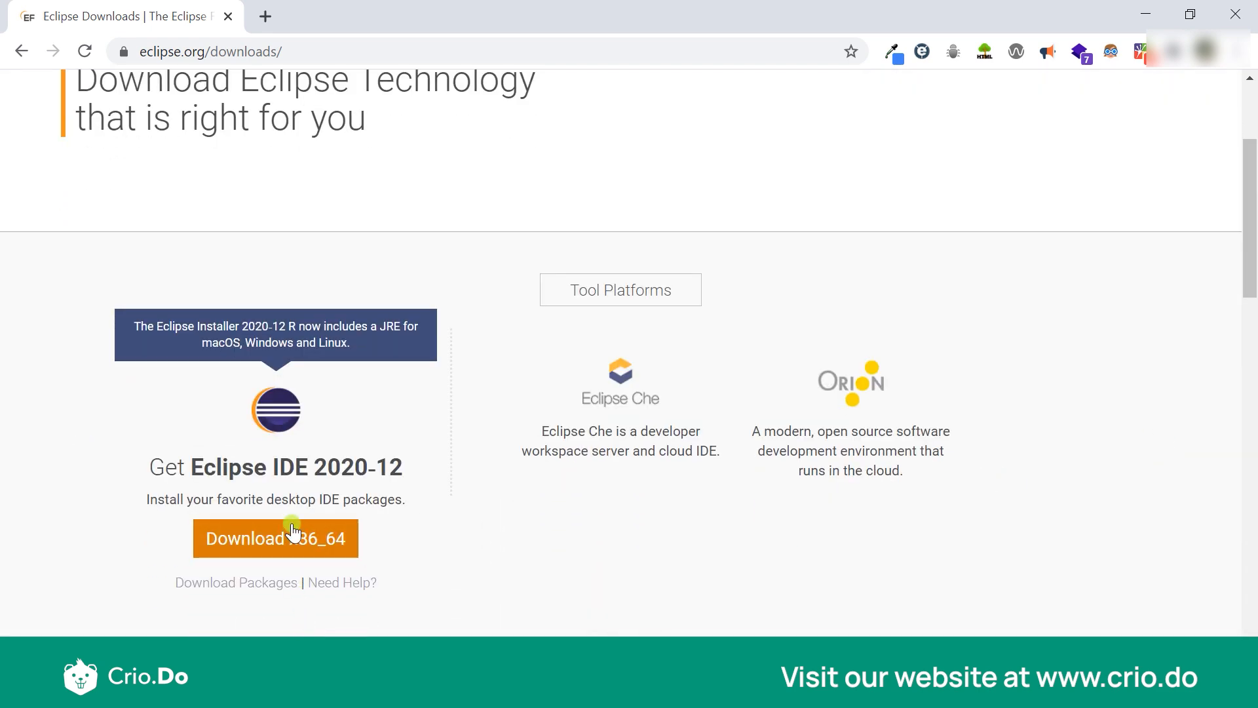
click(275, 537)
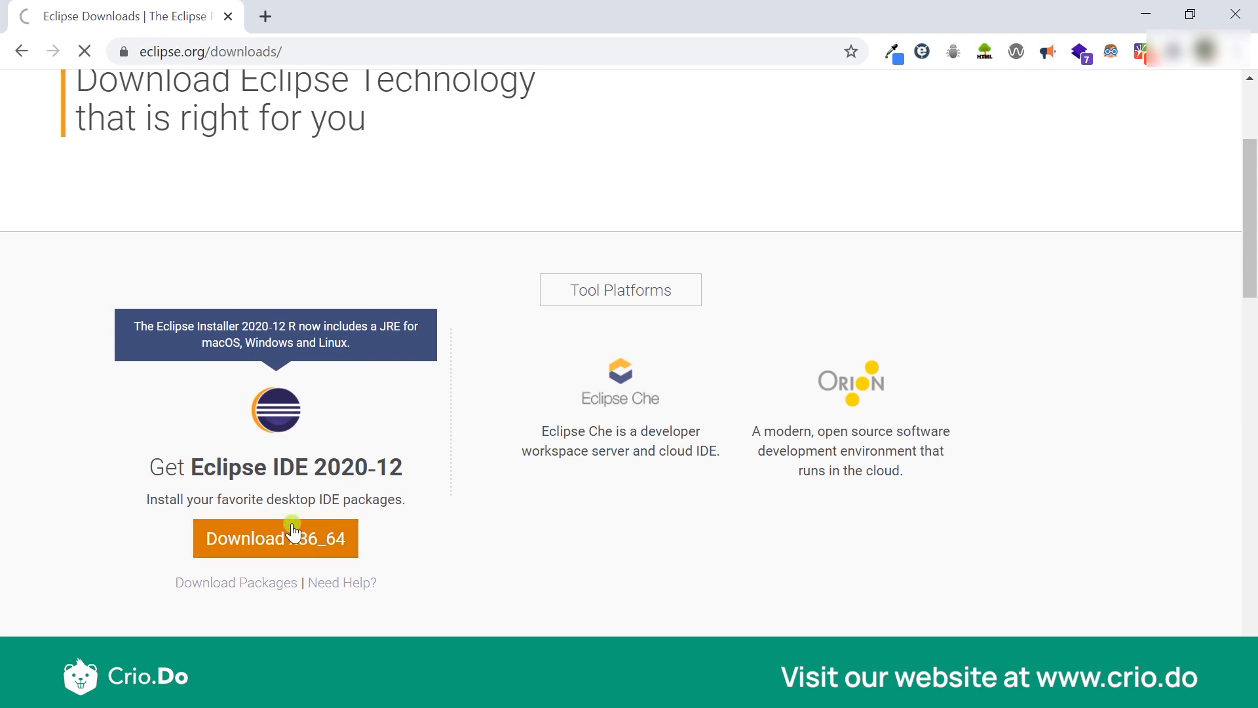
click(275, 537)
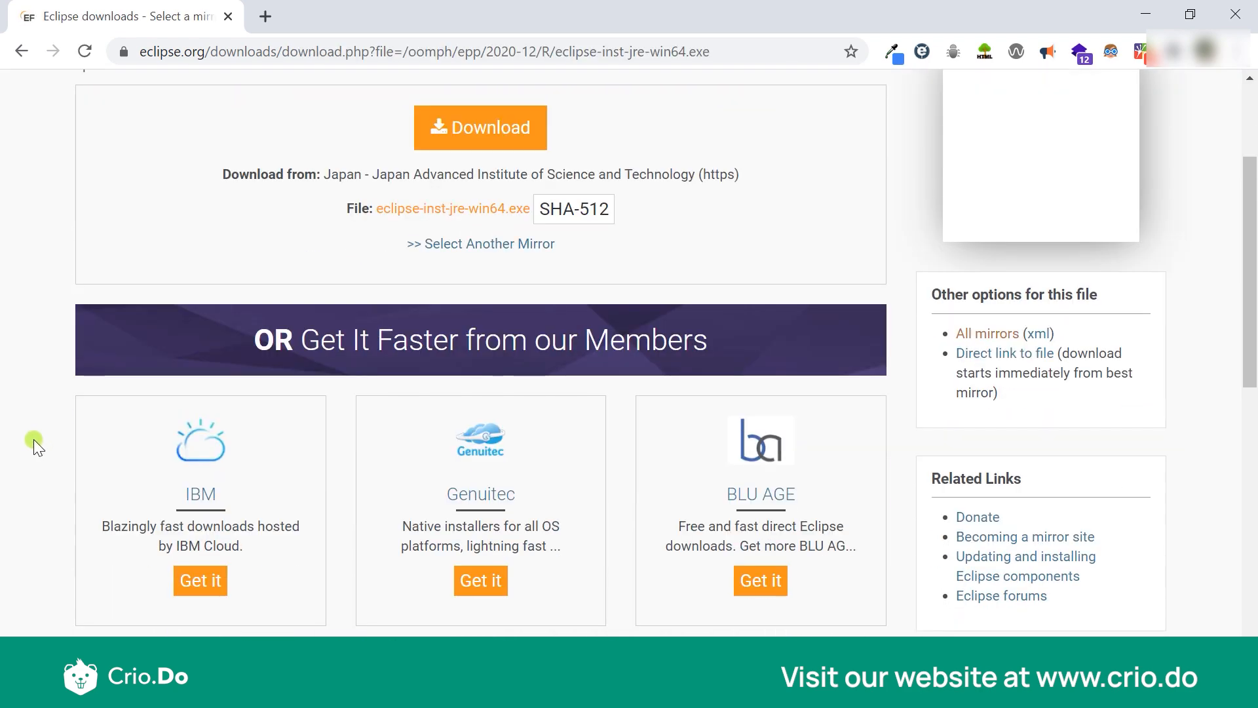
mouse_move(469, 134)
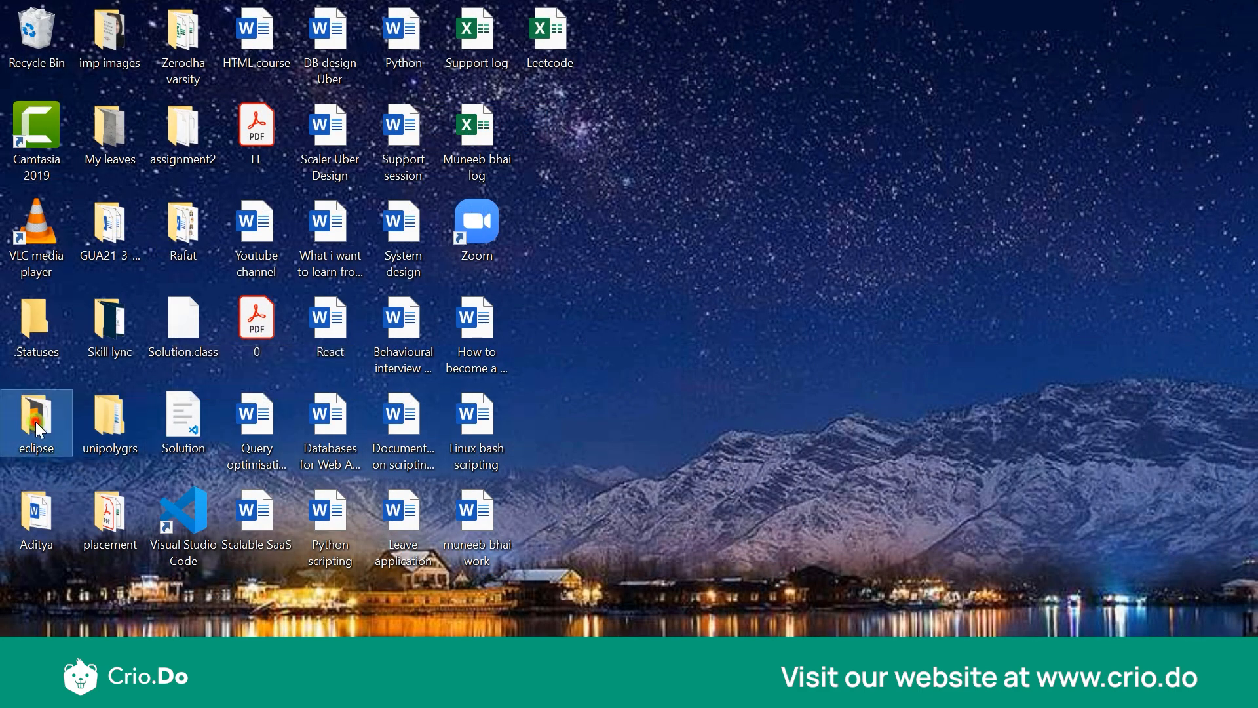
- Open the desktop eclipse folder and pick the eclipse application to launch
double_click(36, 411)
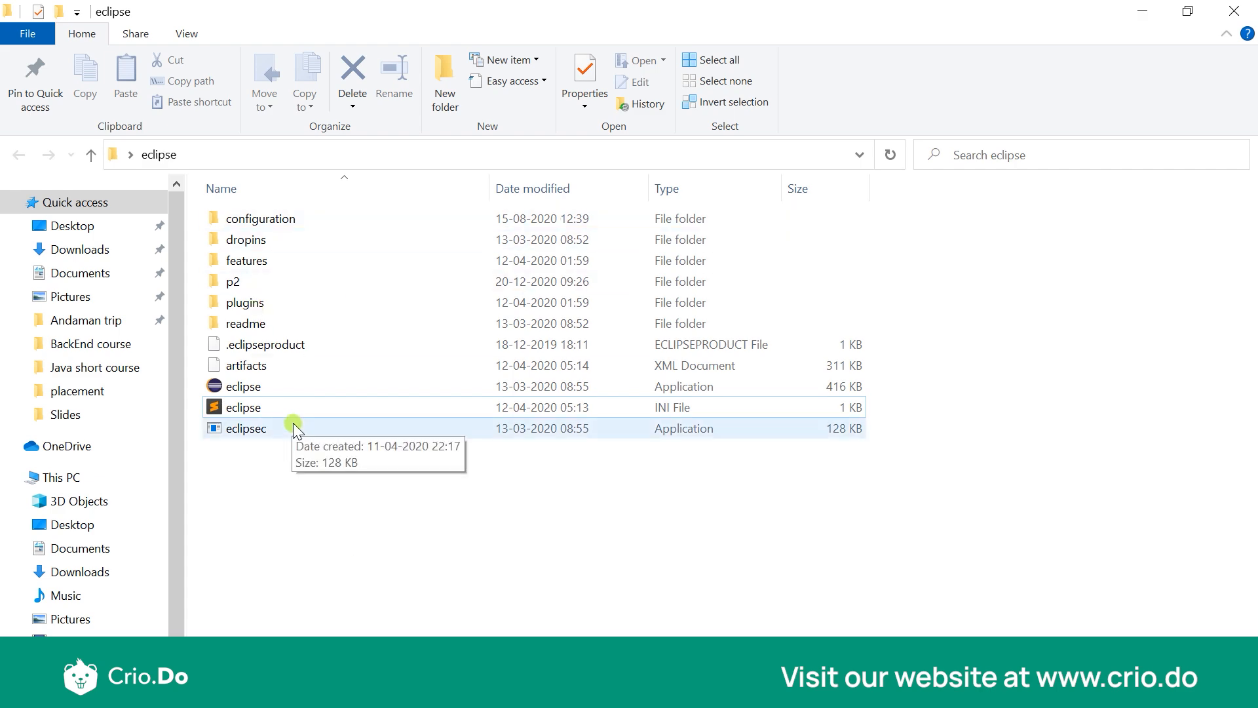
click(246, 385)
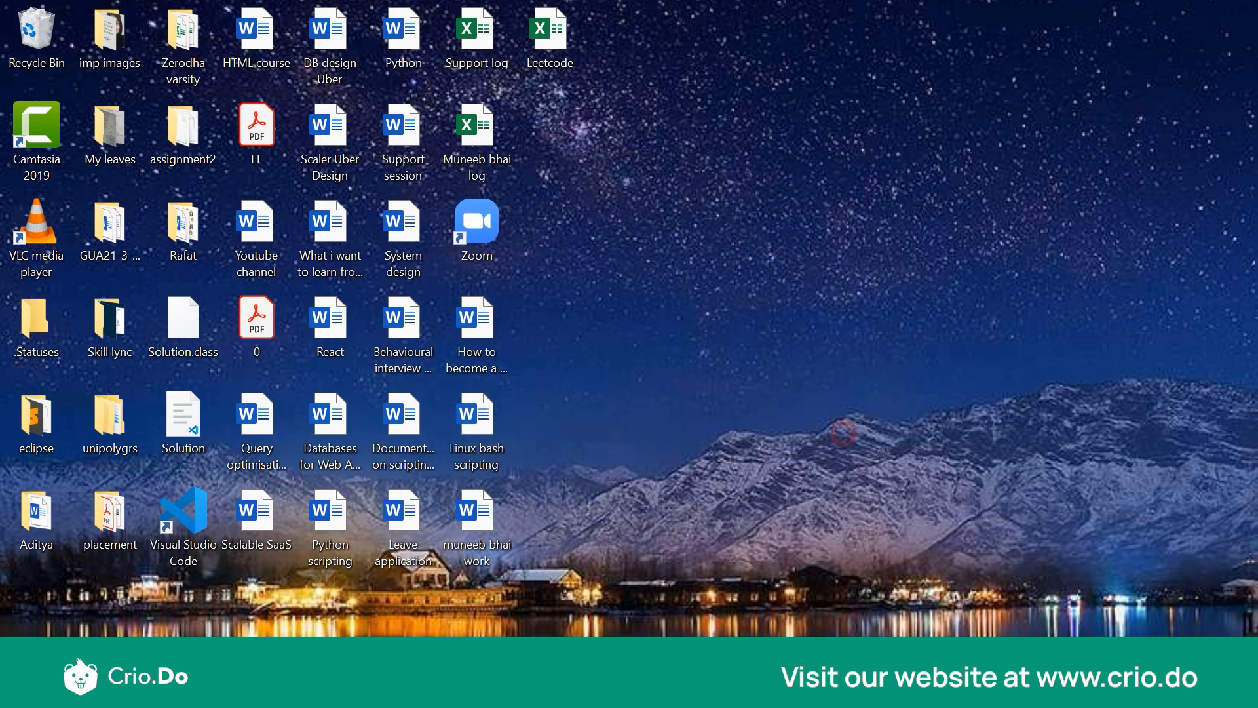
- Launch Eclipse IDE and open the File menu to start a new project
double_click(37, 413)
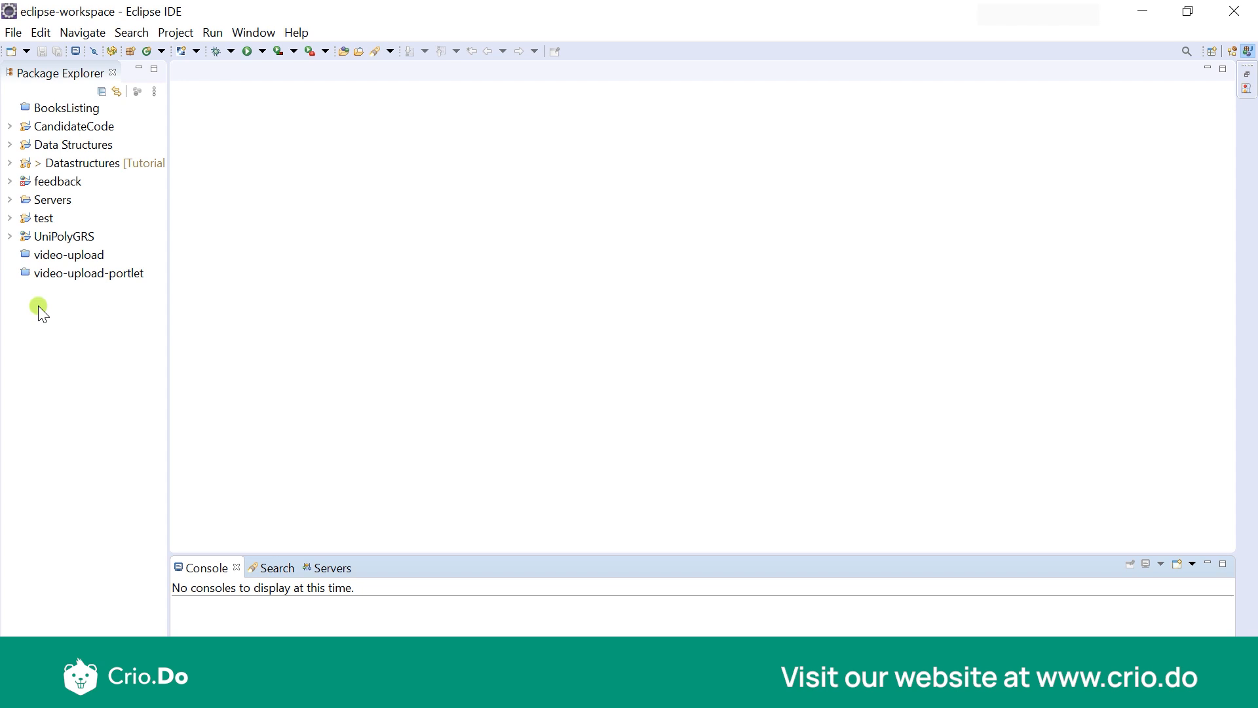
mouse_move(172, 432)
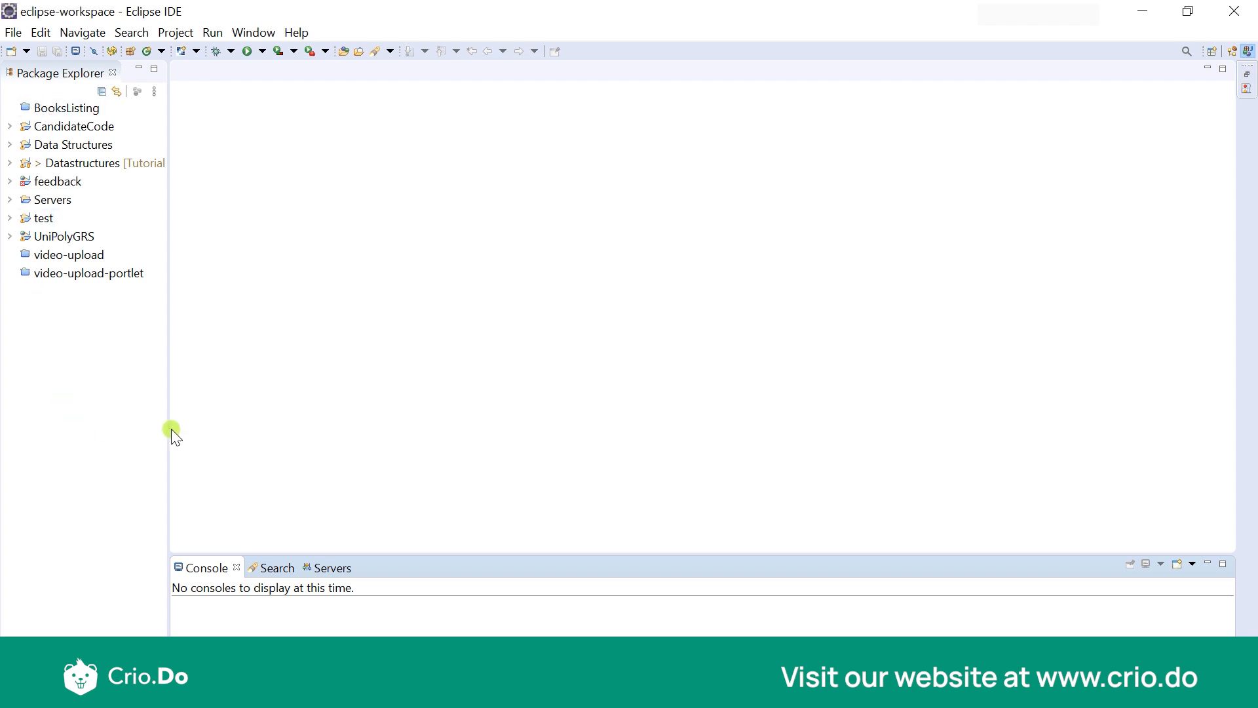
mouse_move(60, 96)
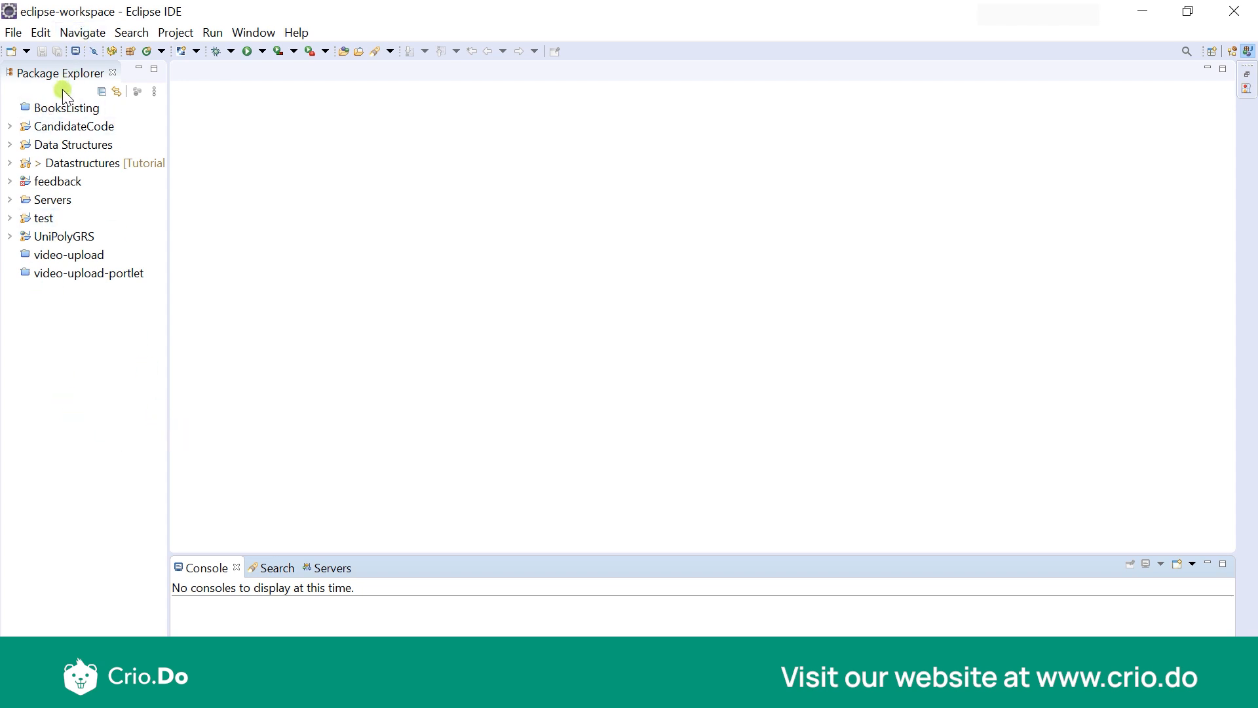
click(13, 32)
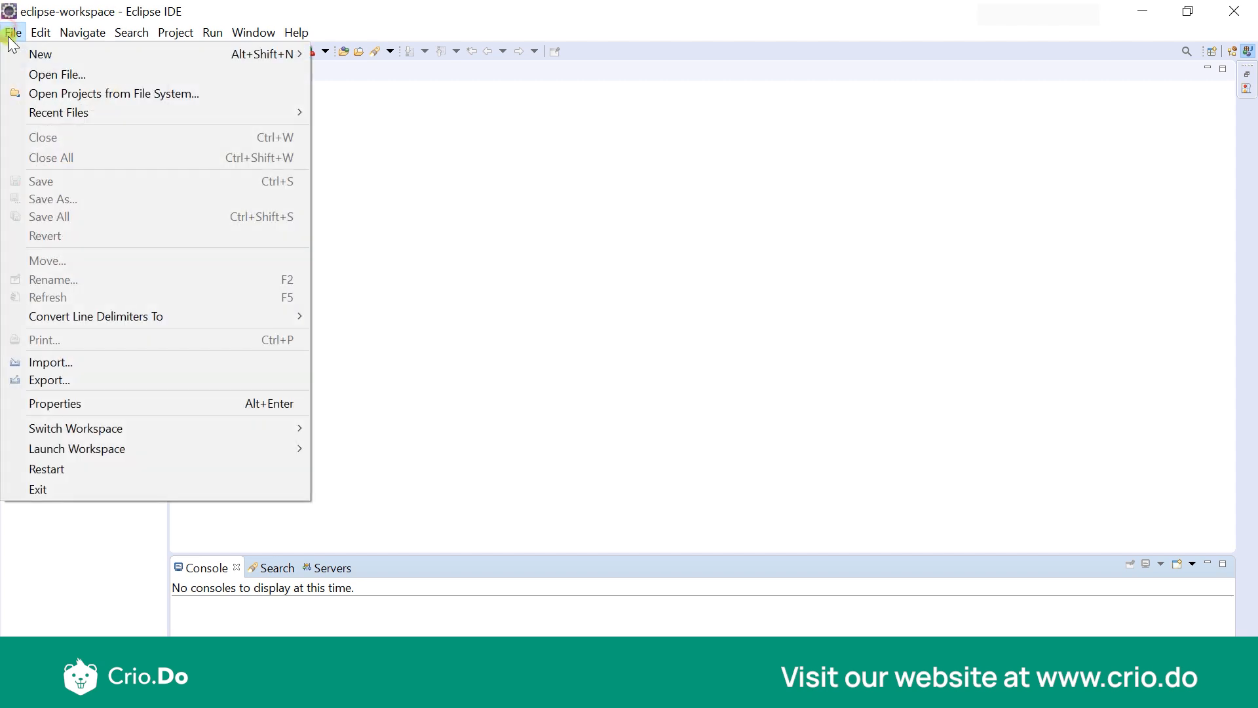
mouse_move(33, 55)
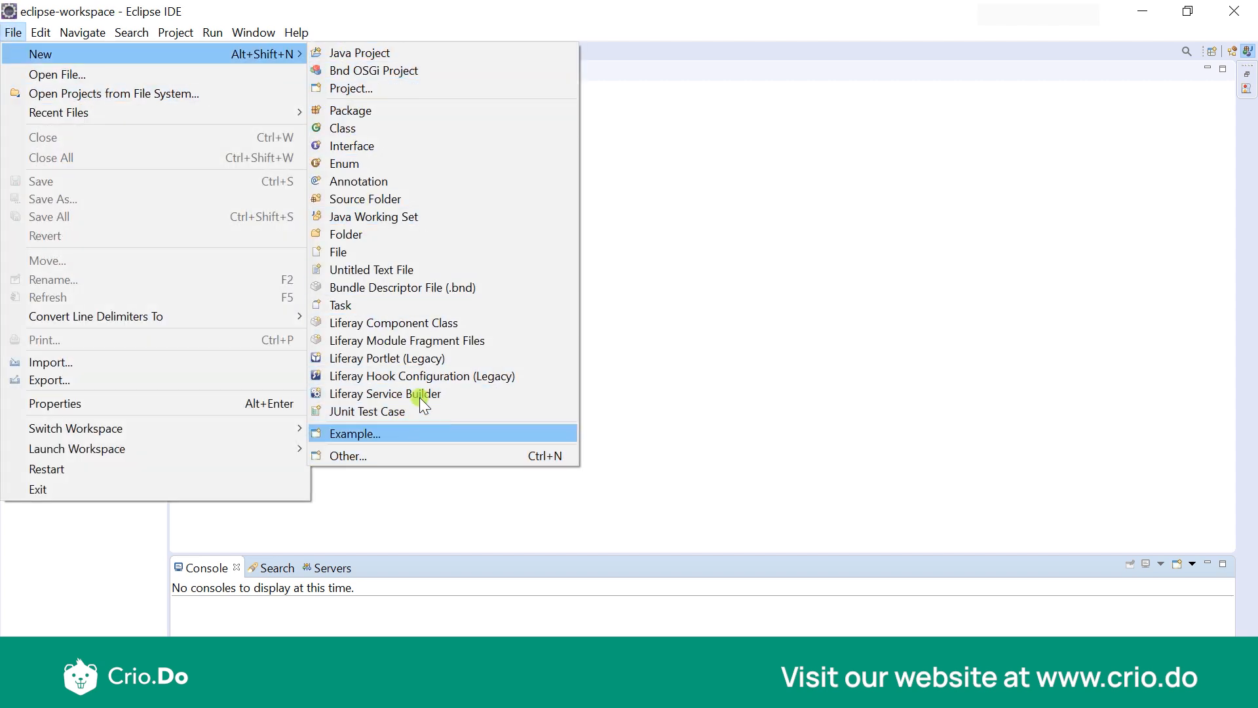
mouse_move(365, 105)
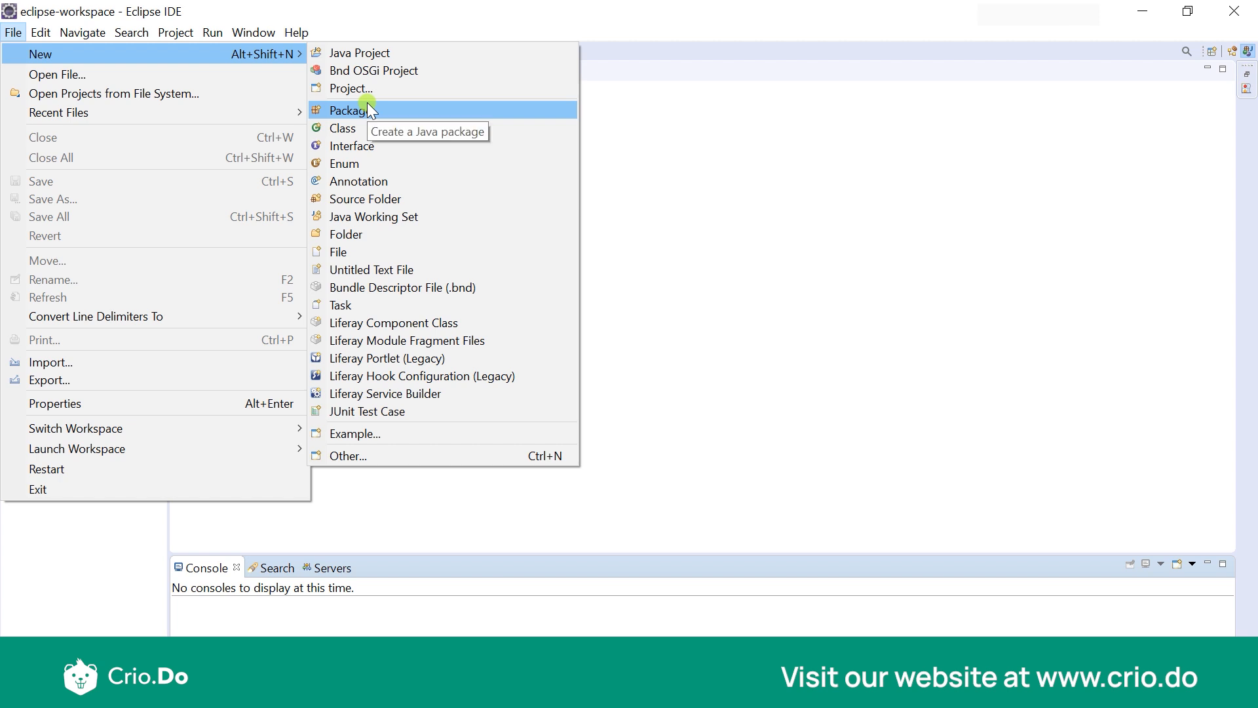
mouse_move(370, 179)
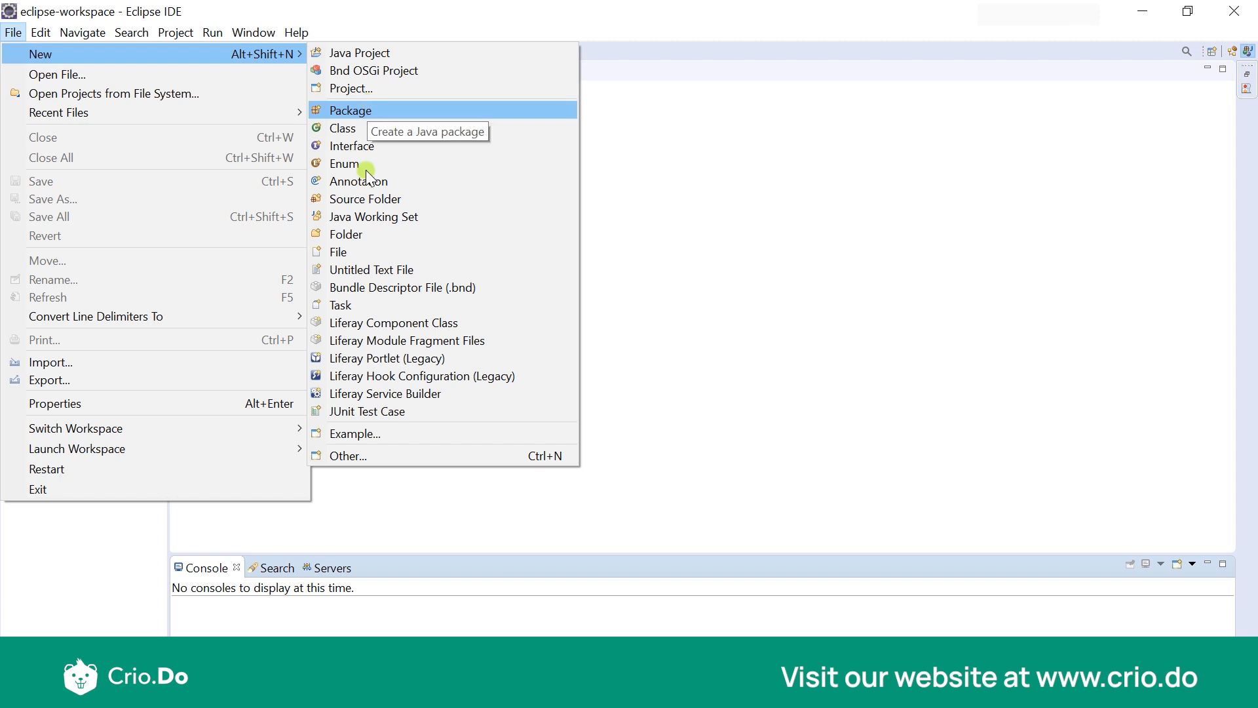
mouse_move(389, 38)
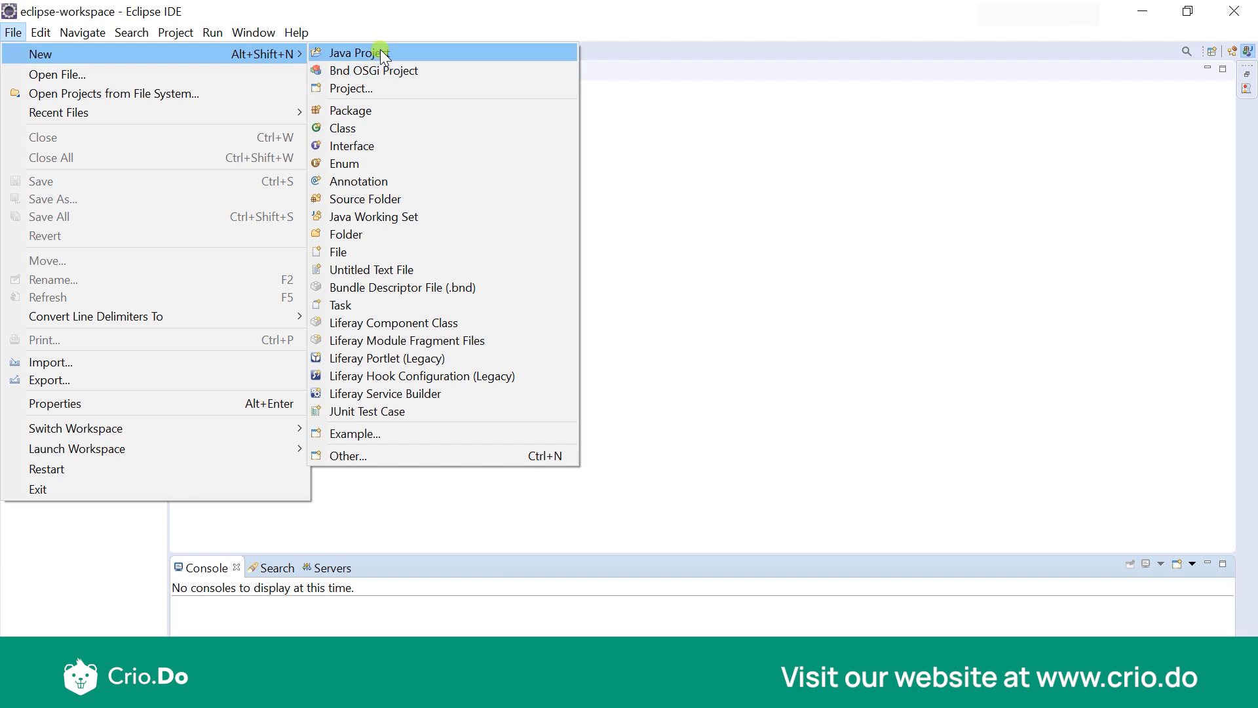
- Name the new Java project JavaShortCourse and use the default jdk-14 JRE
click(363, 53)
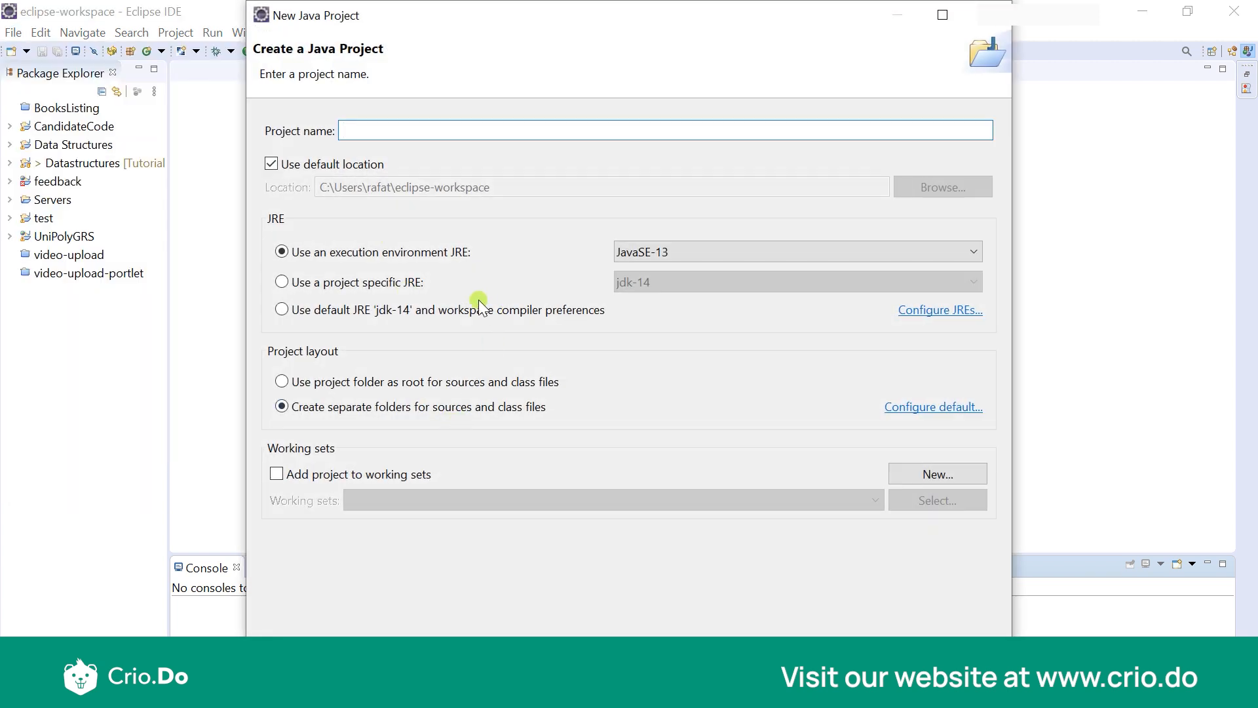
text(Java)
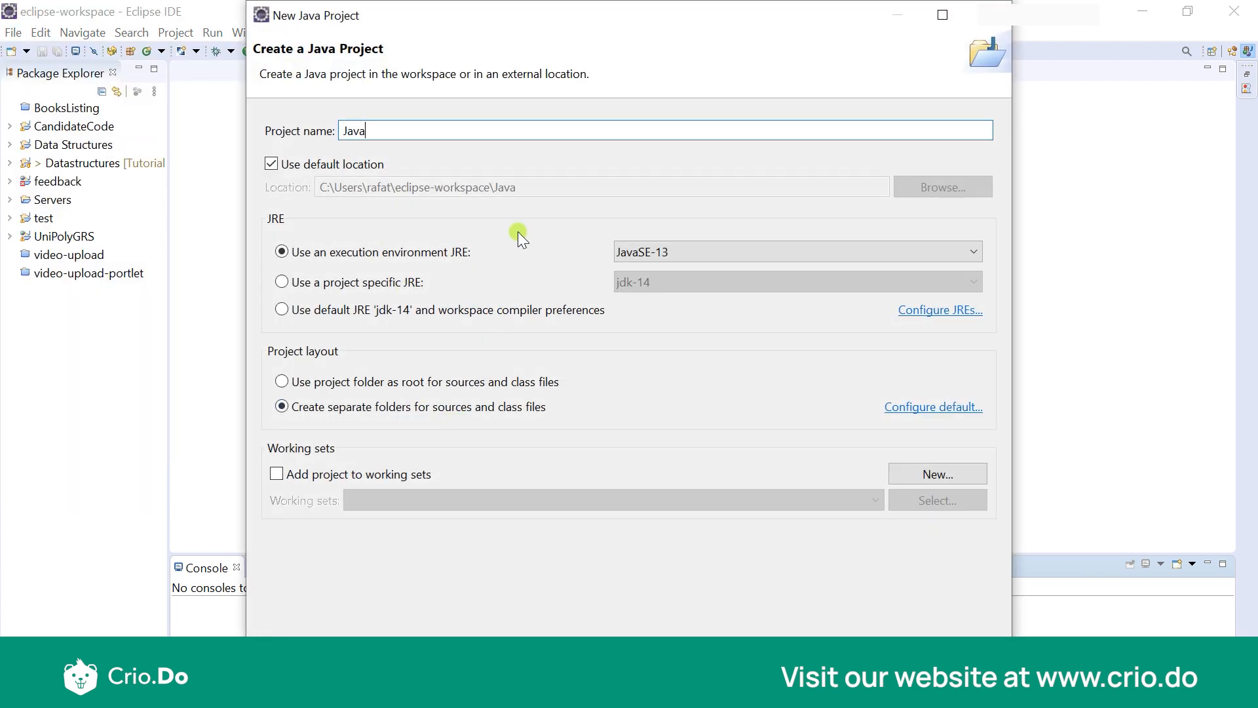
text(ShortCourse)
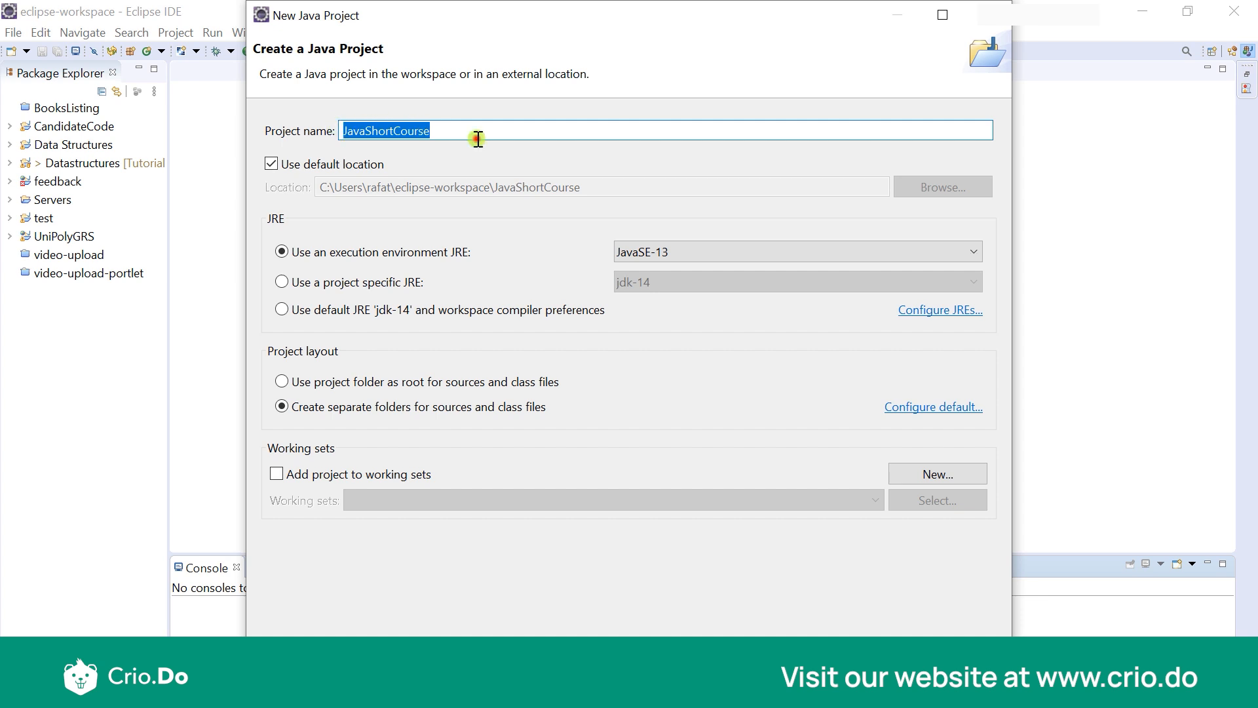
click(447, 132)
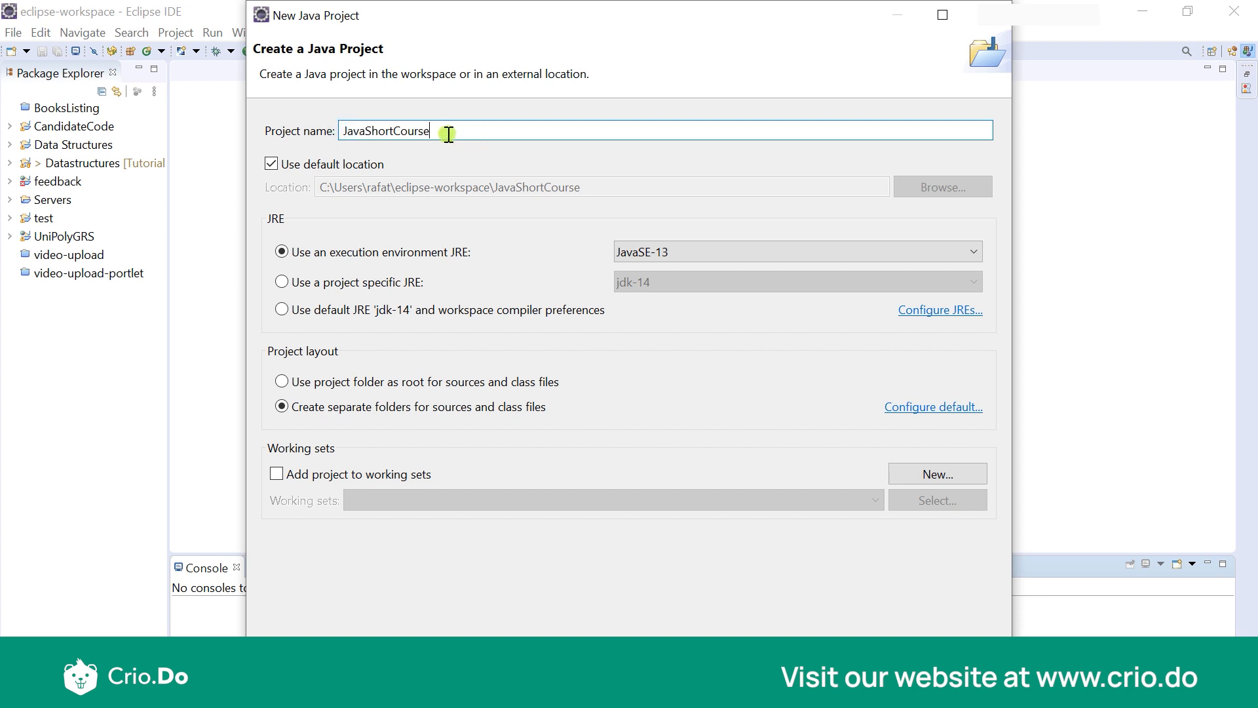
mouse_move(297, 237)
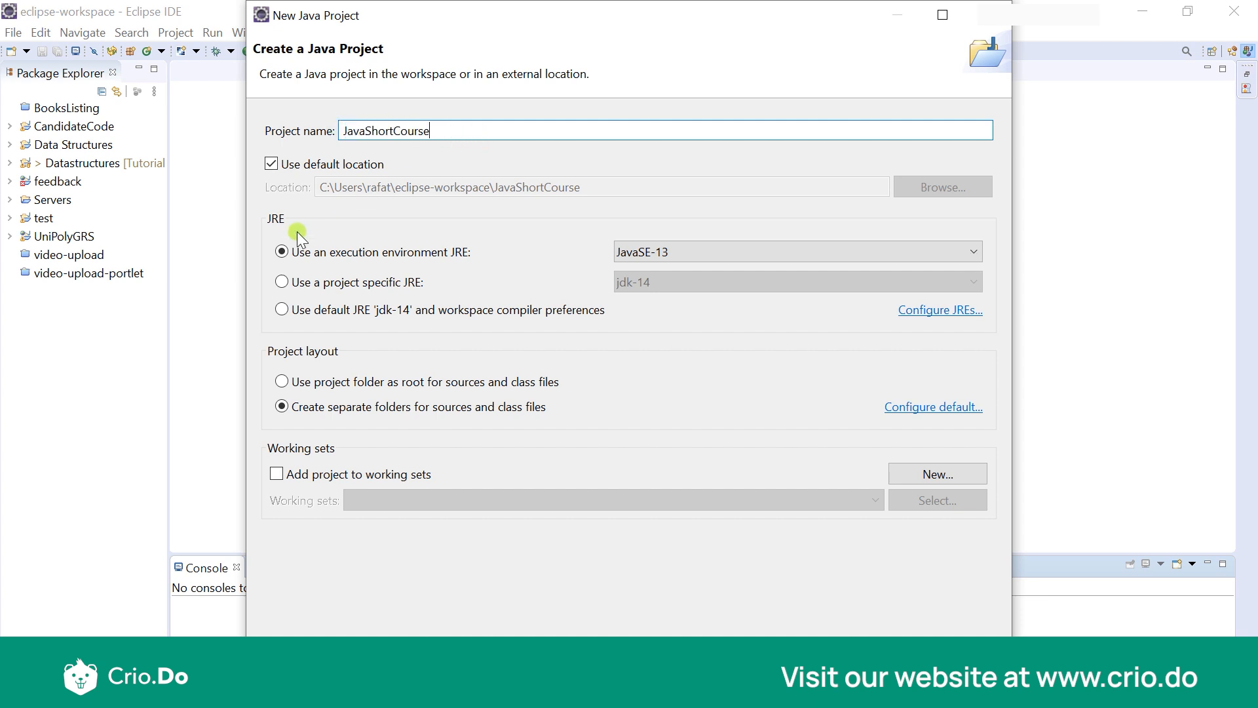
mouse_move(451, 254)
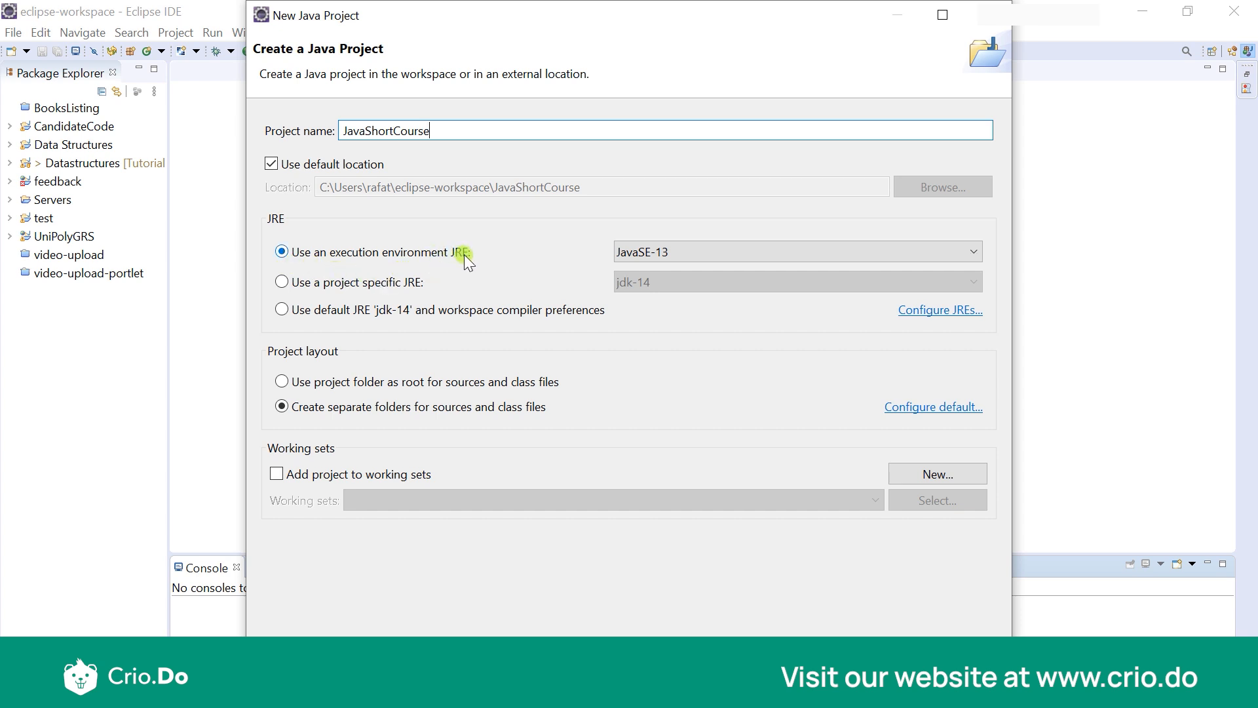
click(280, 309)
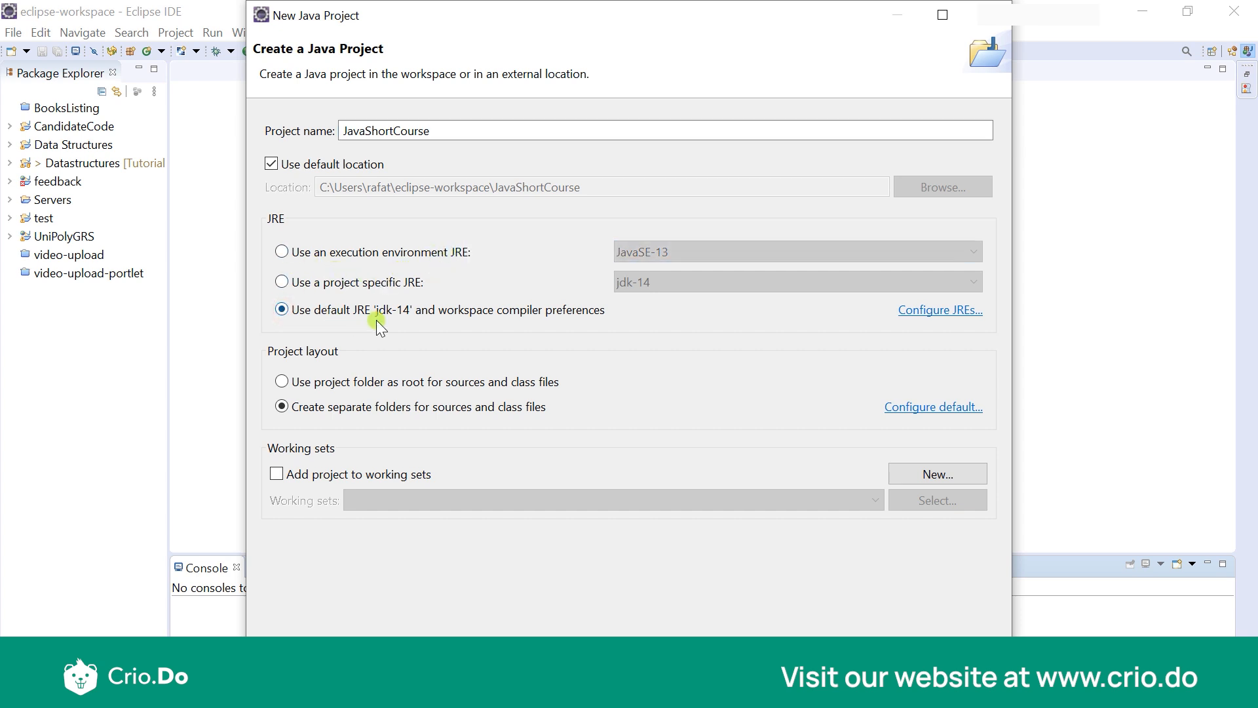
mouse_move(408, 325)
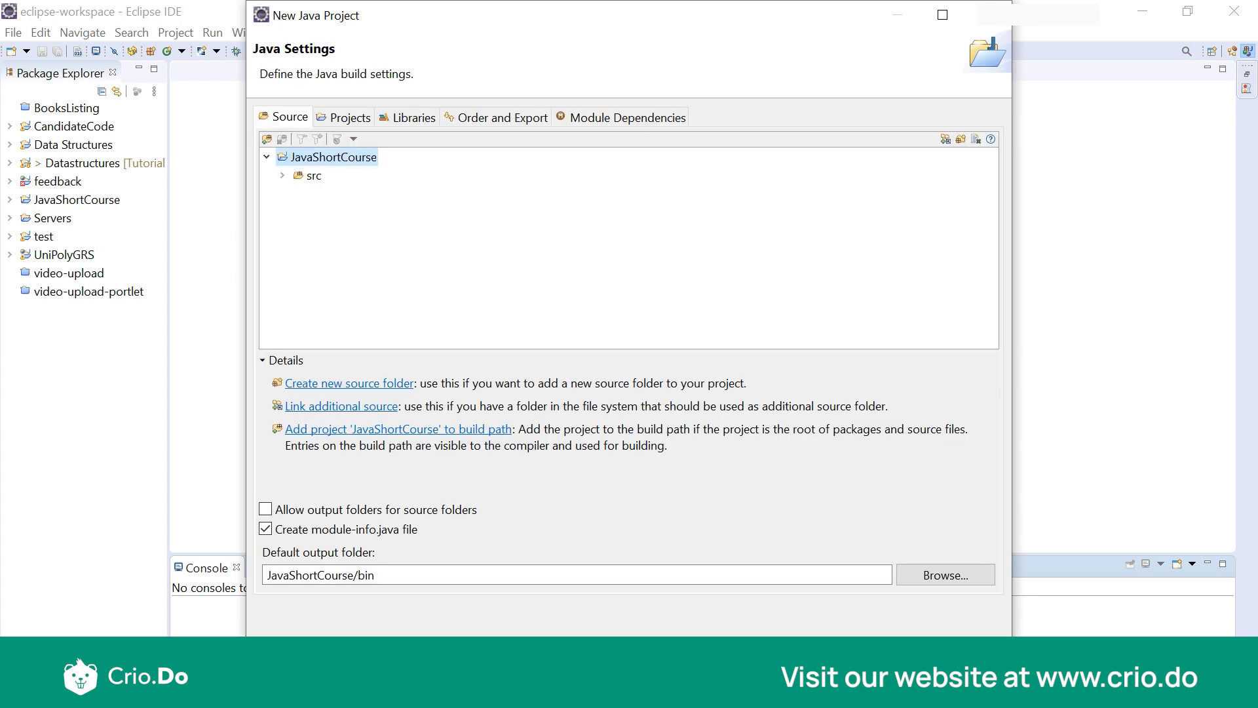
mouse_move(321, 158)
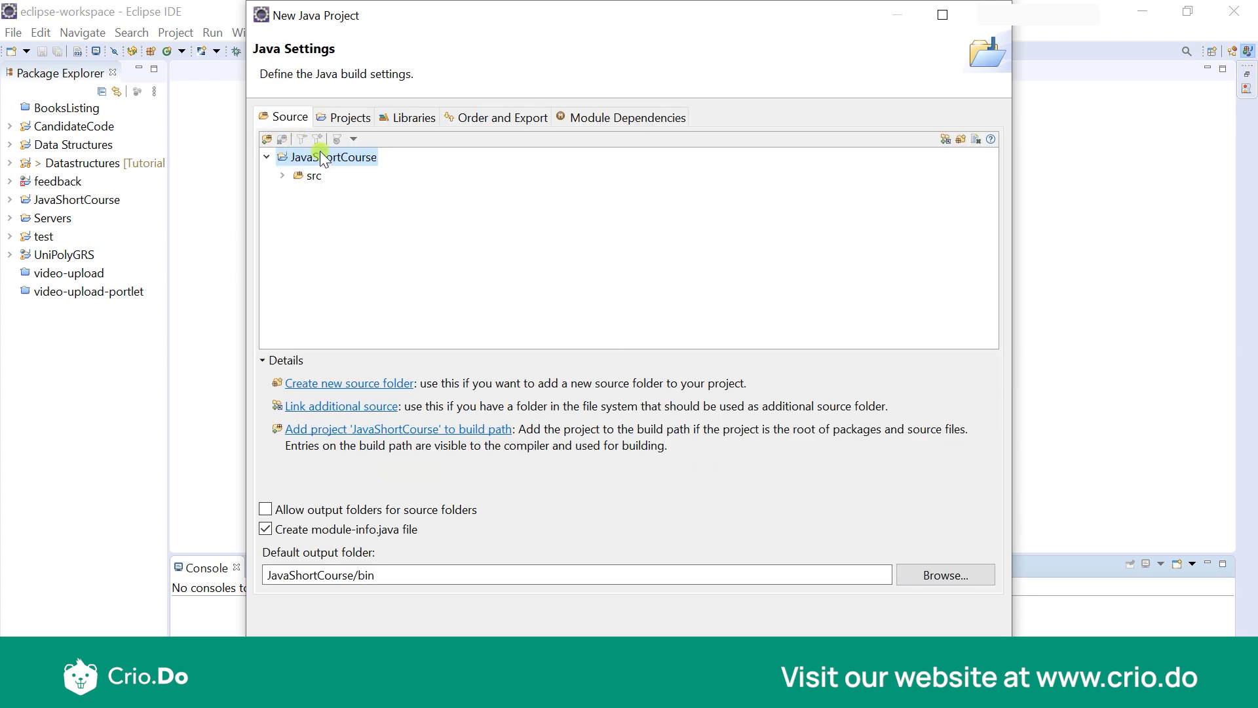
mouse_move(364, 169)
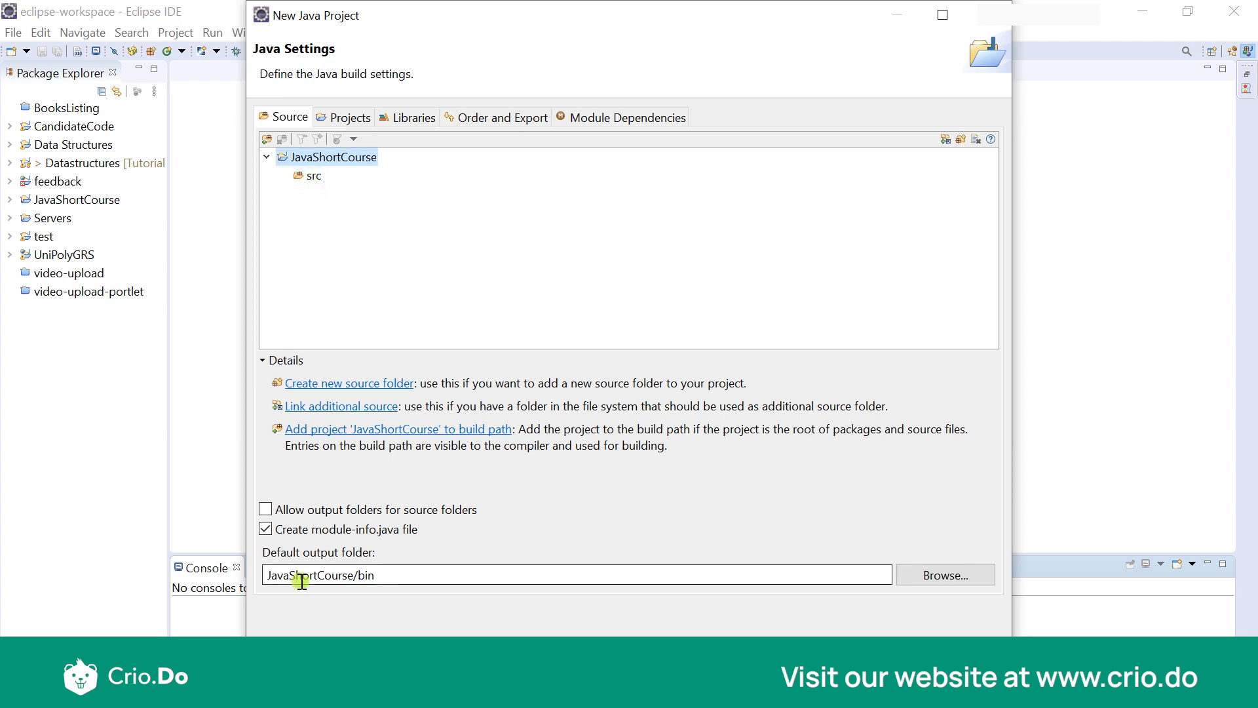
mouse_move(155, 73)
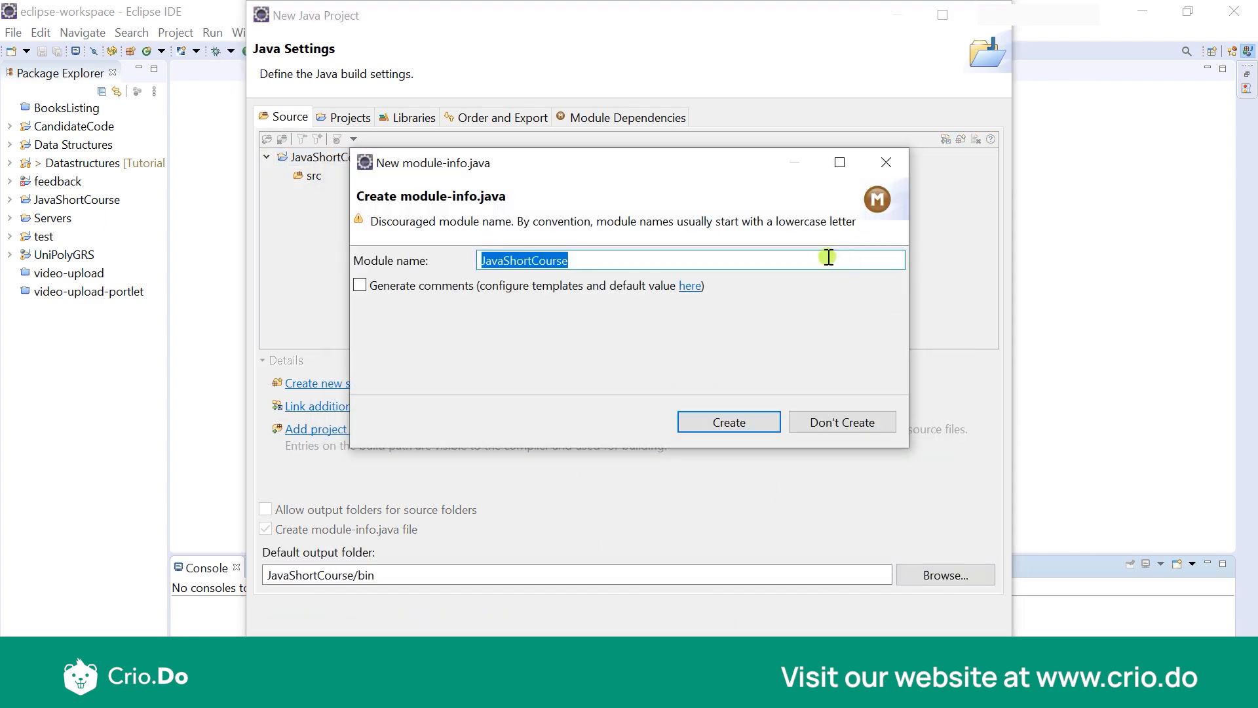
mouse_move(729, 422)
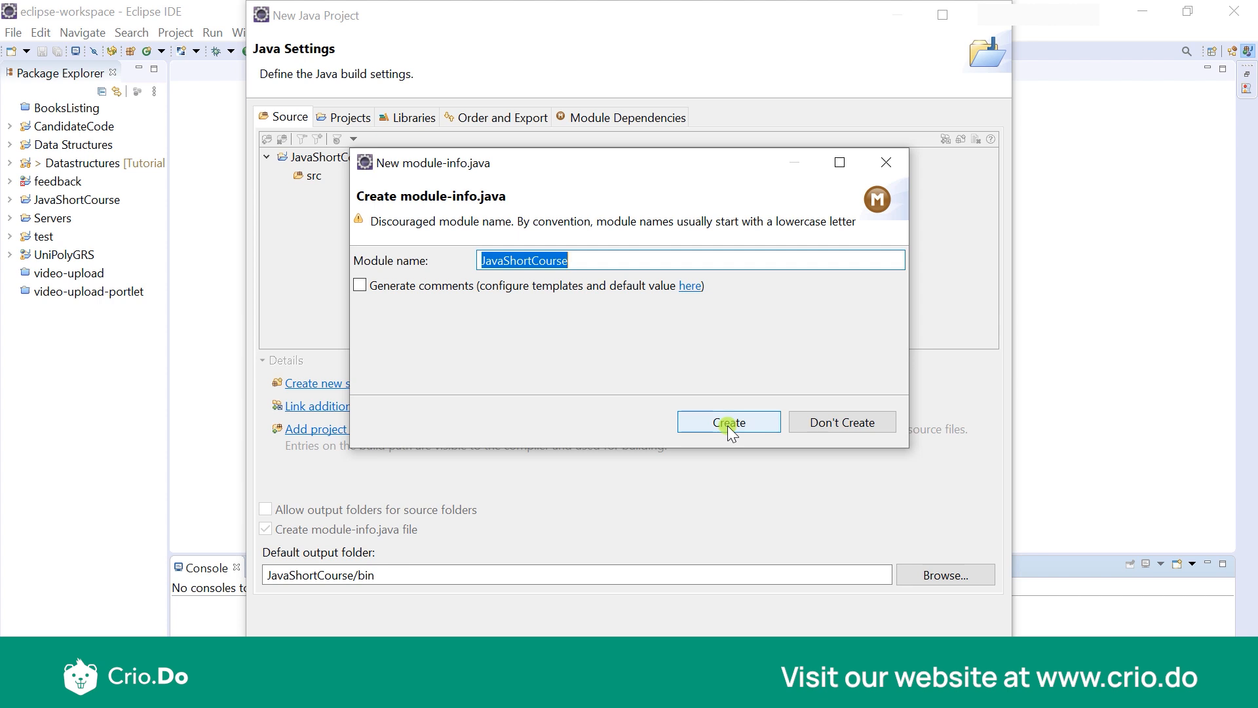
- Create the module-info.java file, finishing the JavaShortCourse project
click(728, 422)
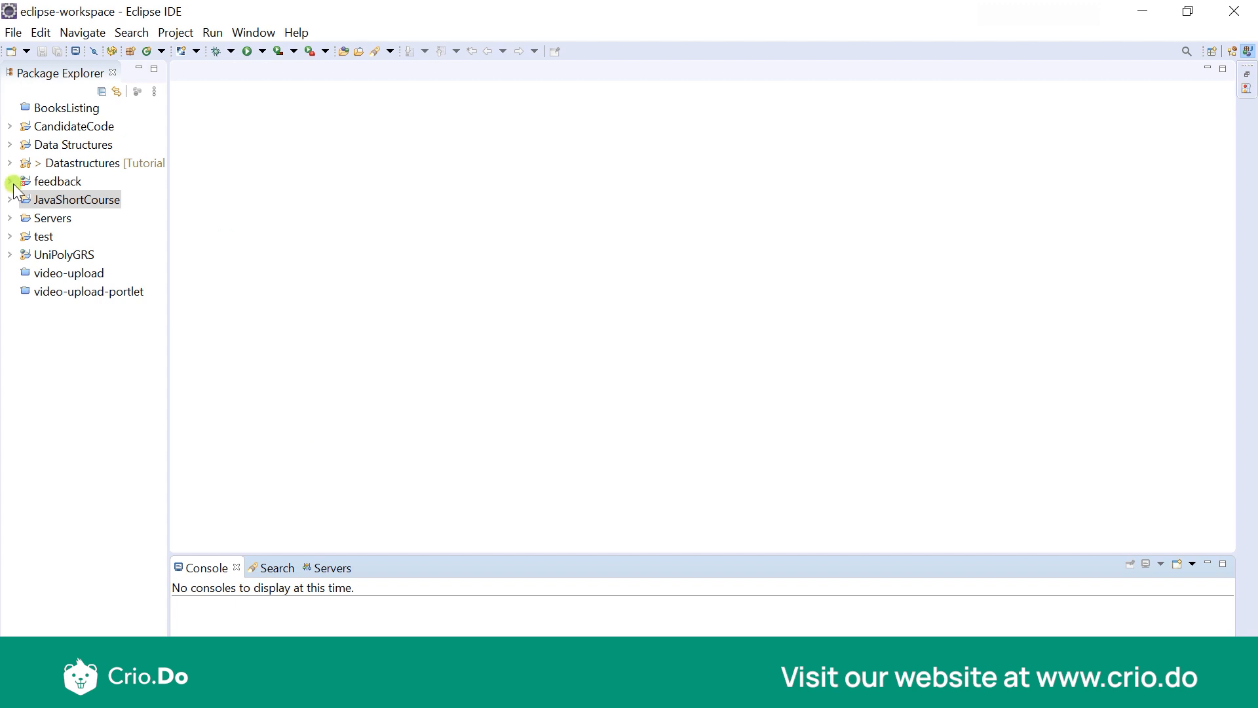
- Expand JavaShortCourse and its JRE System Library [jdk-14] to list the modules
click(69, 199)
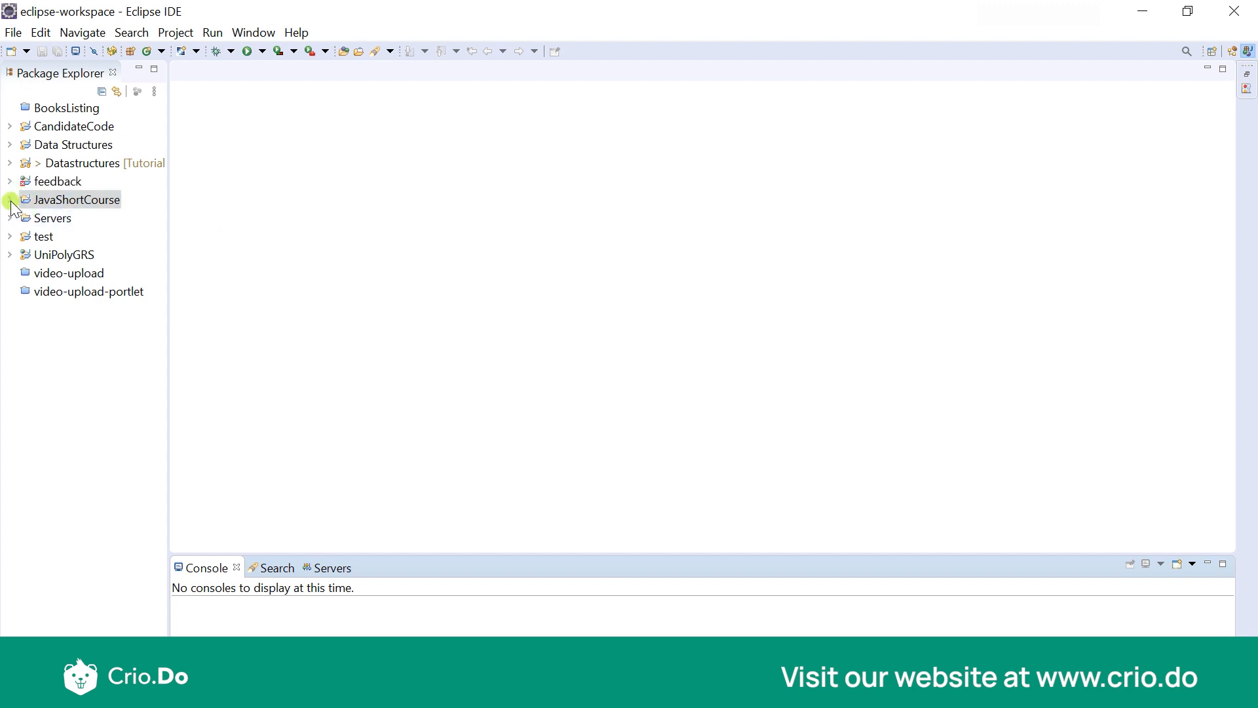
click(8, 199)
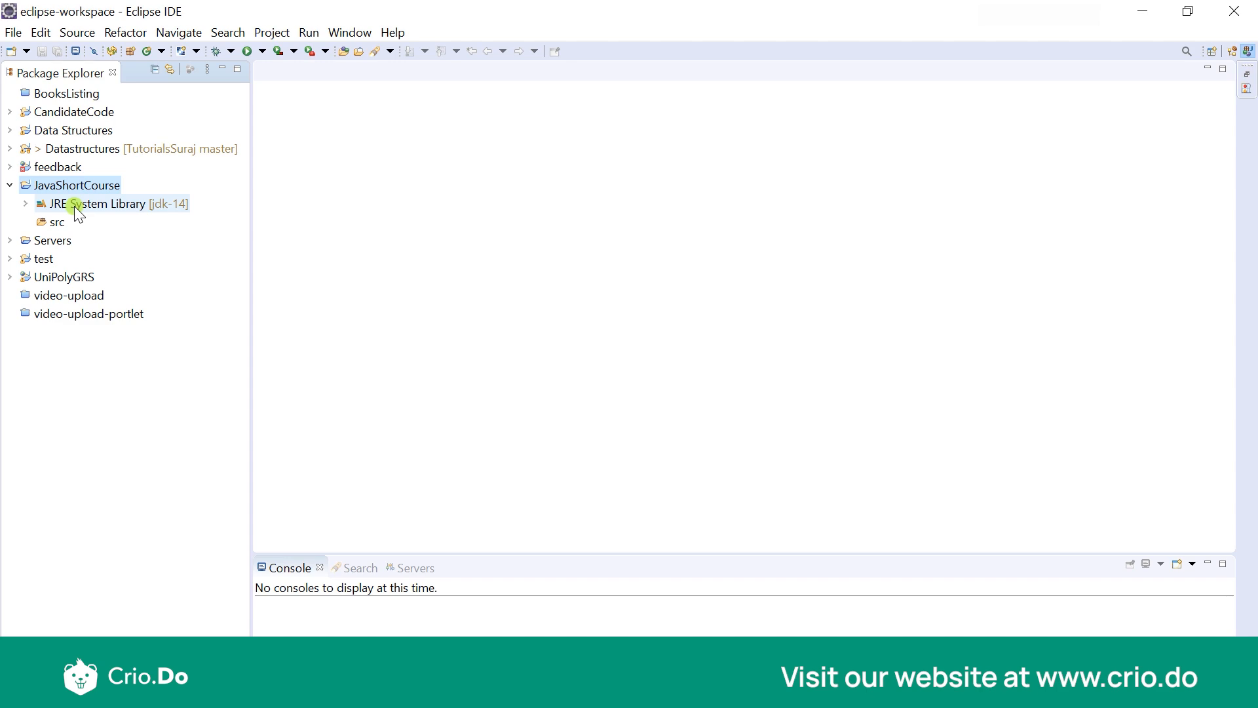
click(25, 203)
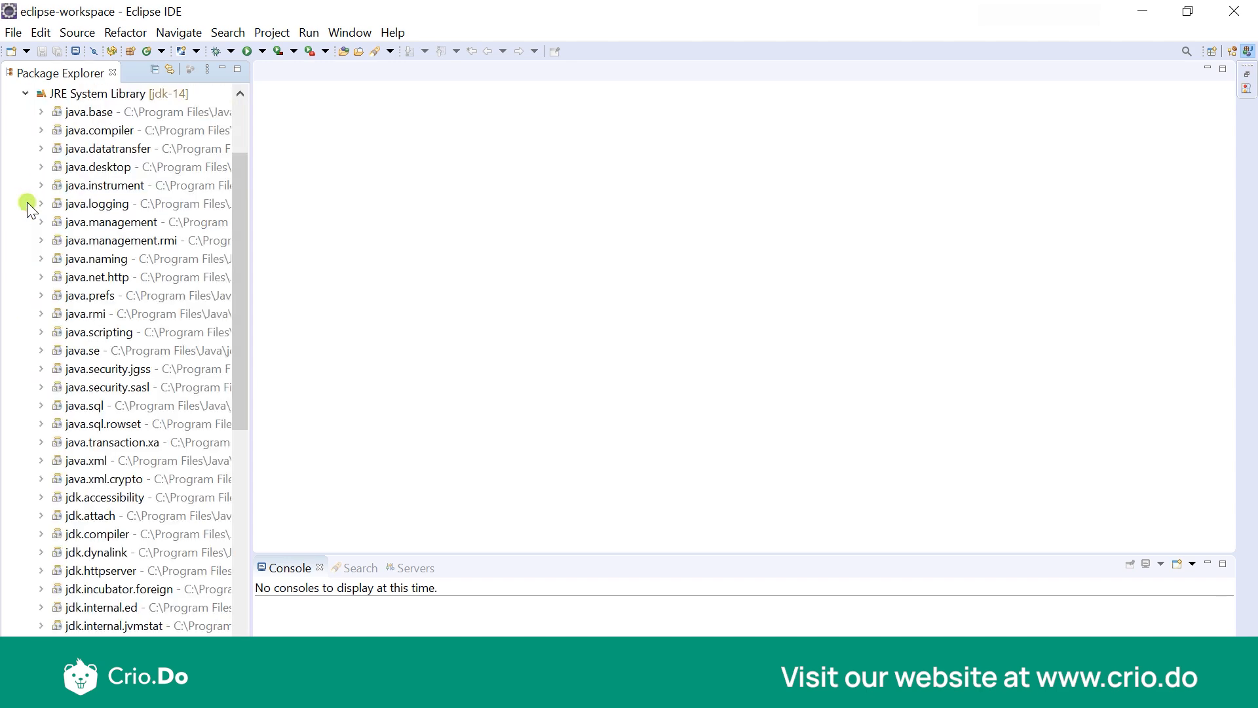
scroll(down, 3)
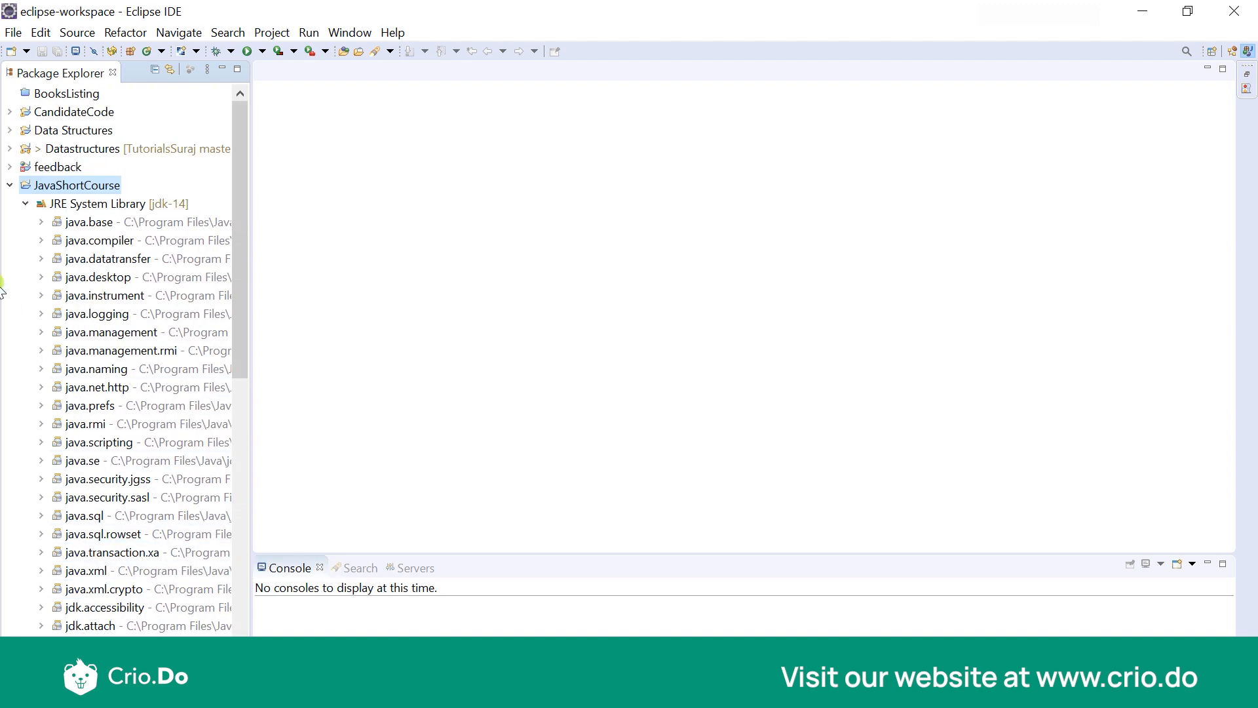
- Collapse the JRE System Library list and narrow the Package Explorer pane
click(37, 203)
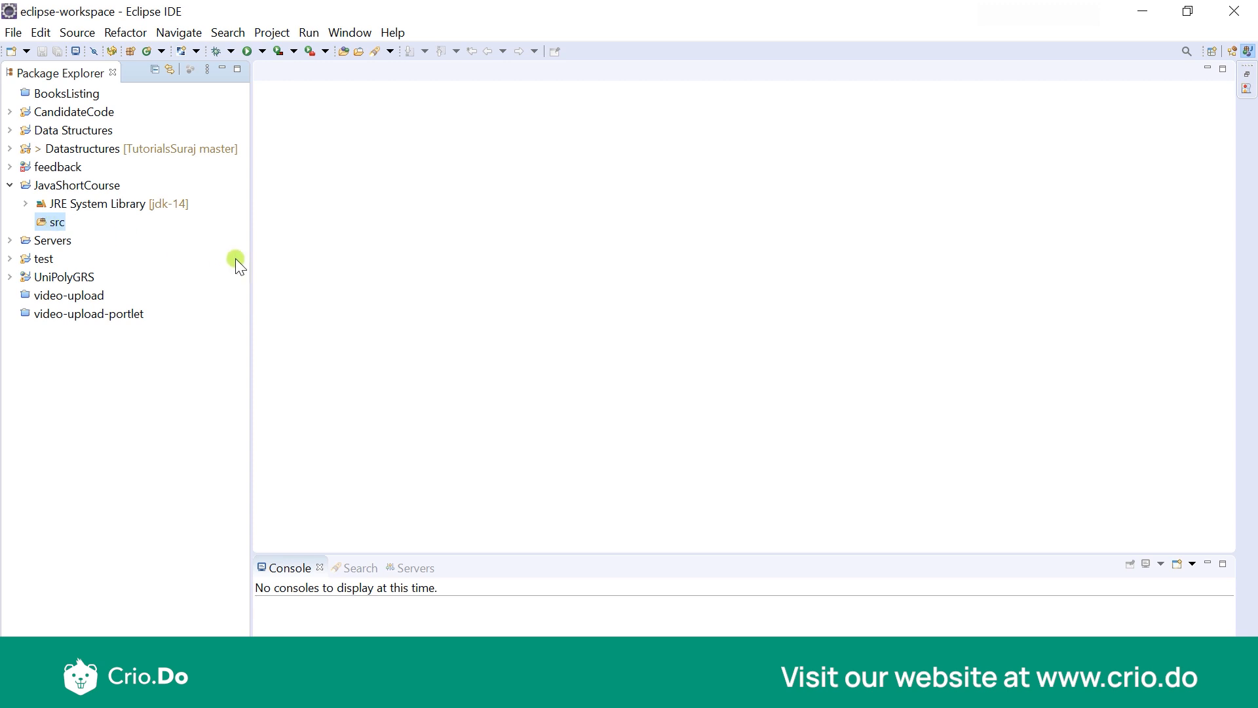
drag(249, 266, 167, 266)
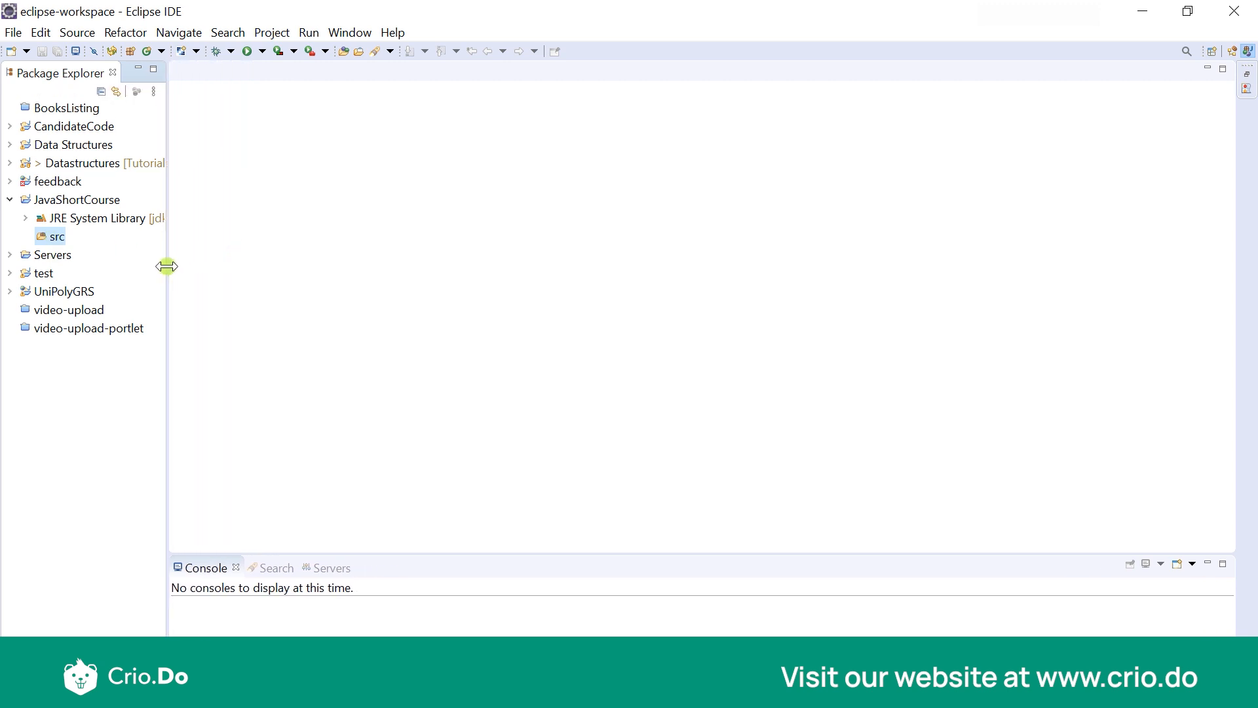